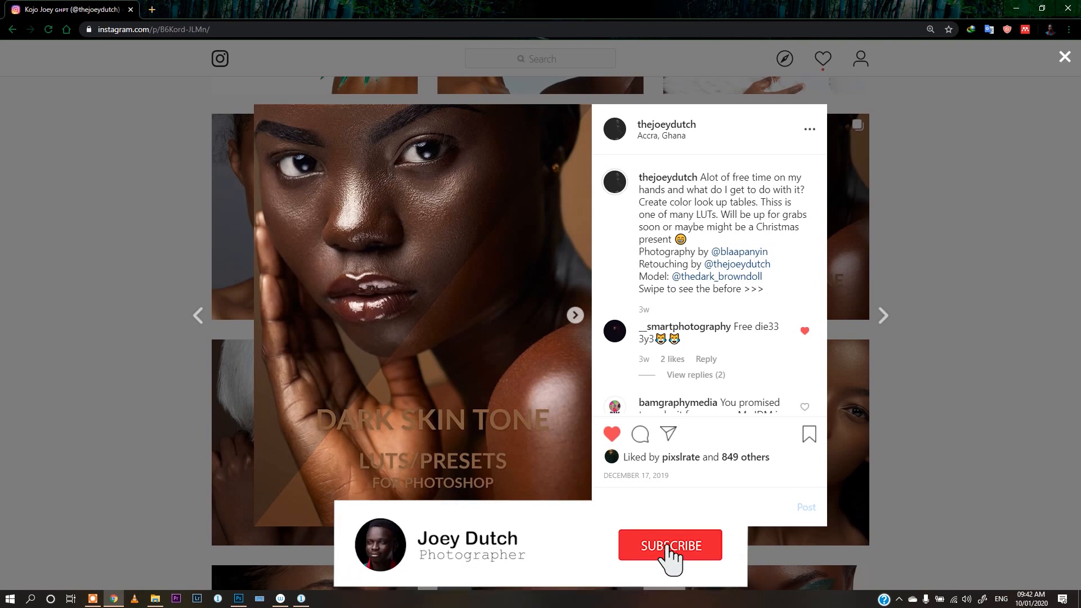
Step: View the unedited before photo in the dark skin tone LUT presets Instagram post
click(669, 545)
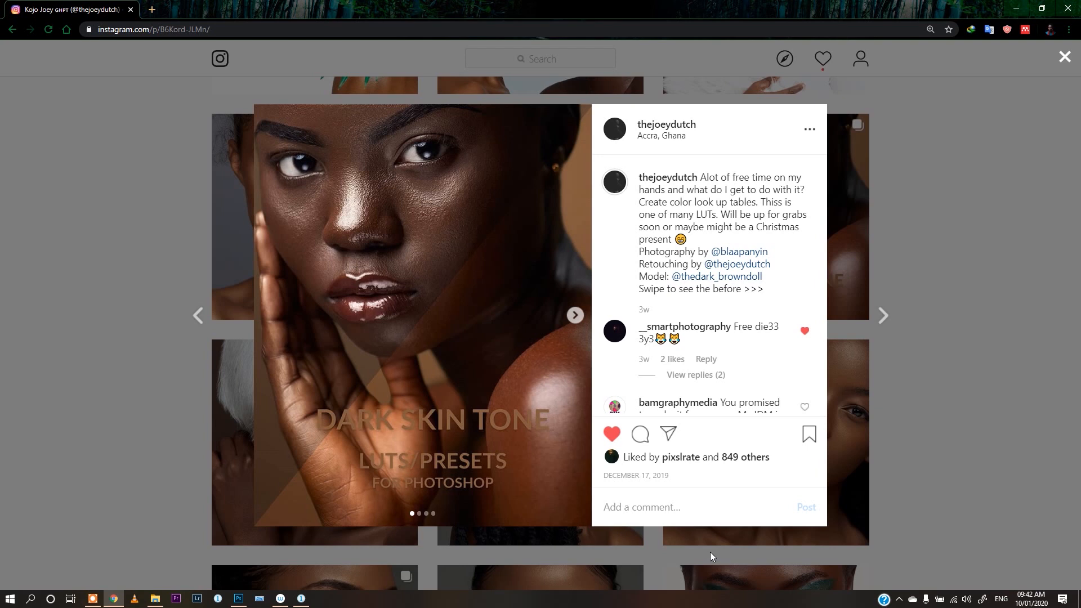
click(575, 315)
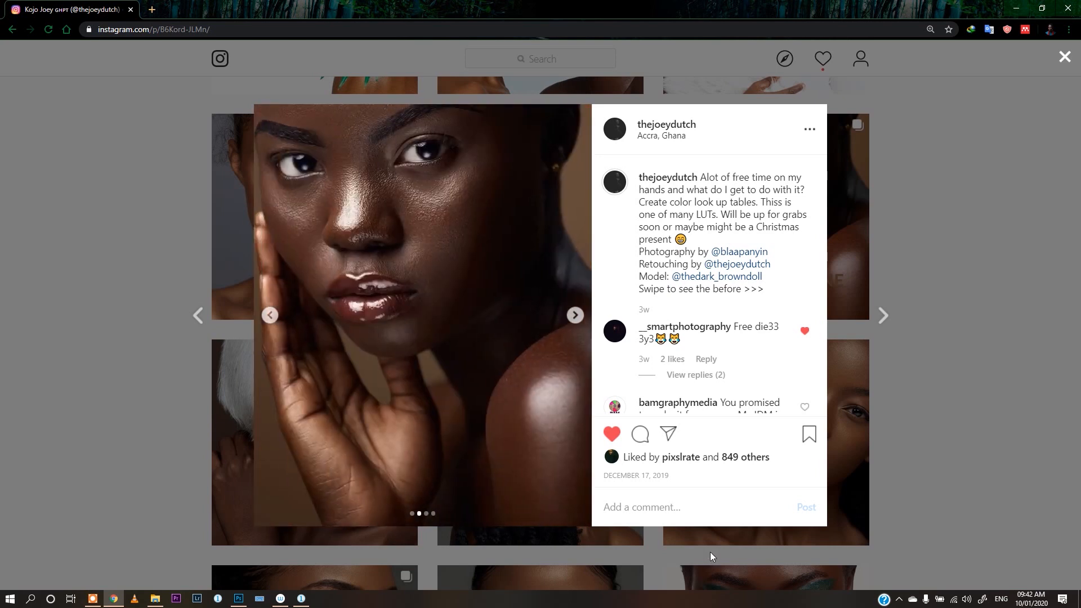
click(237, 599)
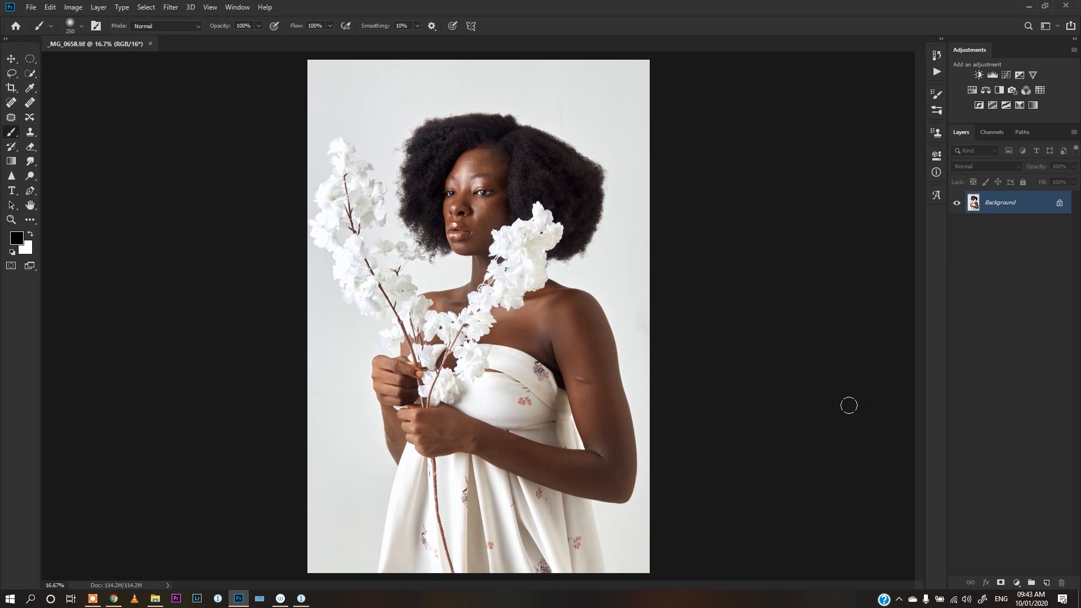
mouse_move(984, 211)
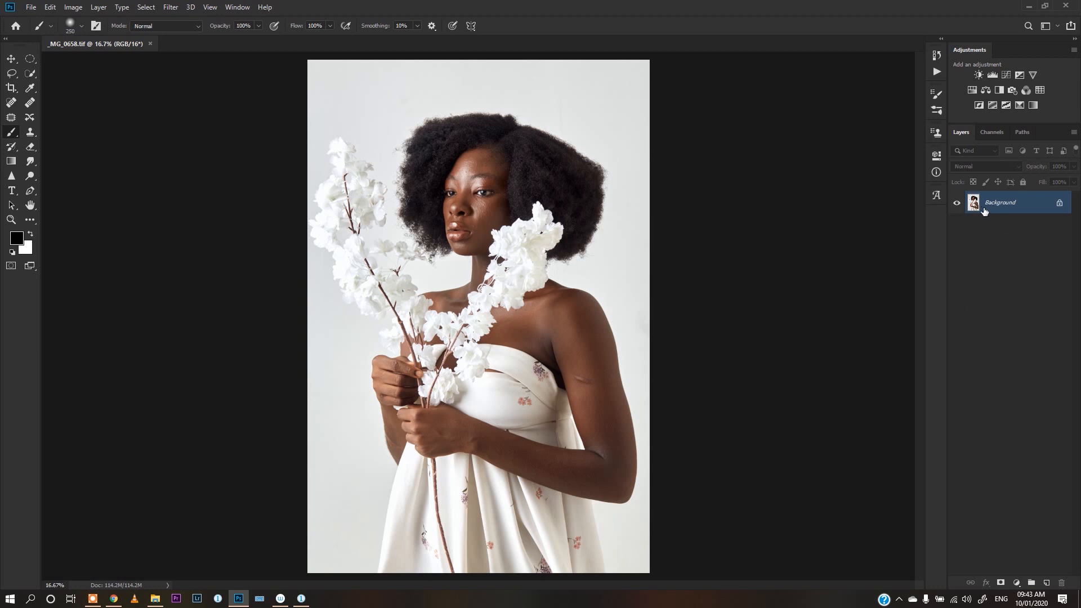
mouse_move(974, 220)
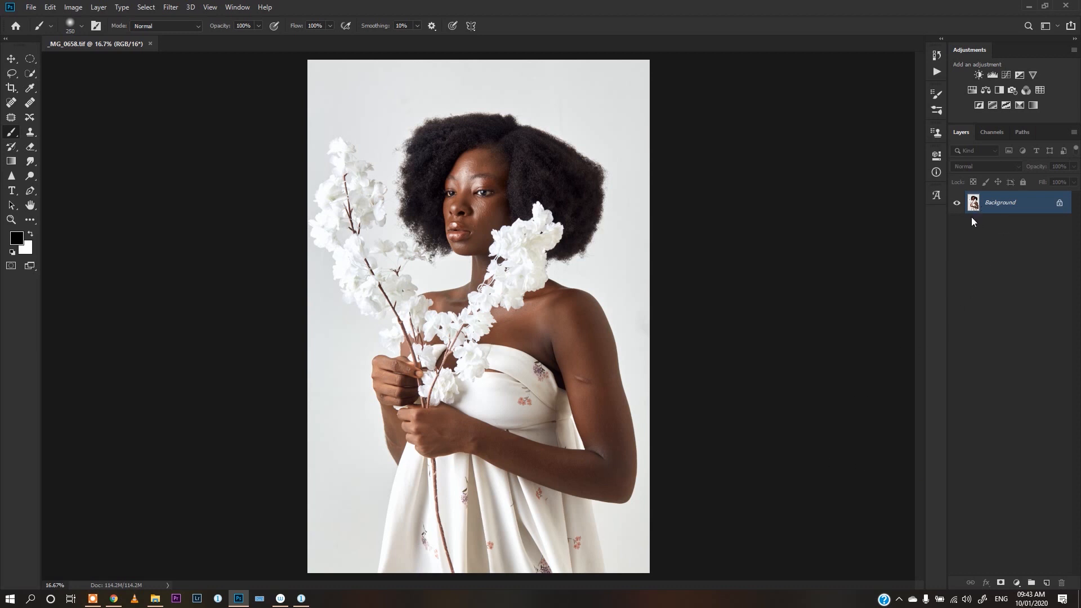
mouse_move(979, 246)
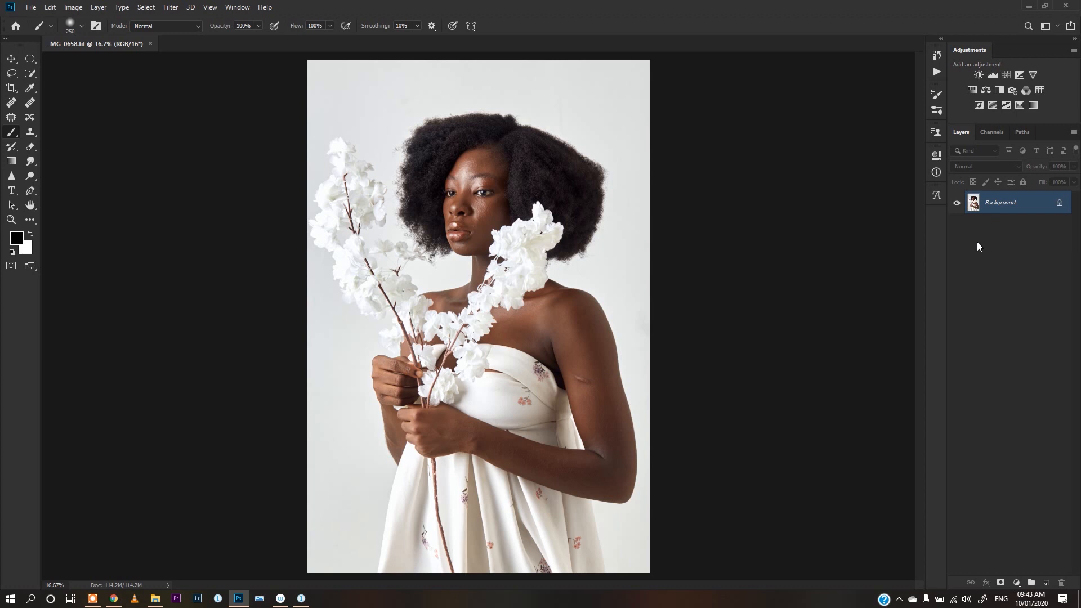
mouse_move(981, 263)
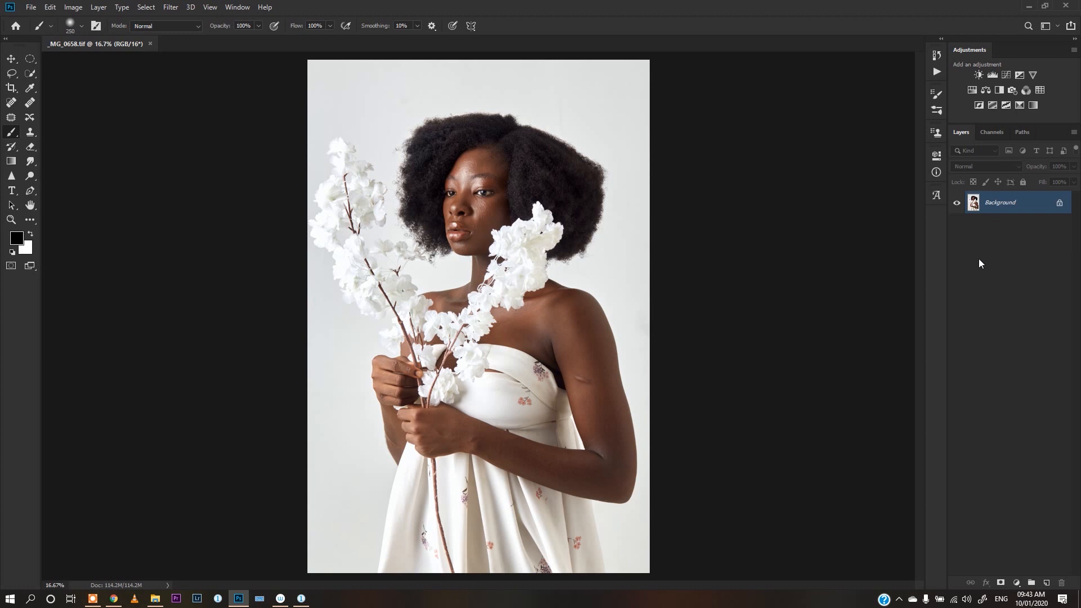
mouse_move(1008, 237)
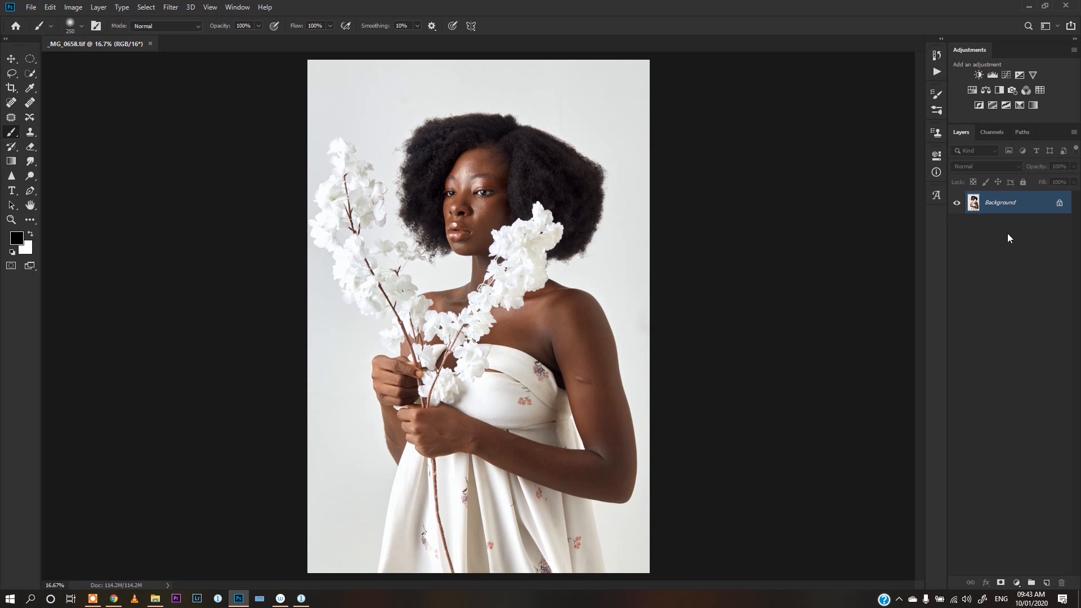
mouse_move(819, 191)
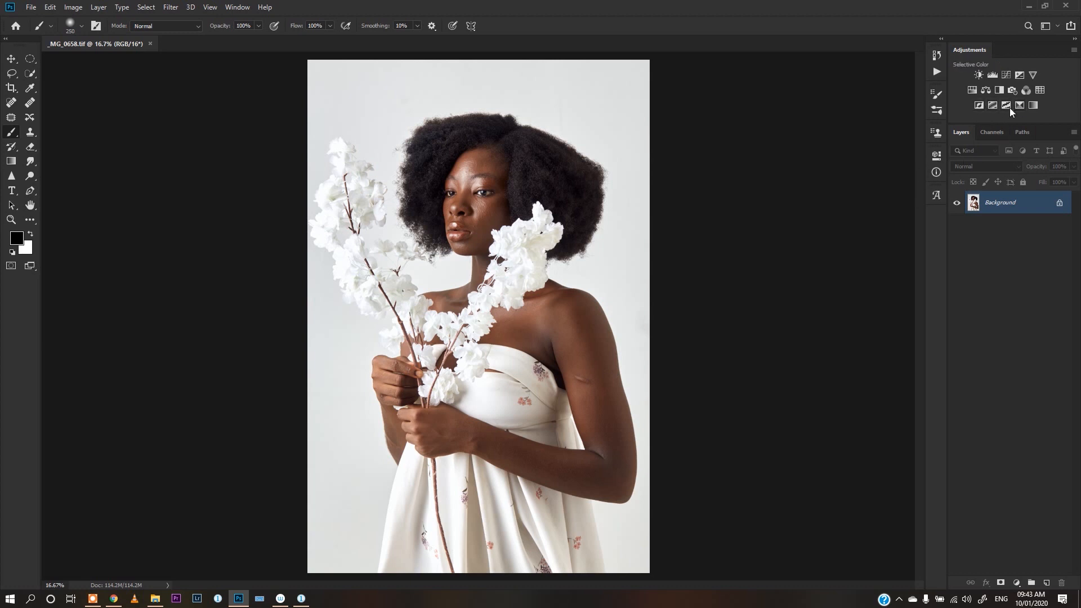
Step: Add a Black & White adjustment layer above the Background, plus a second one for testing
click(999, 90)
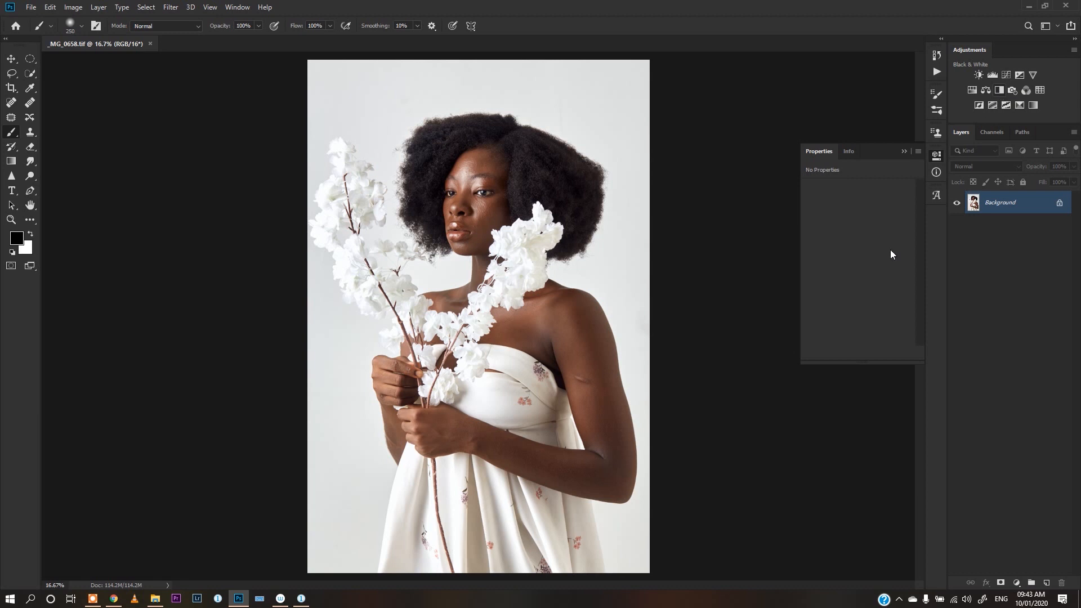
click(1004, 90)
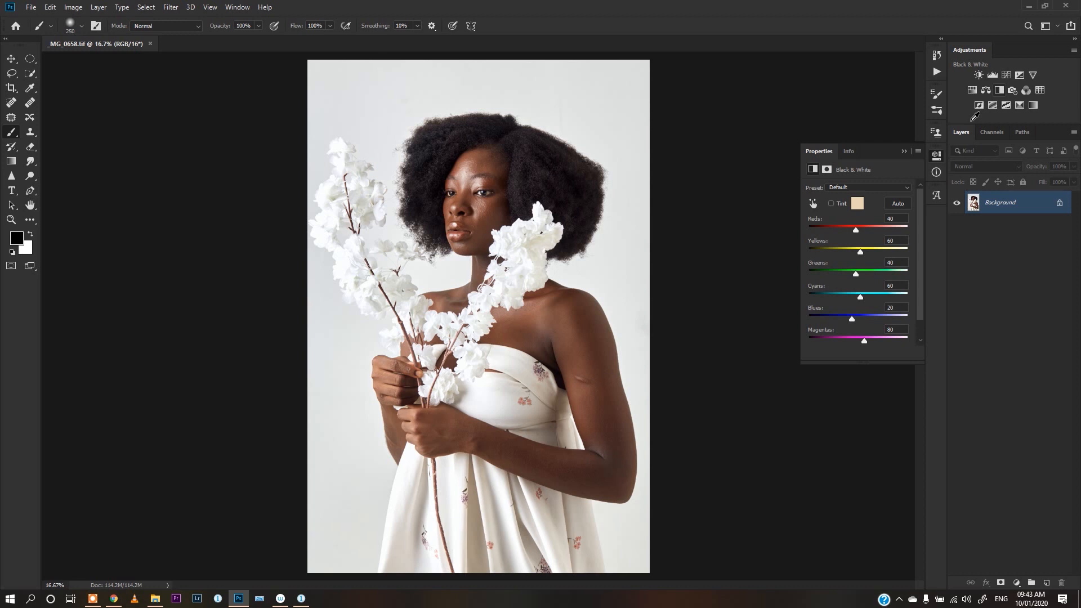
click(978, 90)
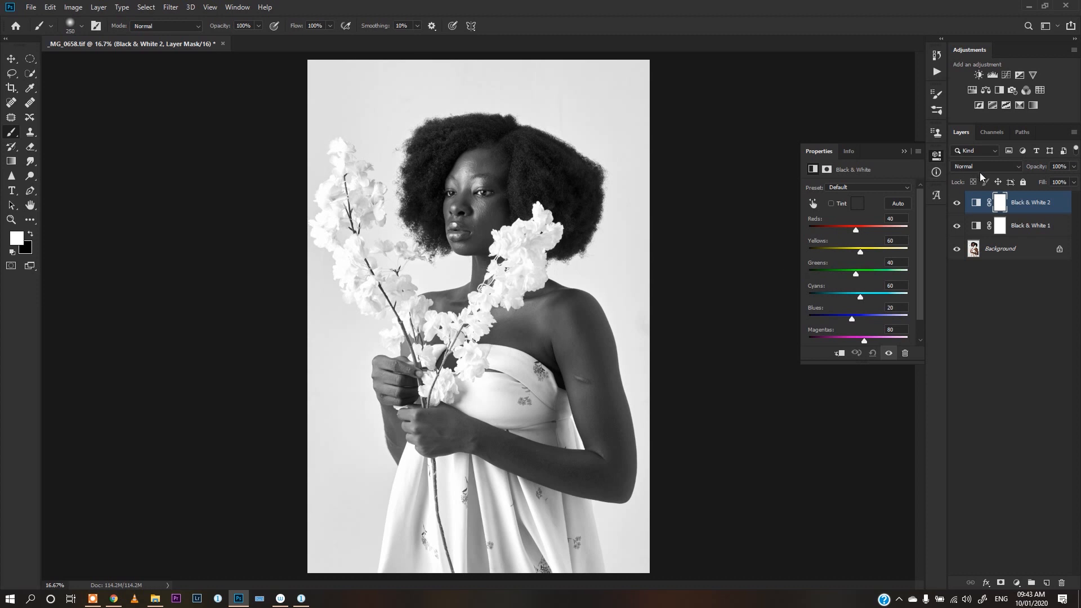
click(986, 166)
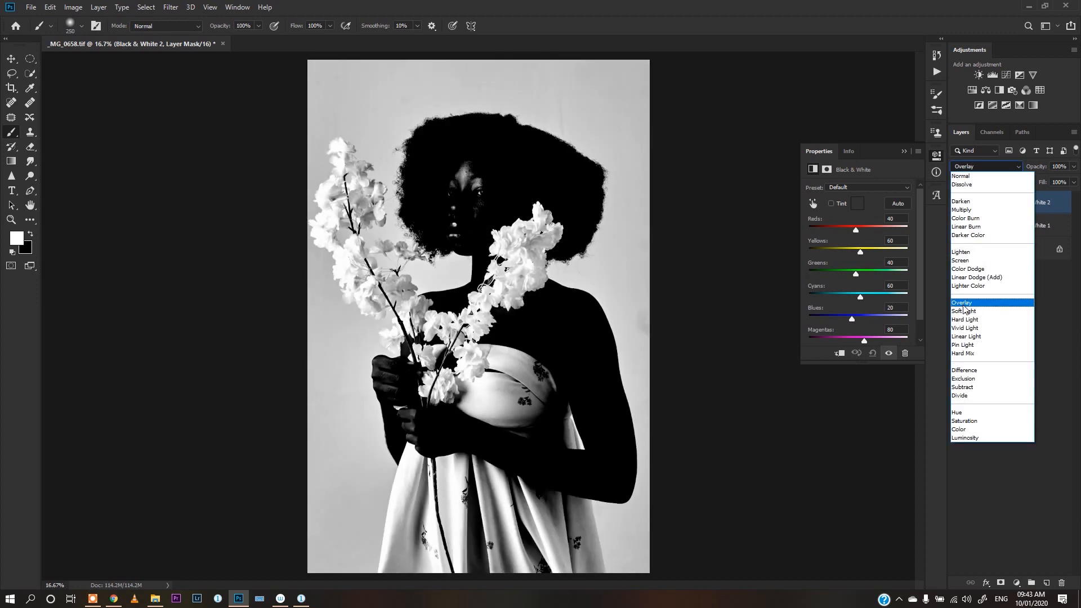
Step: Preview Overlay blending on the extra Black & White 2 layer, then remove it
click(961, 303)
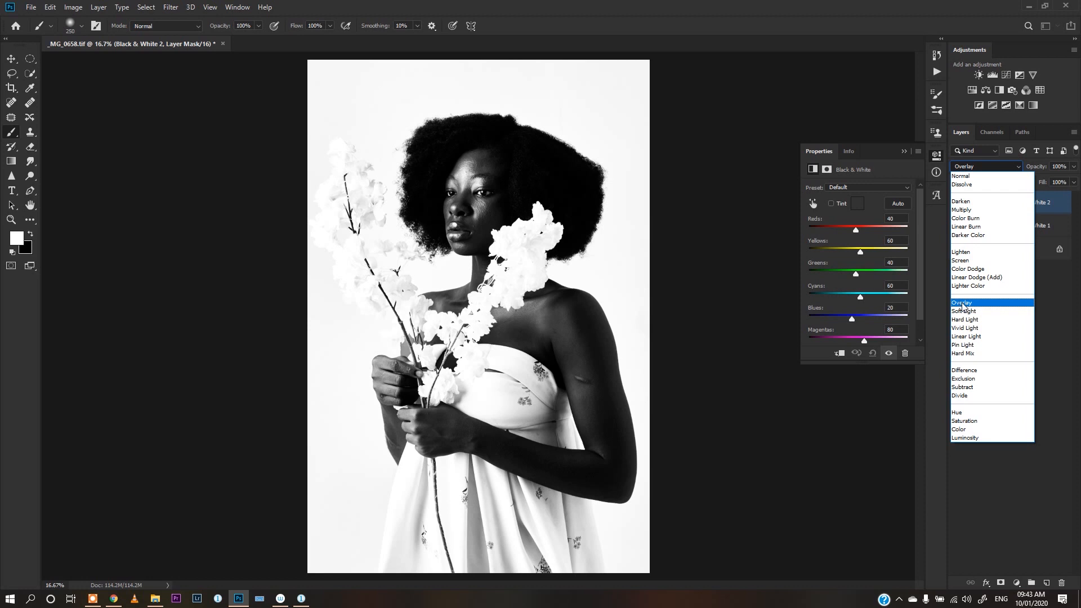
click(961, 303)
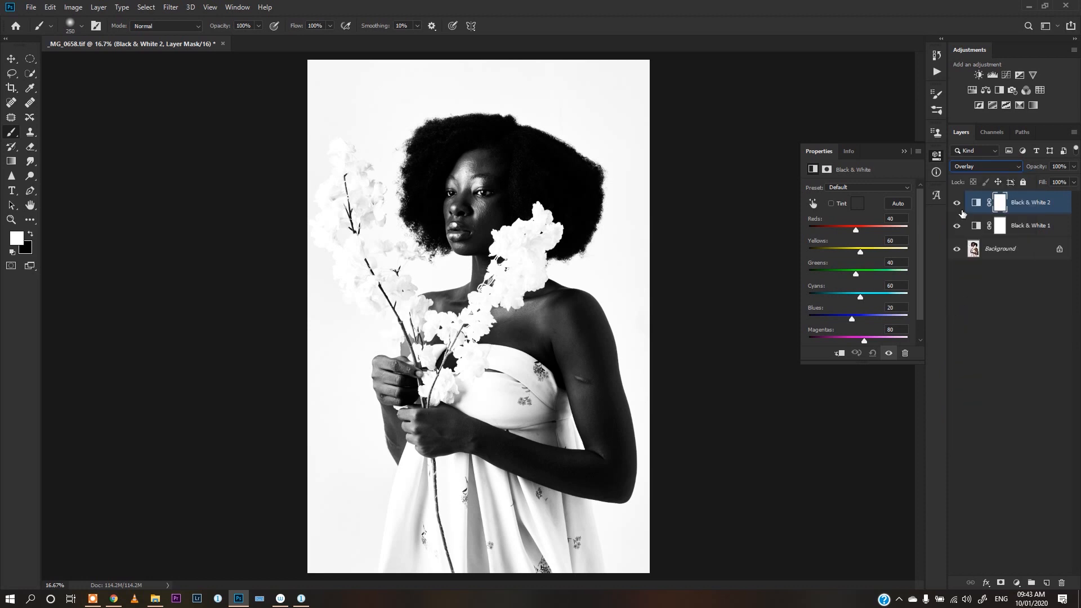
click(976, 202)
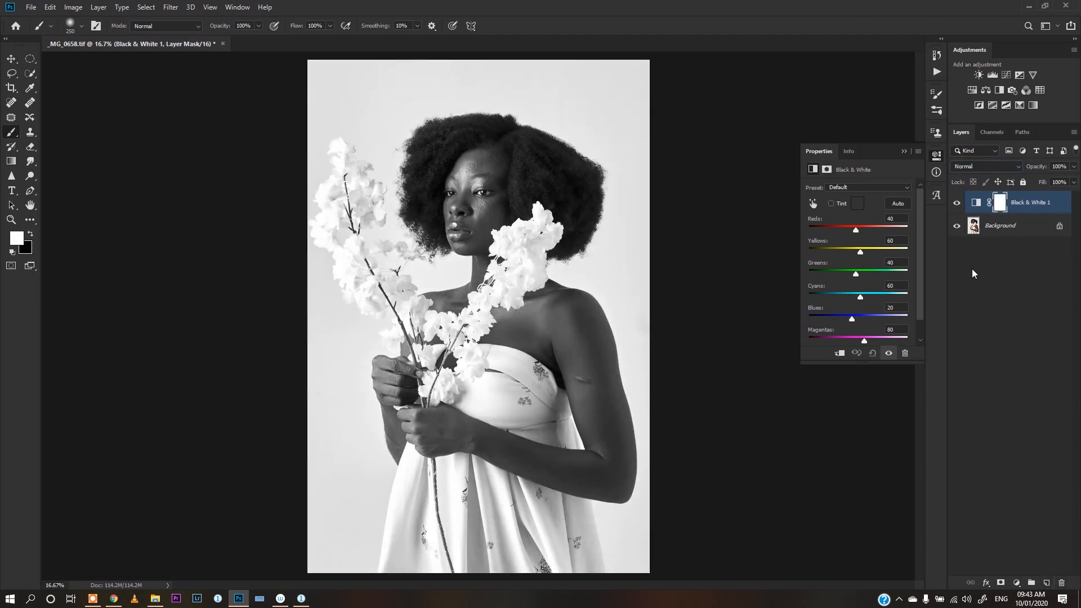
Step: Set Black & White 1 to Overlay at 15% opacity and retune its Reds, Greens, Cyans and Blues sliders
click(987, 166)
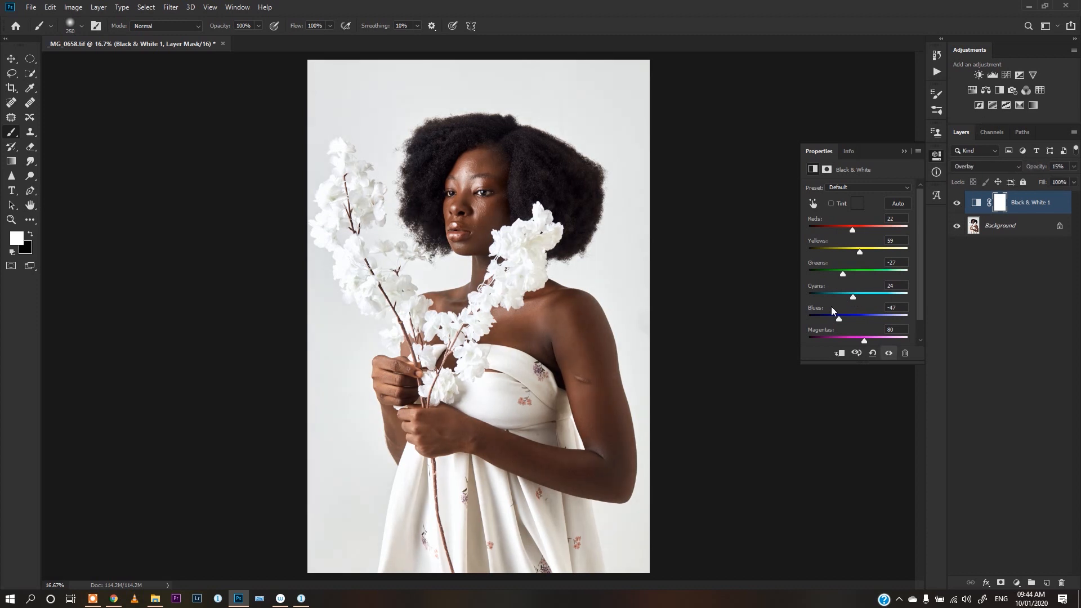
mouse_move(765, 295)
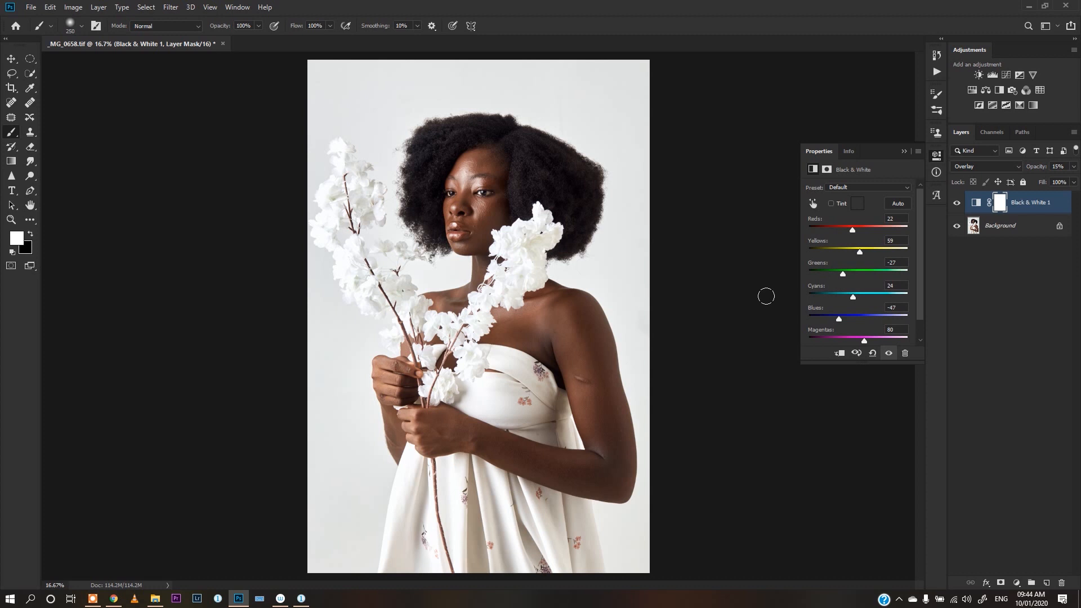
mouse_move(949, 221)
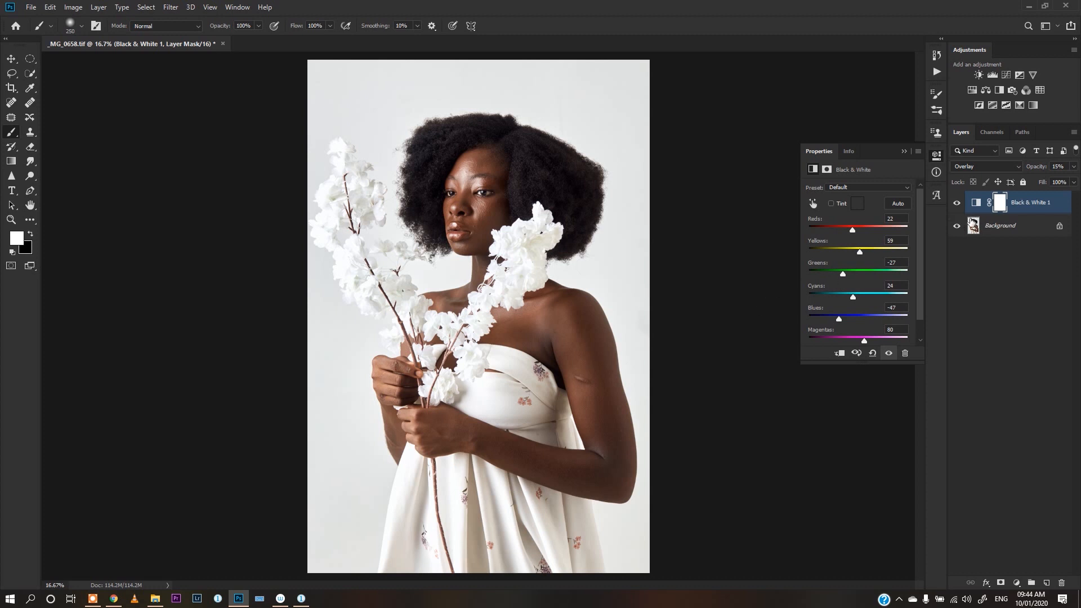
mouse_move(973, 174)
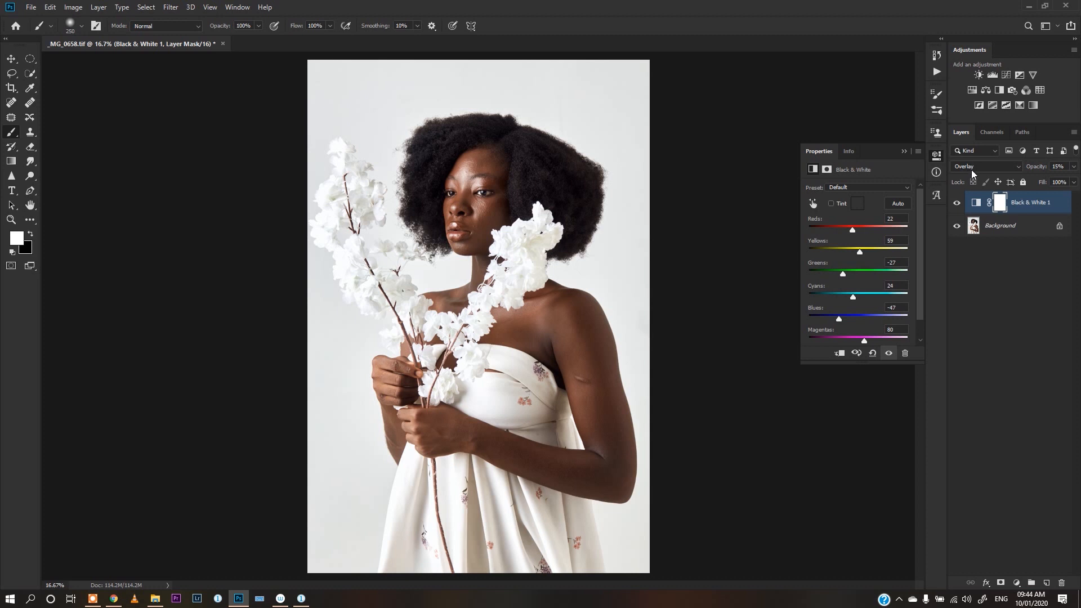
mouse_move(1032, 105)
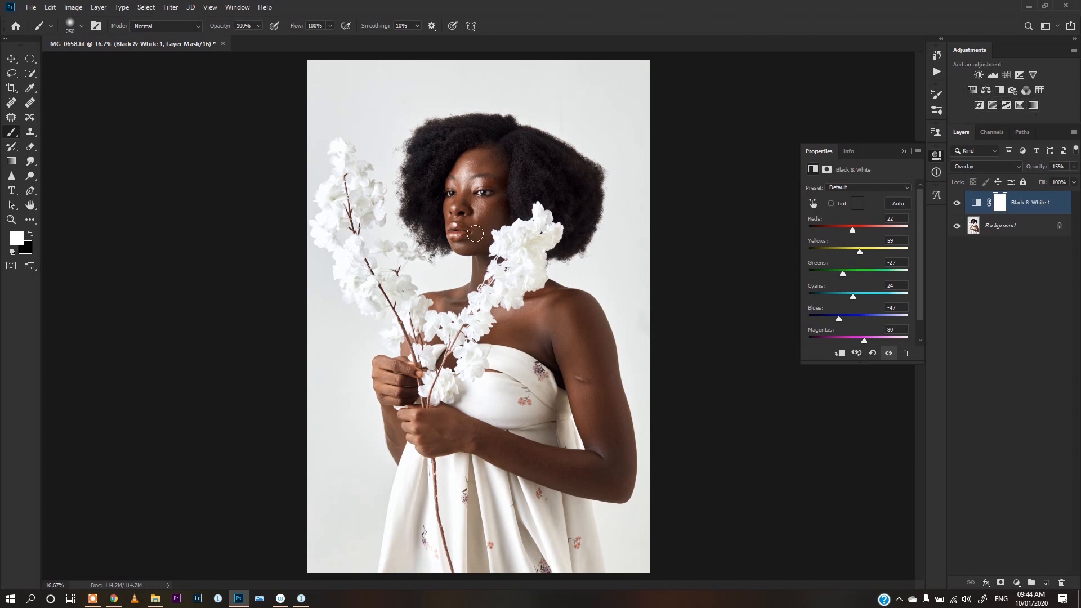
click(1000, 225)
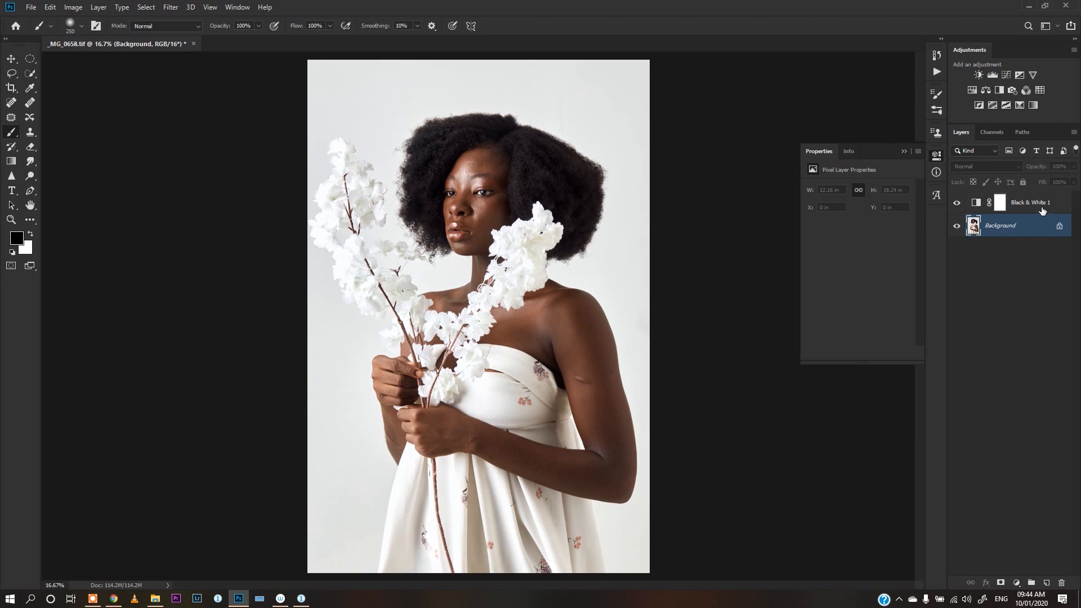
Step: Add a black-to-white Gradient Map layer above Black & White 1 at 20% opacity
click(992, 91)
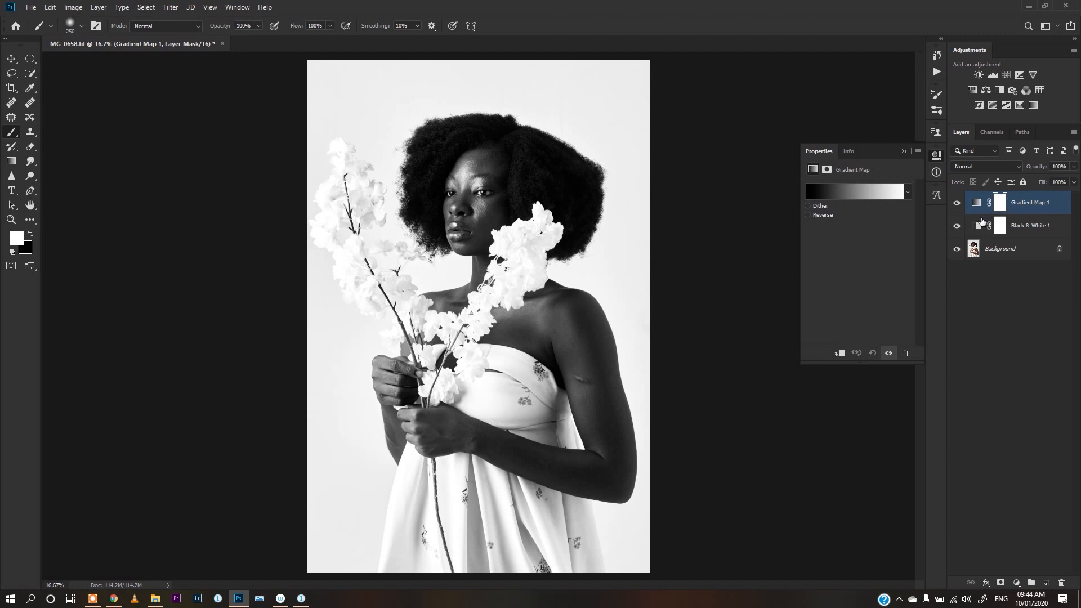
mouse_move(988, 225)
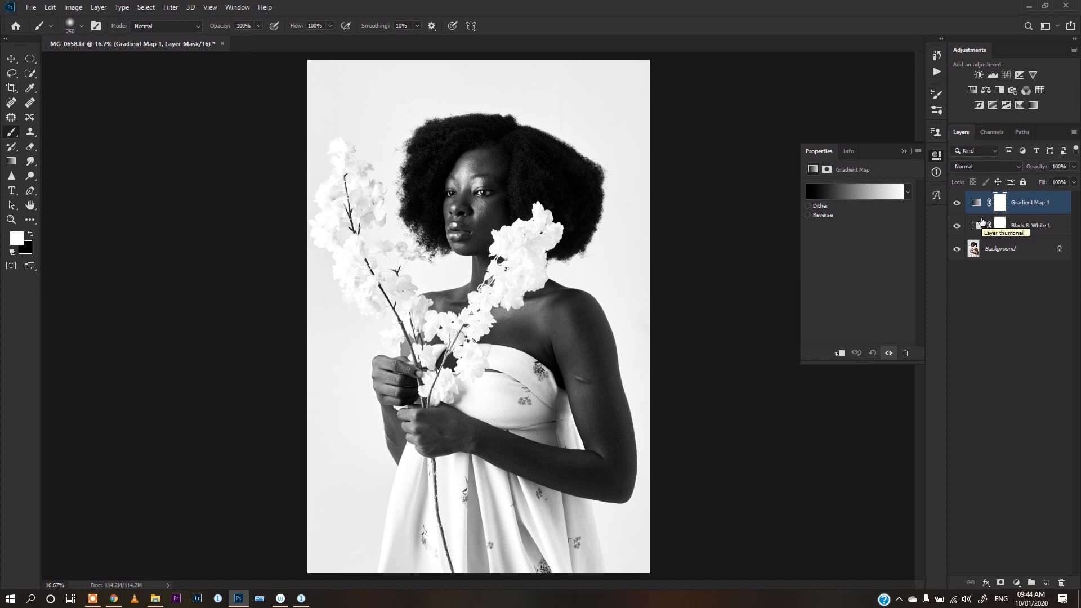
mouse_move(1004, 186)
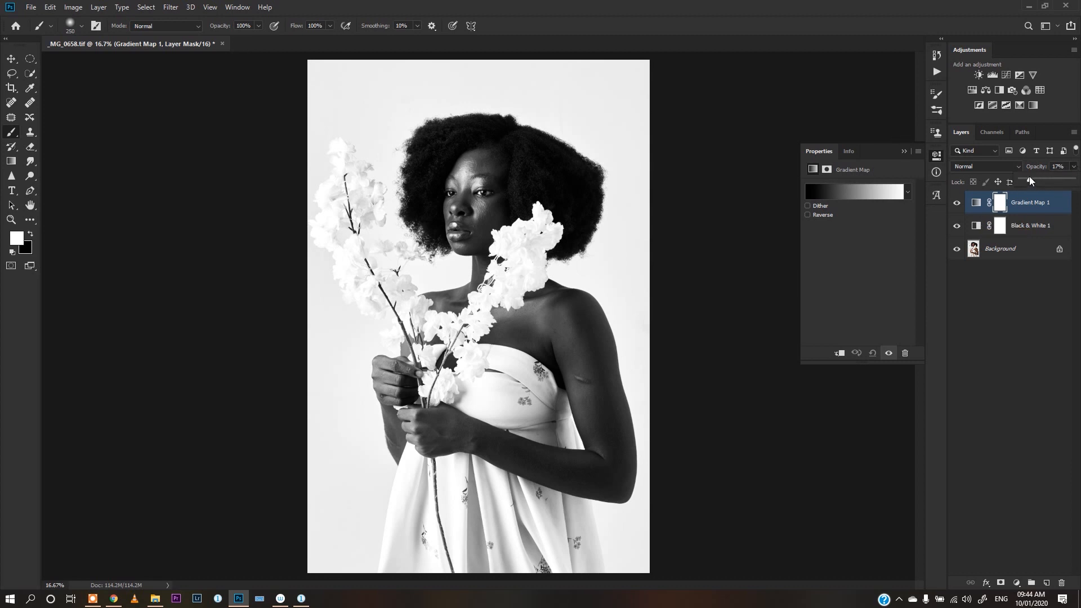
click(956, 202)
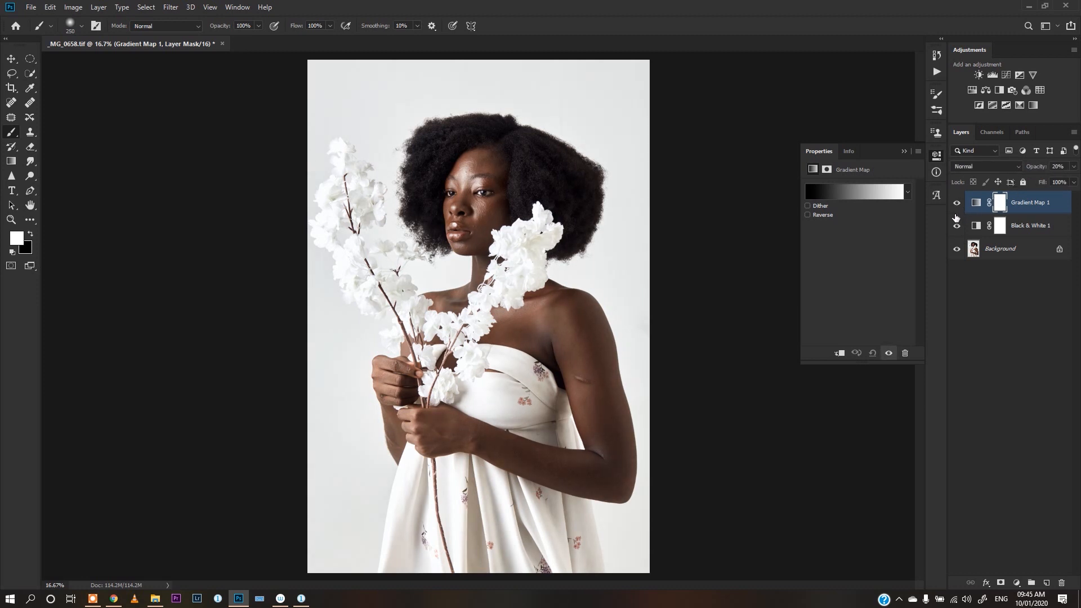
mouse_move(875, 198)
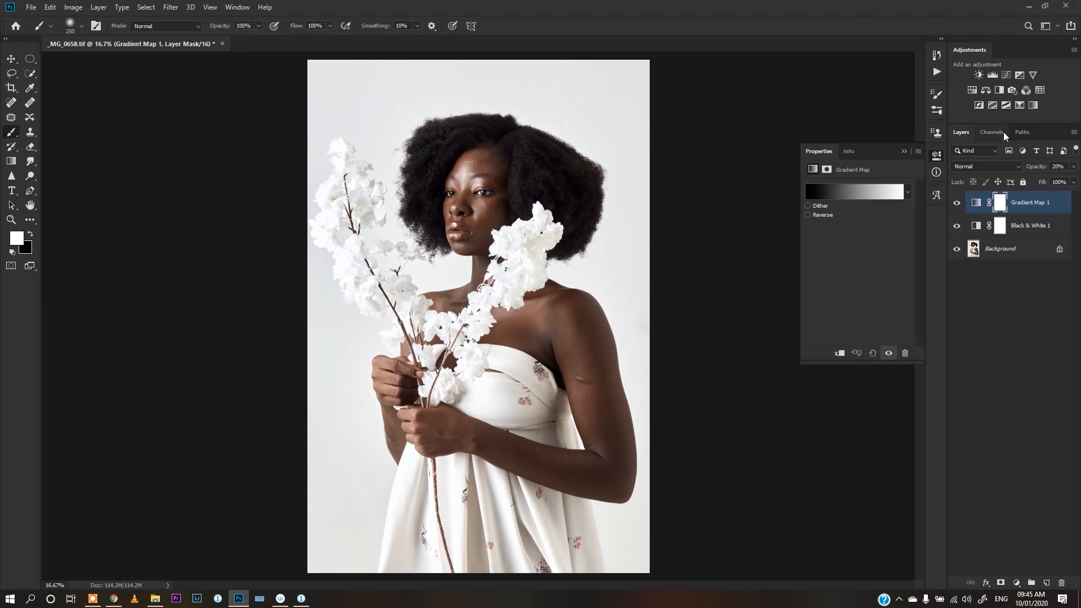
mouse_move(1019, 104)
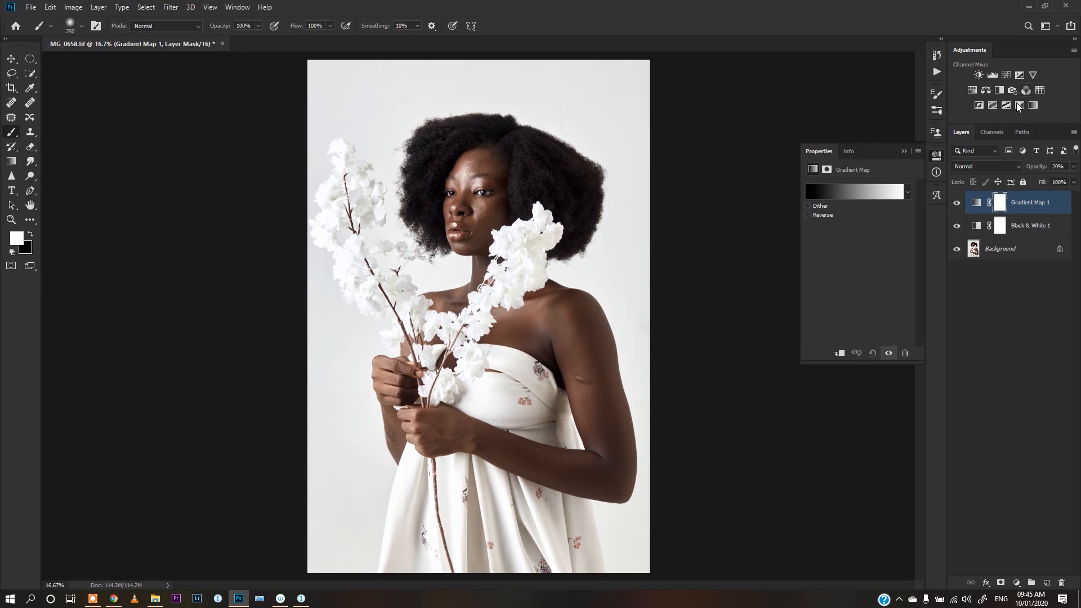
mouse_move(1013, 89)
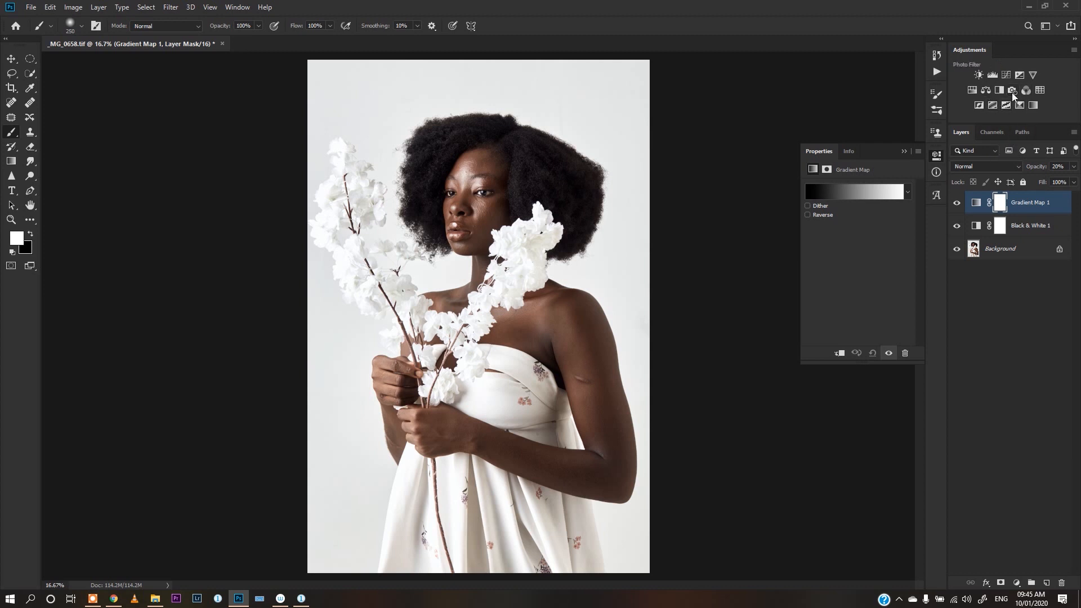
Step: Add a Photo Filter layer, settle on Cooling Filter (82) after trying 80 and LBB, at 30% opacity
click(1013, 90)
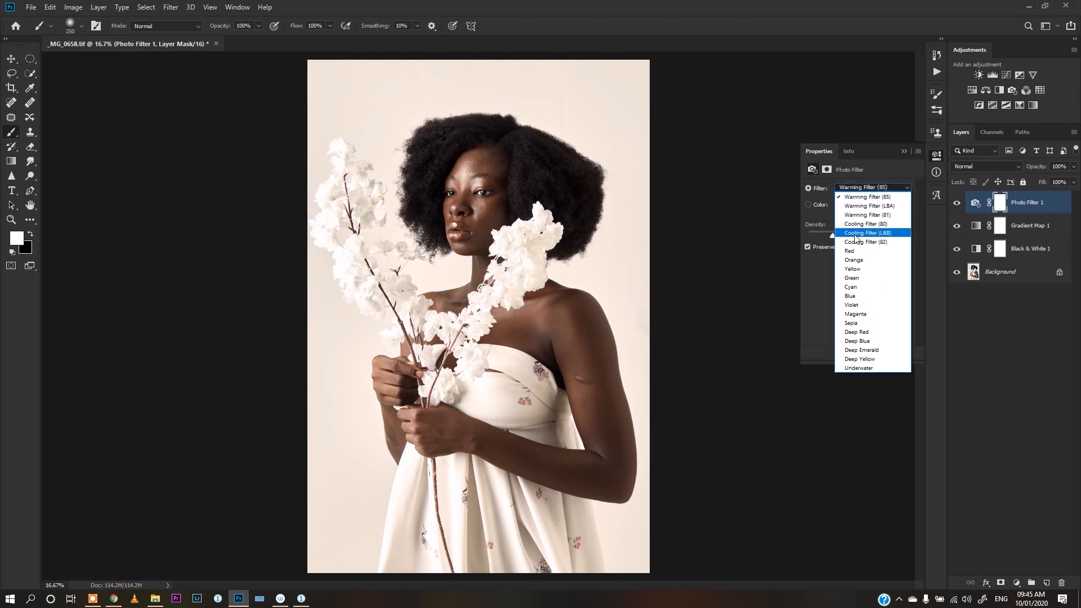
click(862, 224)
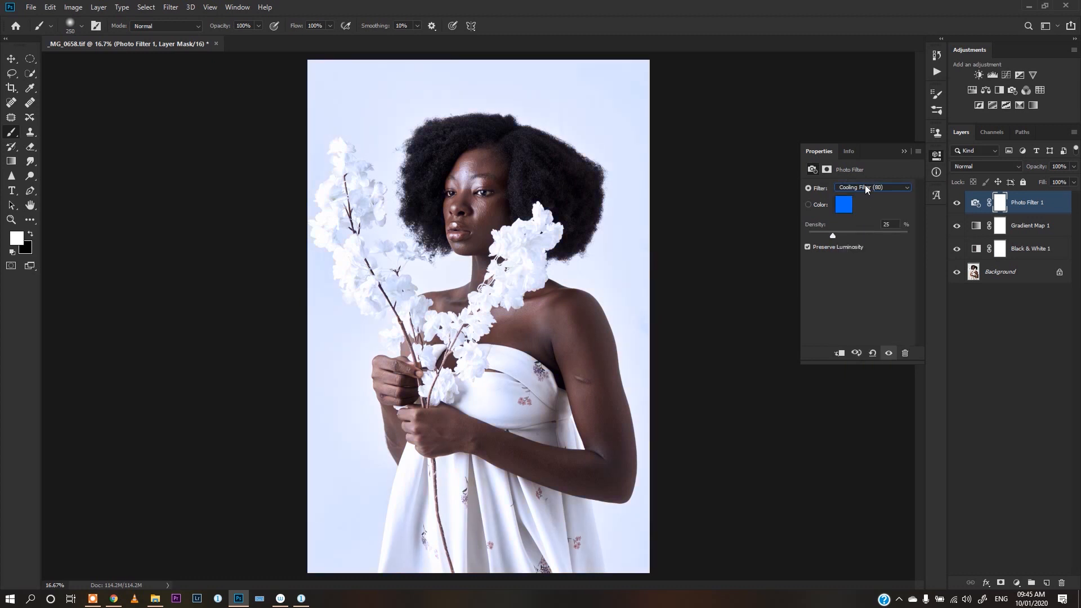
click(872, 188)
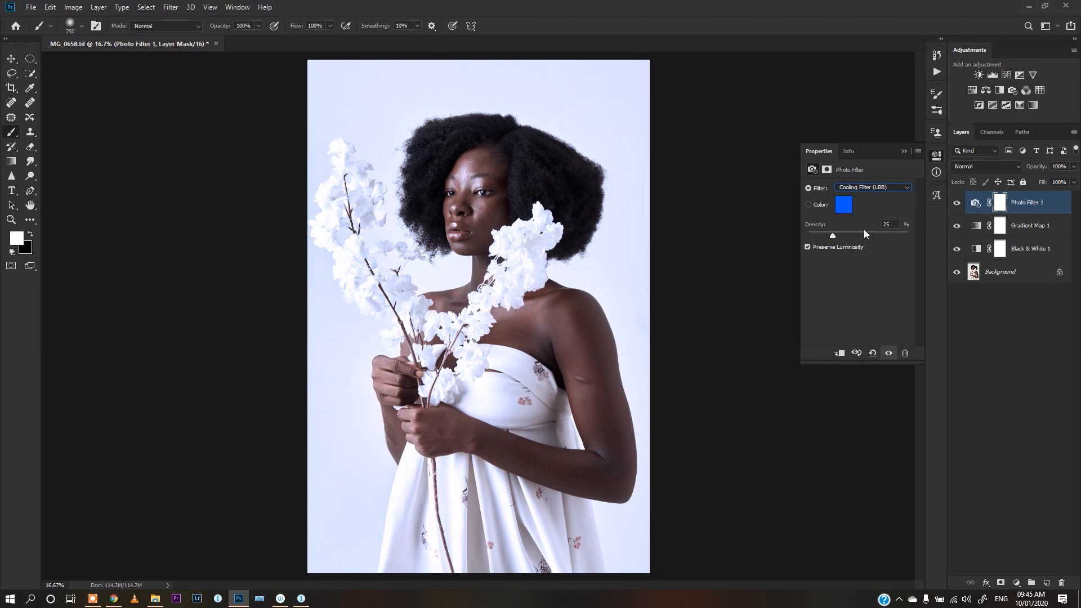
click(872, 187)
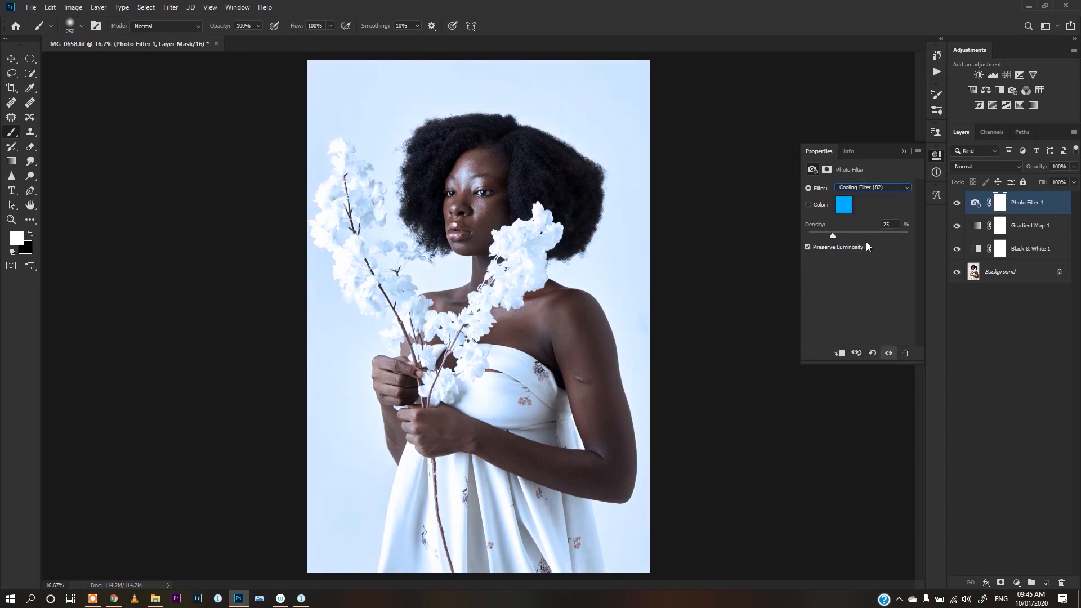
mouse_move(799, 219)
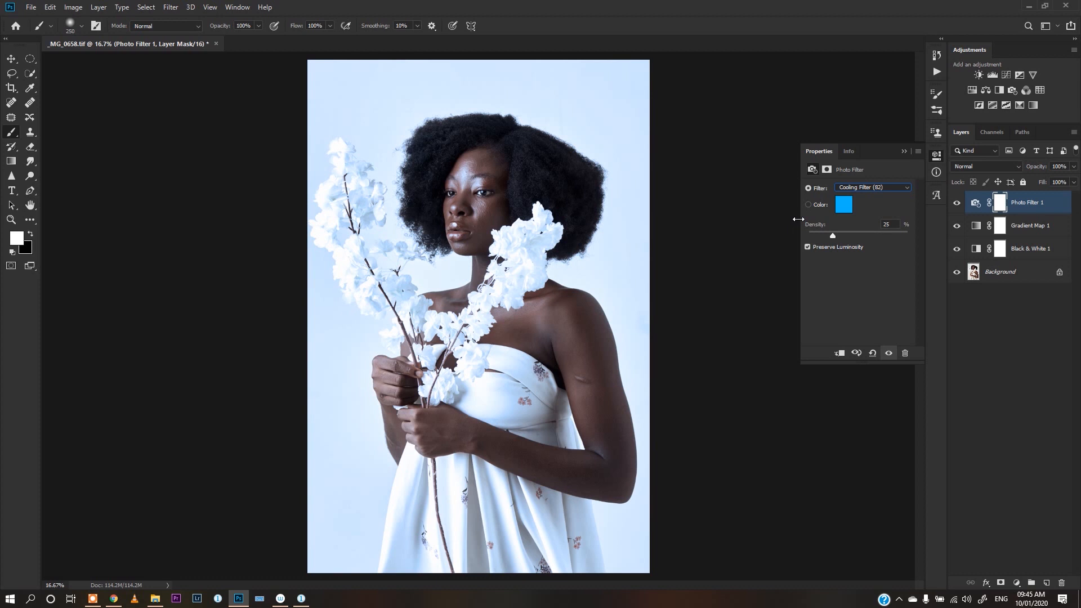
click(904, 151)
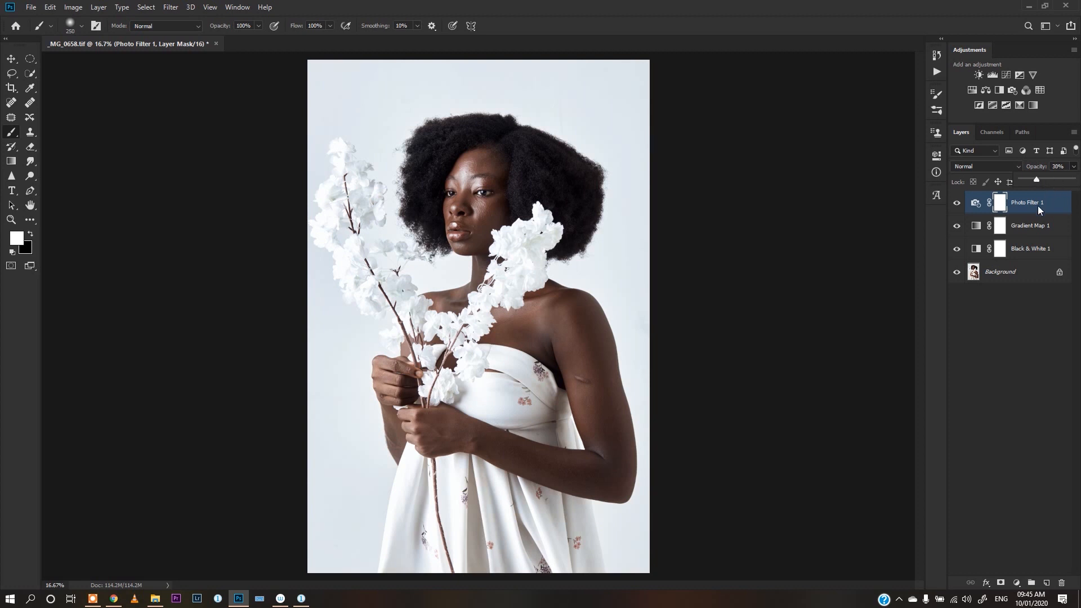
mouse_move(943, 225)
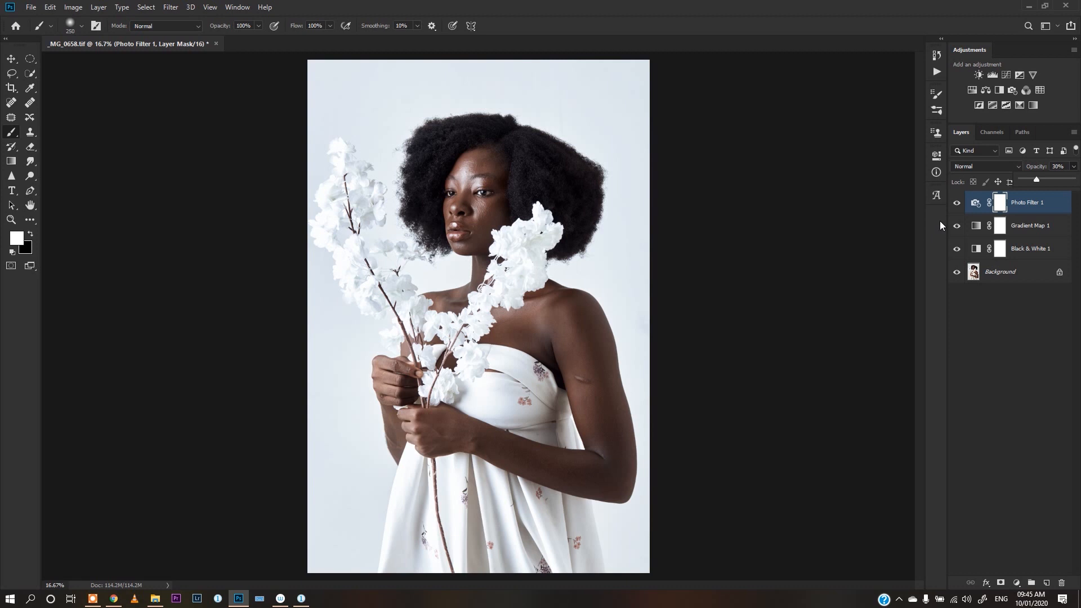
mouse_move(974, 108)
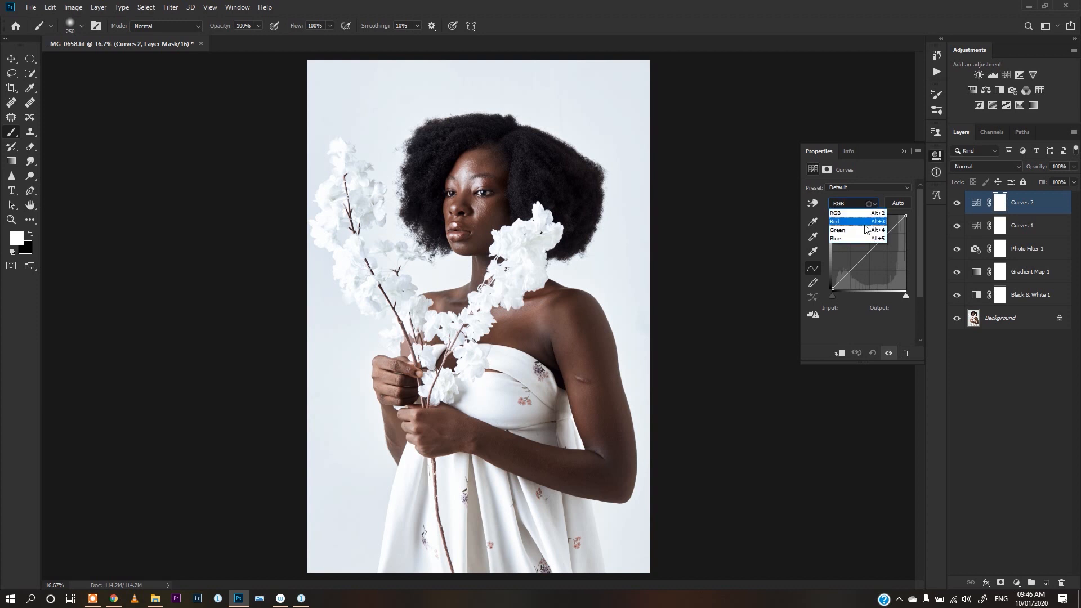
Step: Add Curves 1 and Curves 2, shaping the Blue channel on Curves 2 at 63% opacity
click(837, 238)
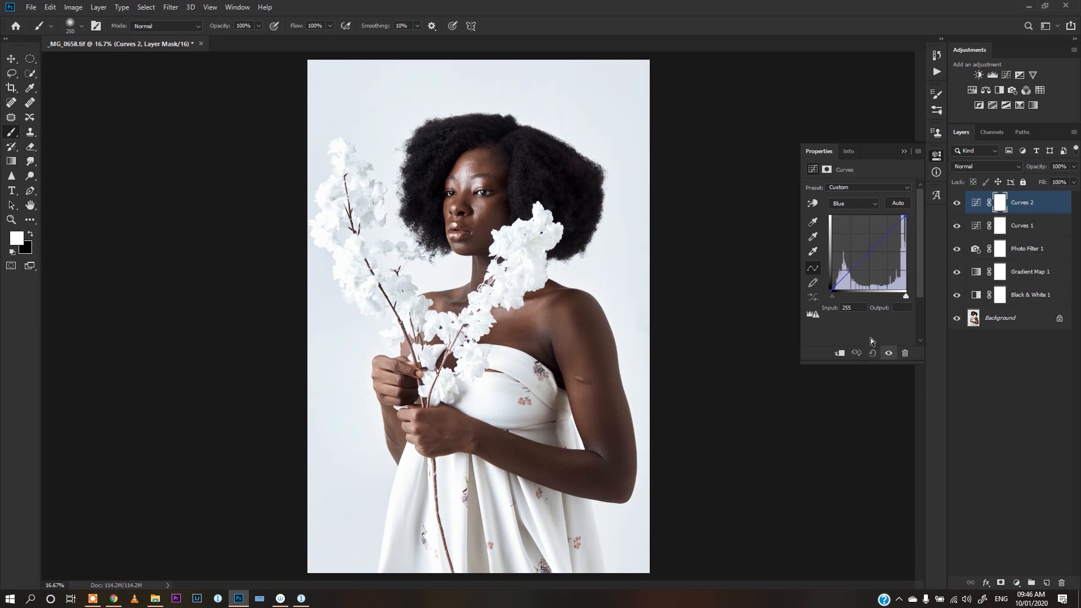
mouse_move(1051, 183)
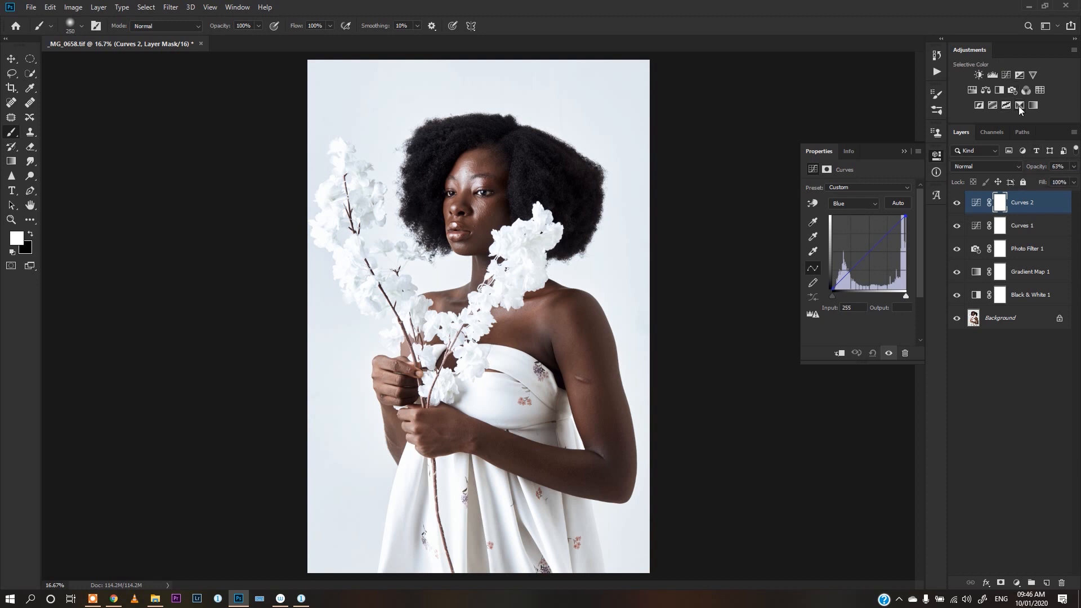
Step: Add a Selective Color layer and adjust its Whites range, then add a second Selective Color layer
click(1019, 105)
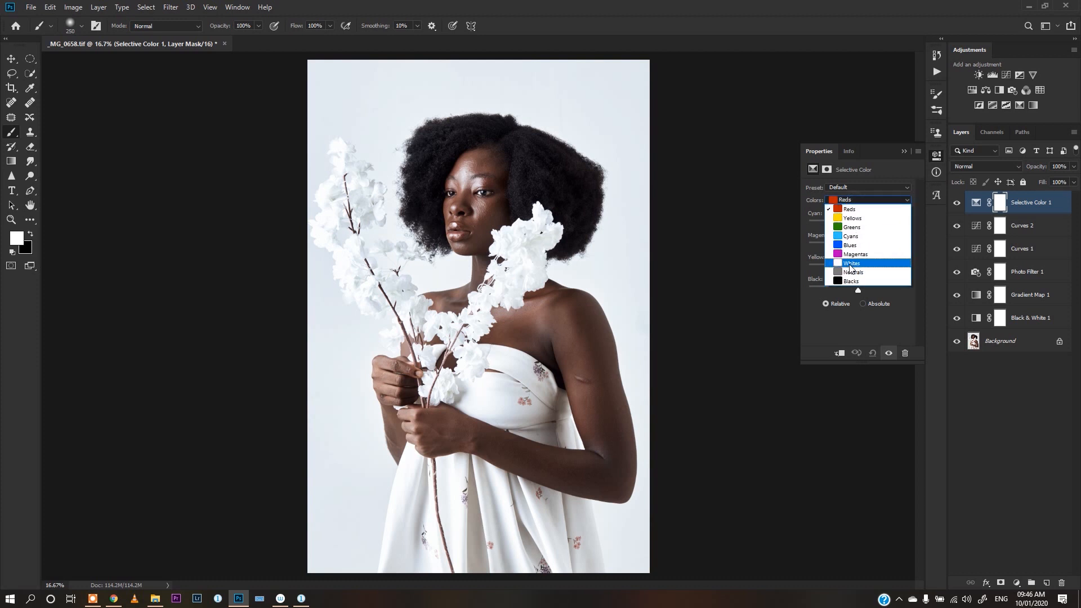
click(851, 263)
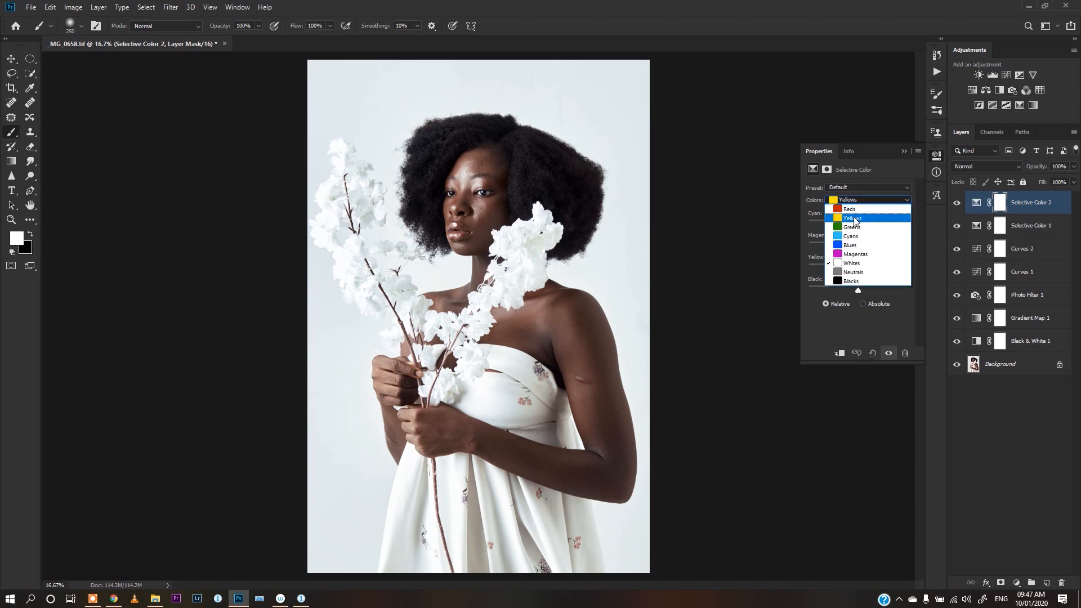
Step: Adjust the Yellows and Reds ranges on Selective Color 2 into a custom setting
click(850, 209)
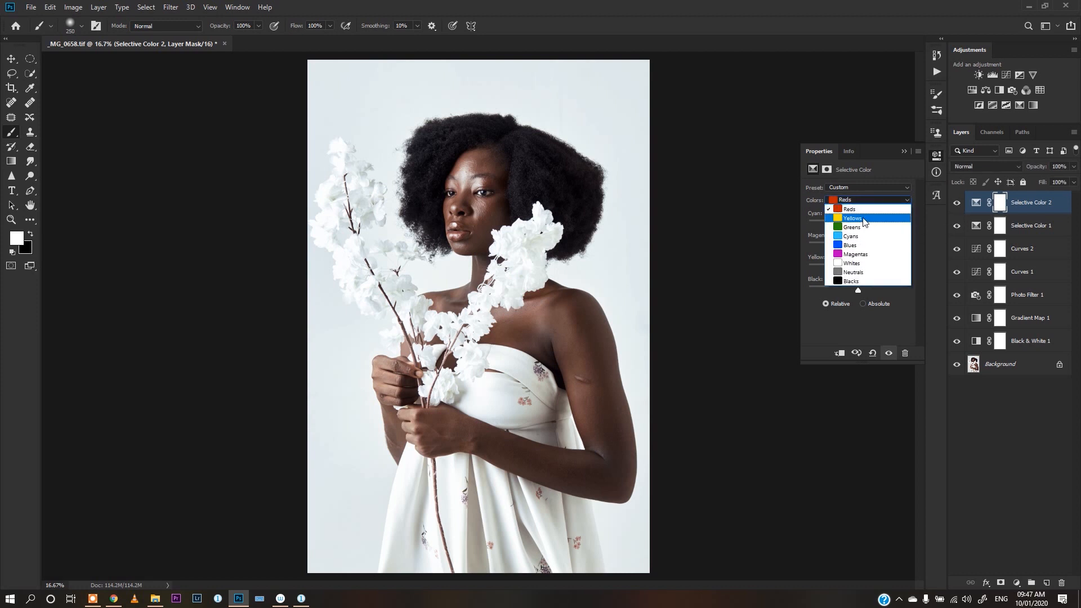
click(853, 218)
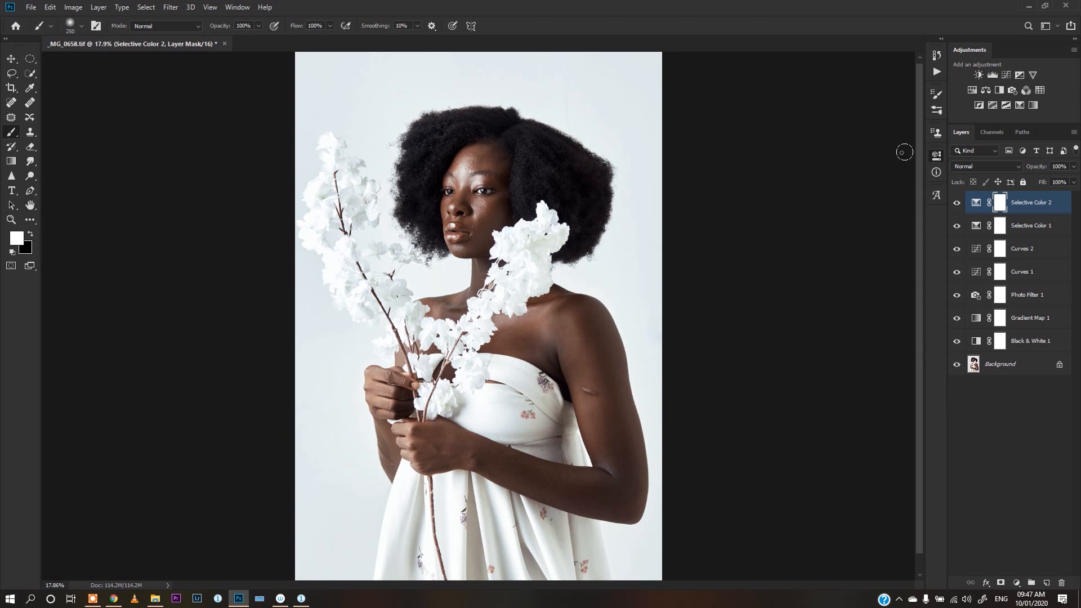
mouse_move(973, 89)
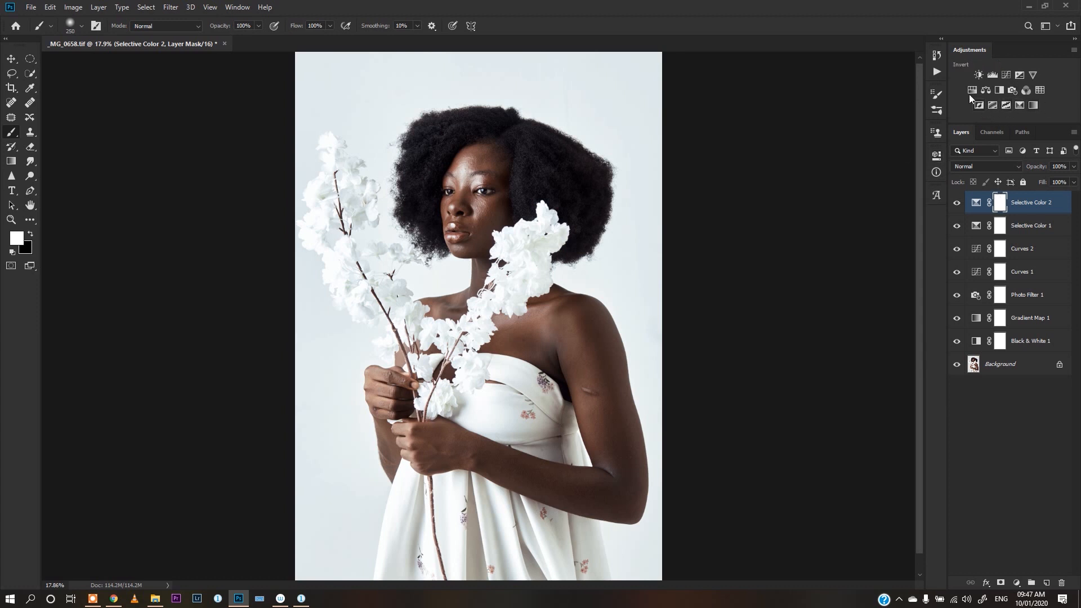
mouse_move(986, 90)
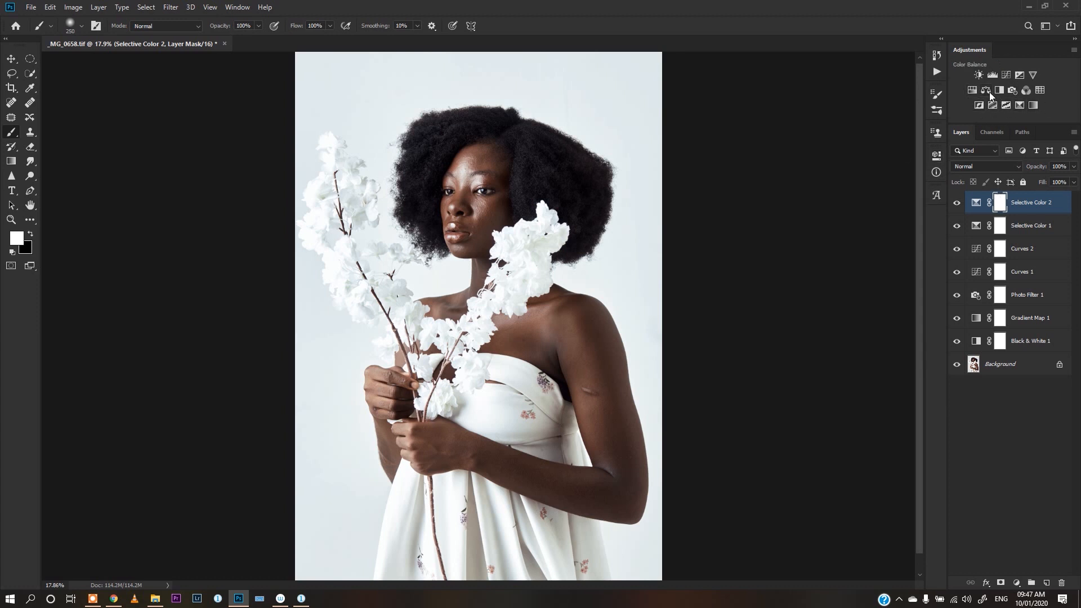
Step: Add a Color Balance layer with Highlights at Cyan-Red +1 and Yellow-Blue +2
click(977, 90)
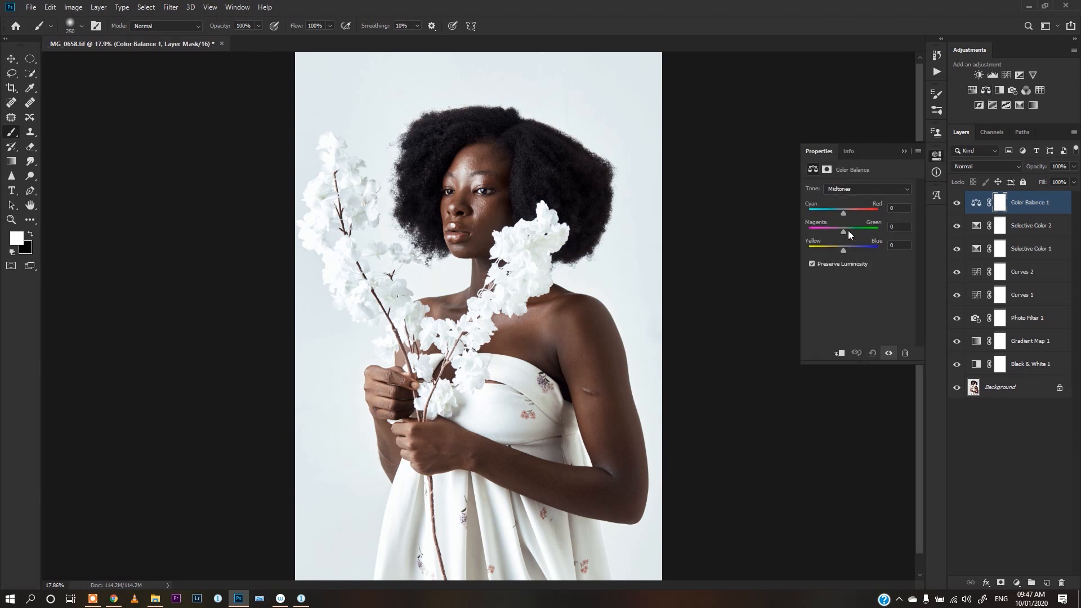
click(867, 189)
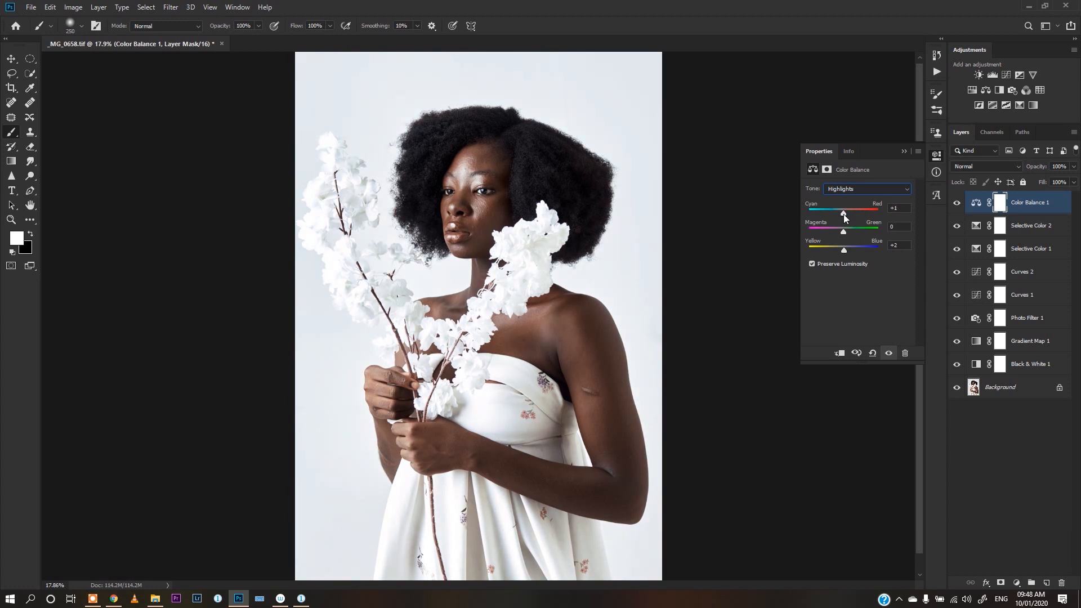
click(956, 203)
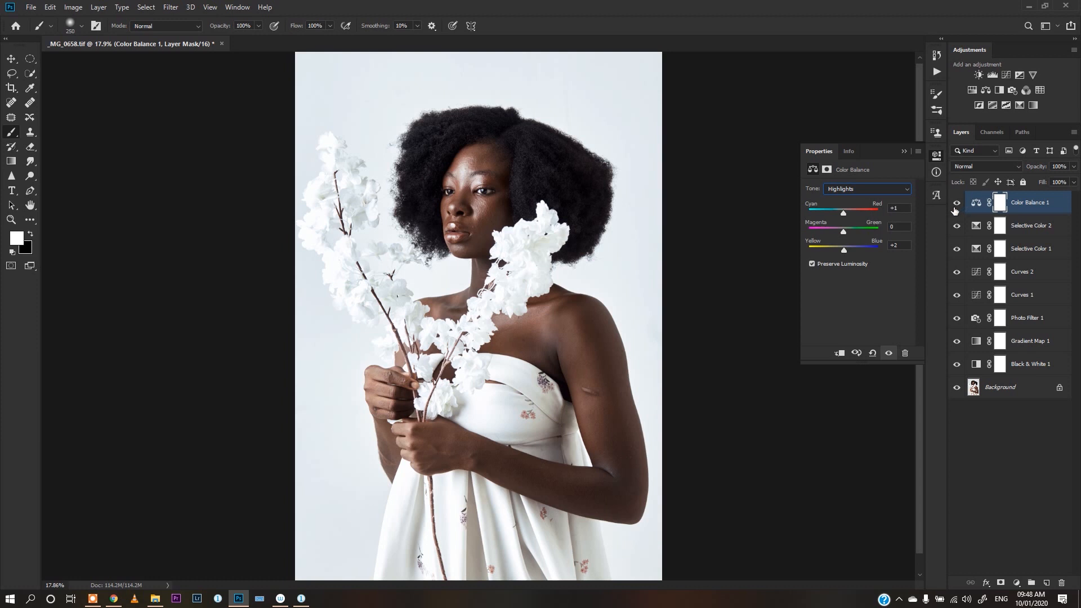
mouse_move(954, 269)
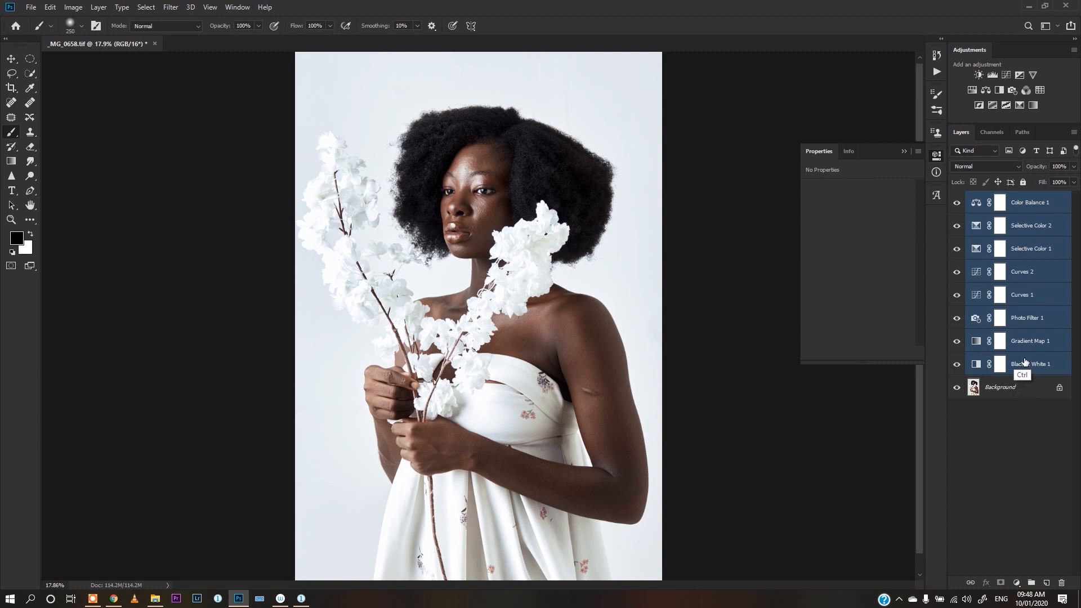
key(ctrl+g)
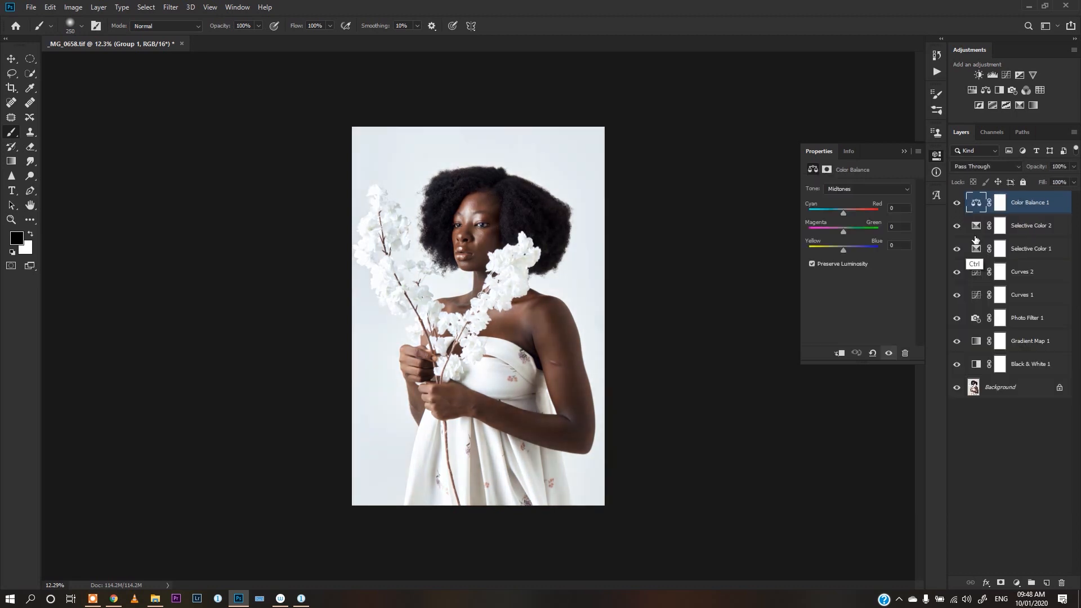
click(986, 166)
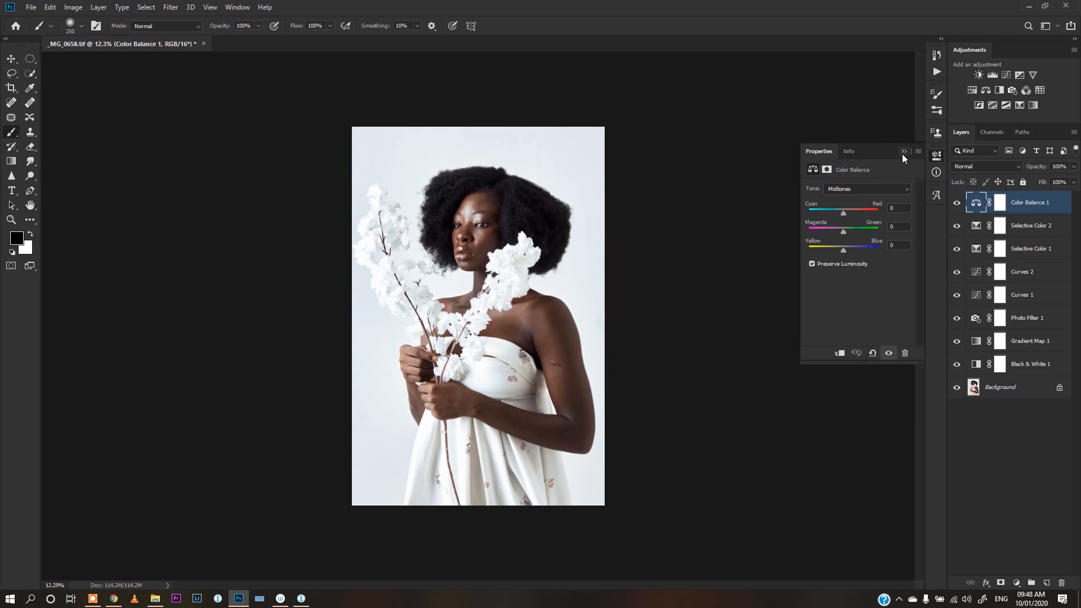
click(904, 151)
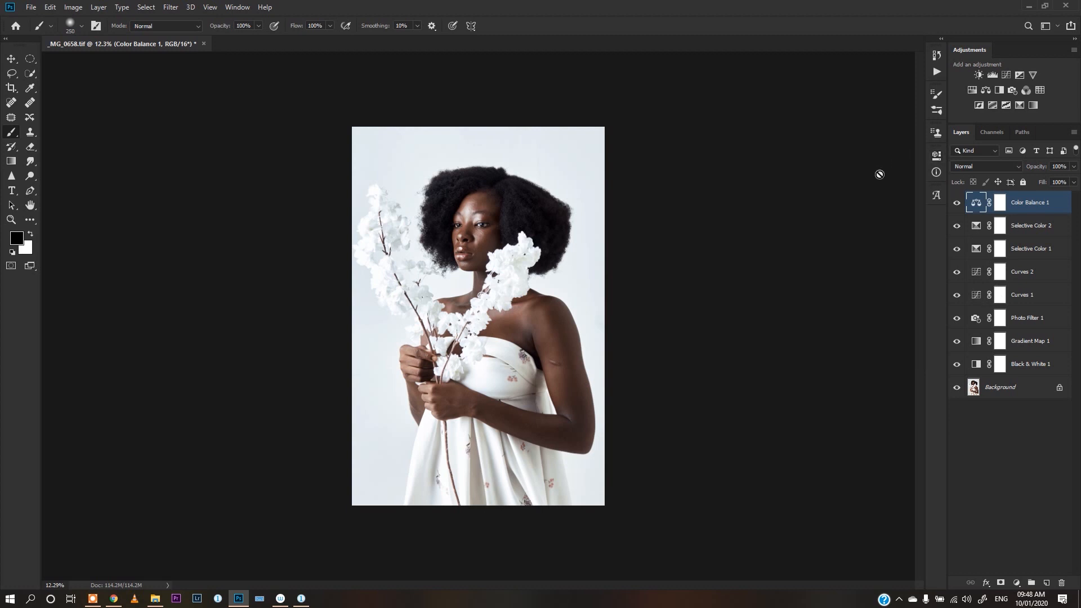
mouse_move(283, 232)
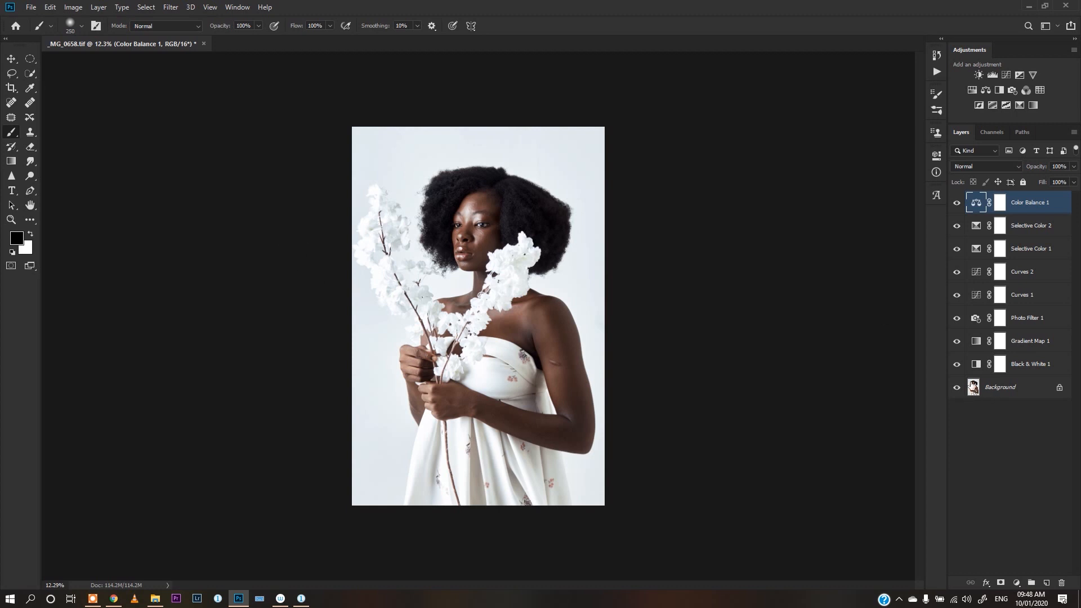
mouse_move(1009, 246)
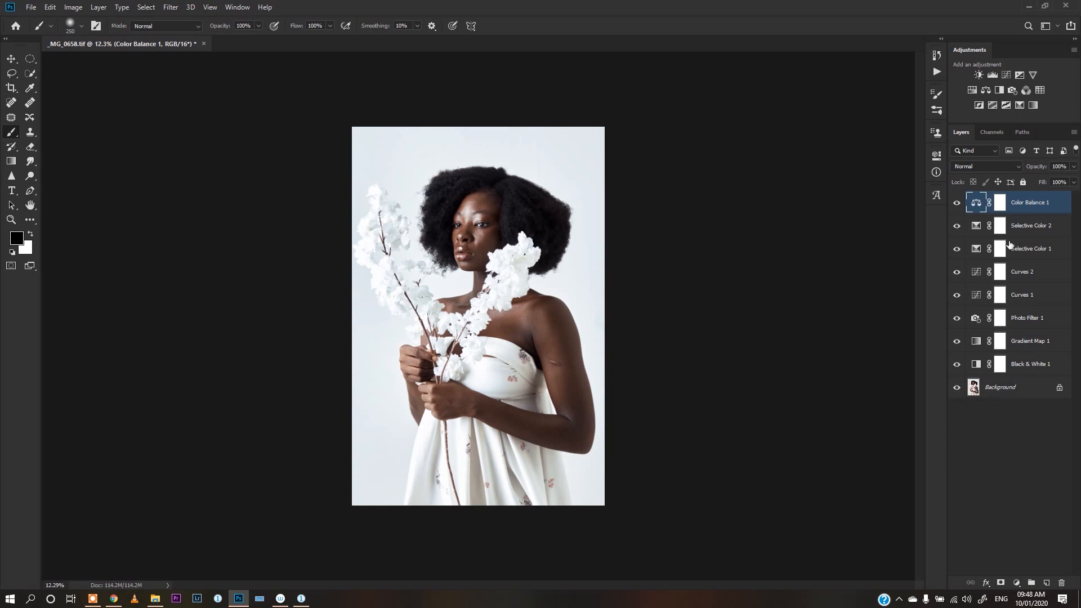
mouse_move(1002, 348)
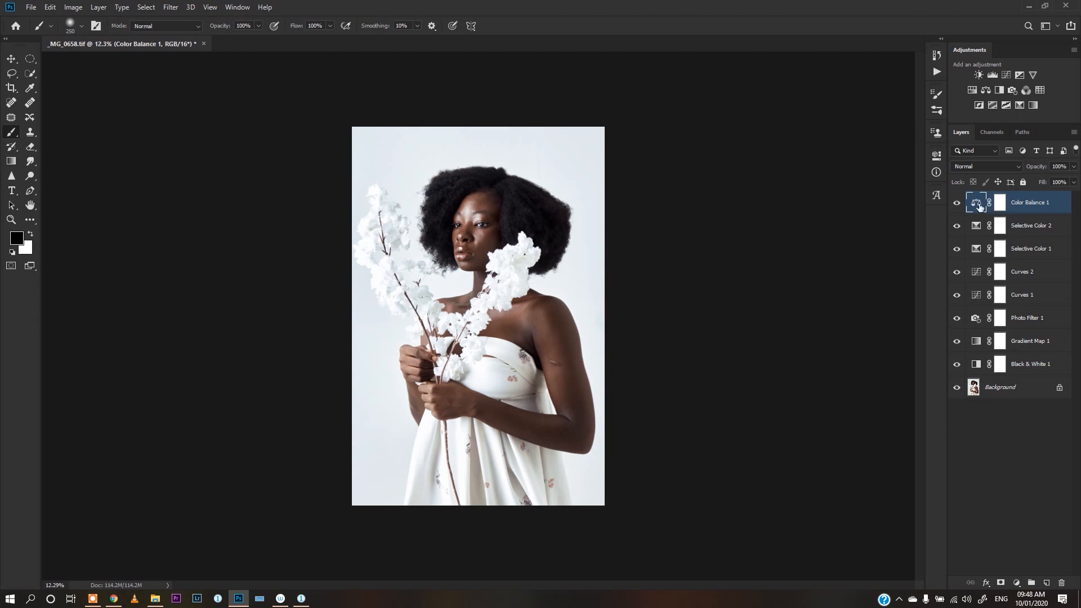
mouse_move(31, 7)
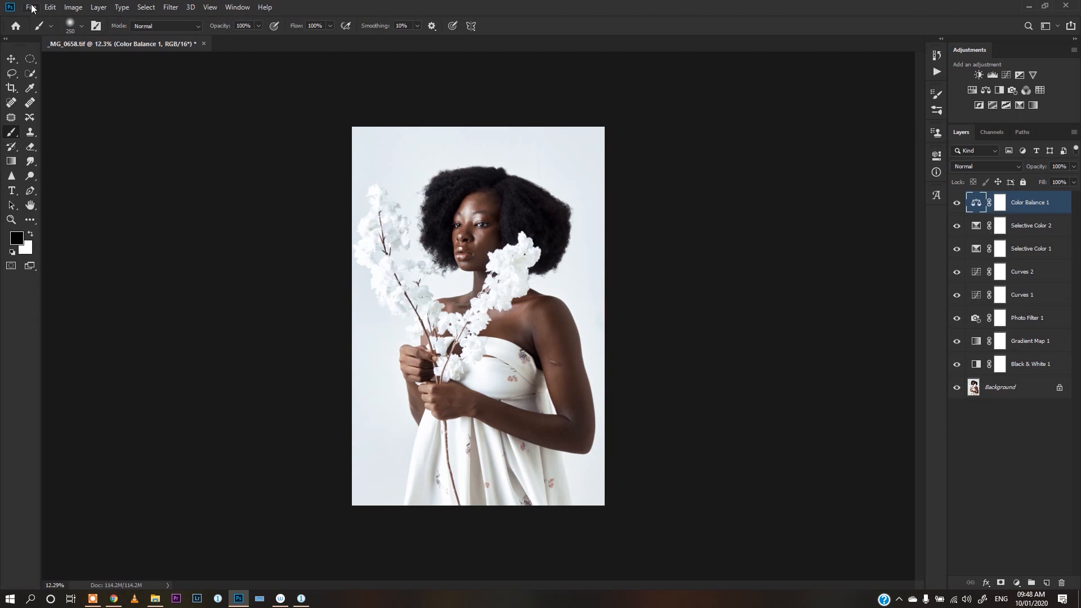
Step: Bring up the Export Color Lookup Tables dialog via File > Export, CUBE format at 32 grid points
click(31, 6)
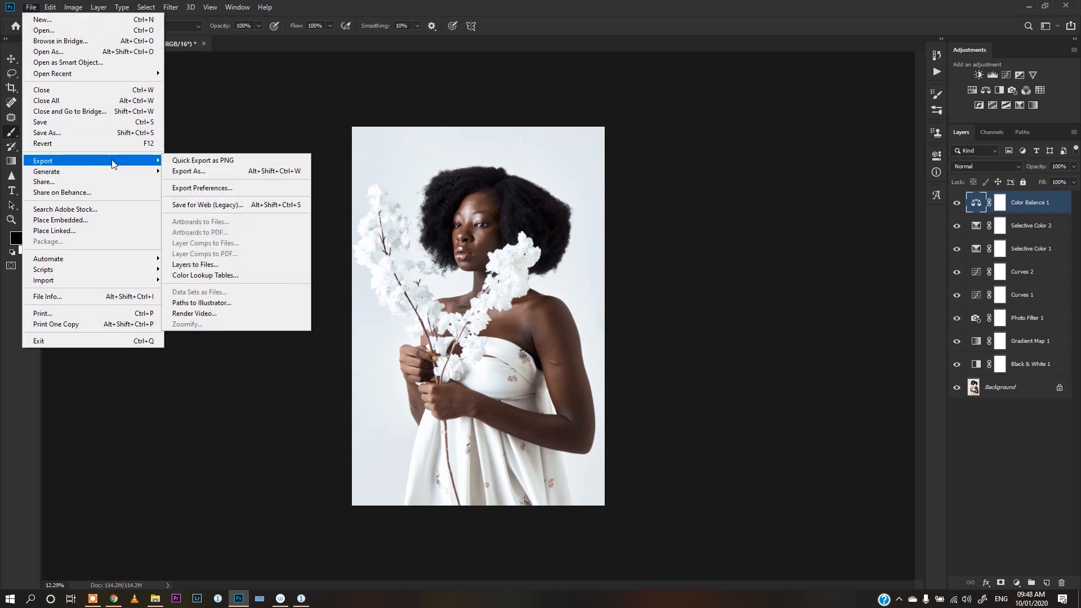
mouse_move(204, 275)
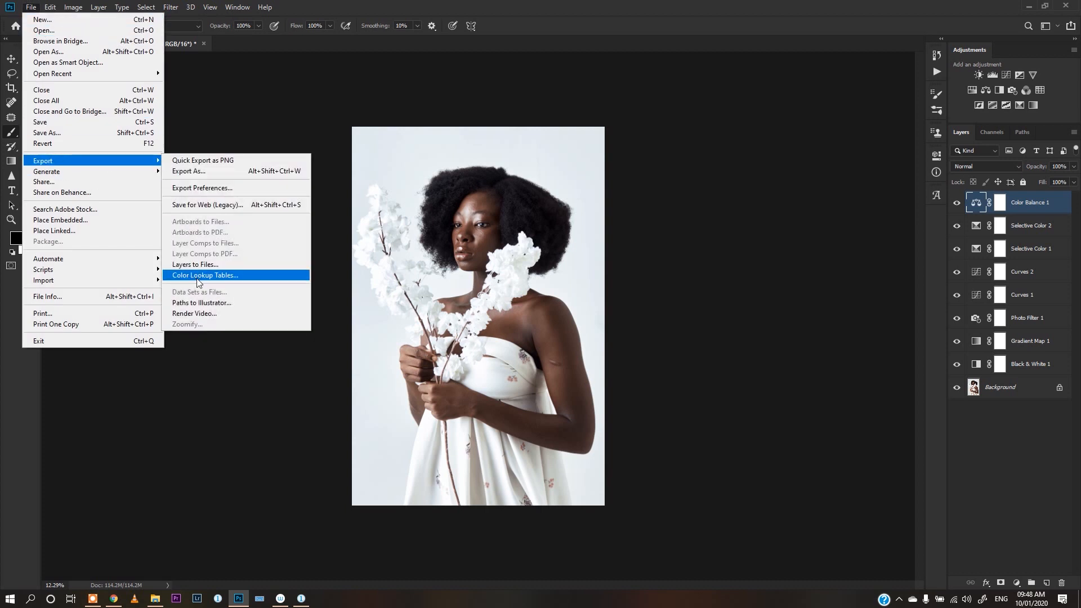
mouse_move(202, 277)
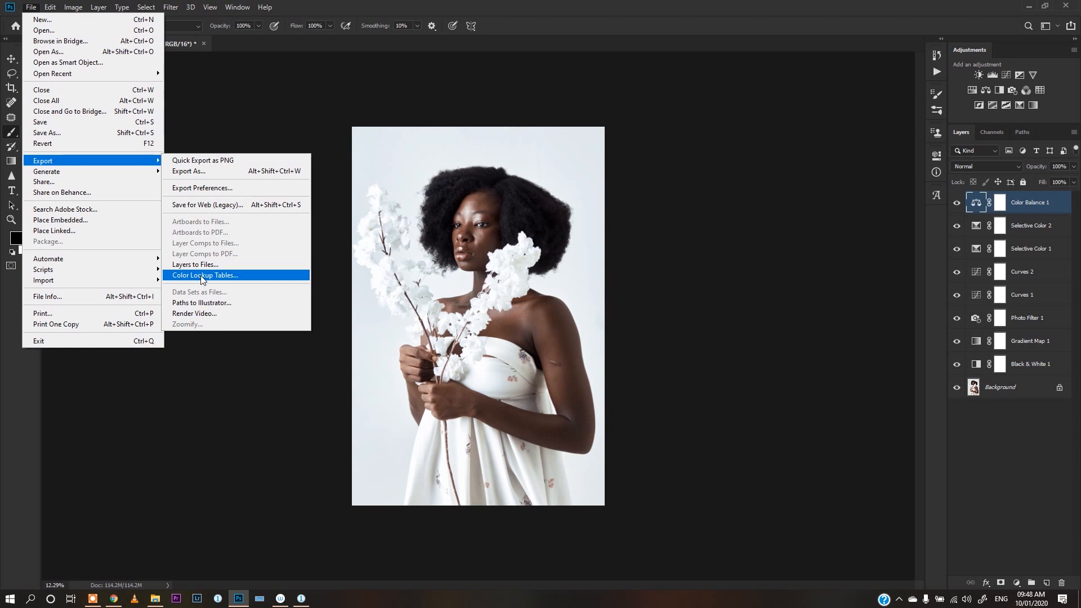
mouse_move(203, 280)
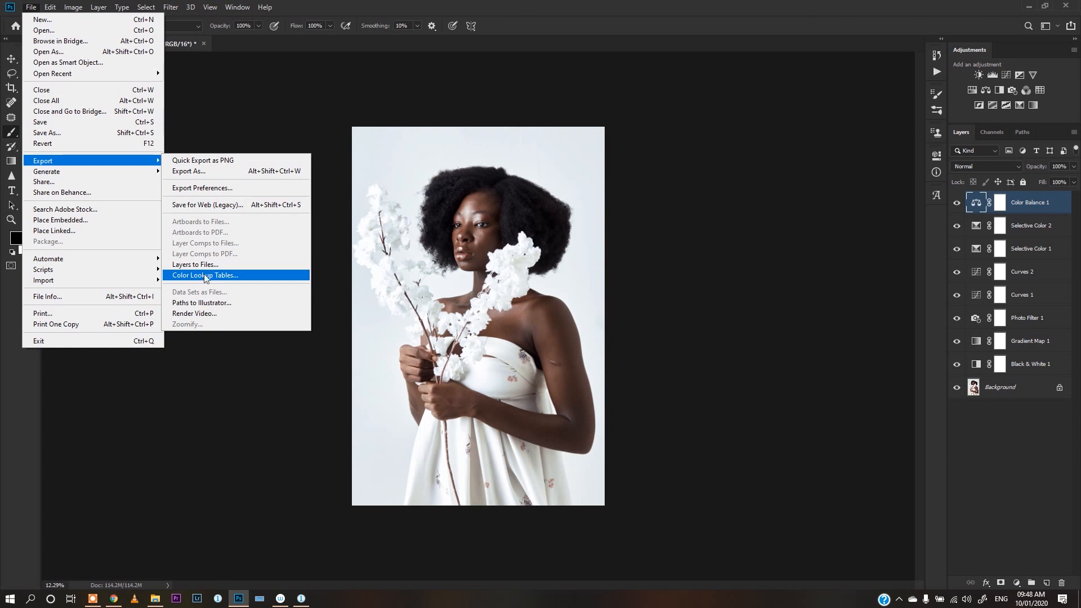
click(203, 275)
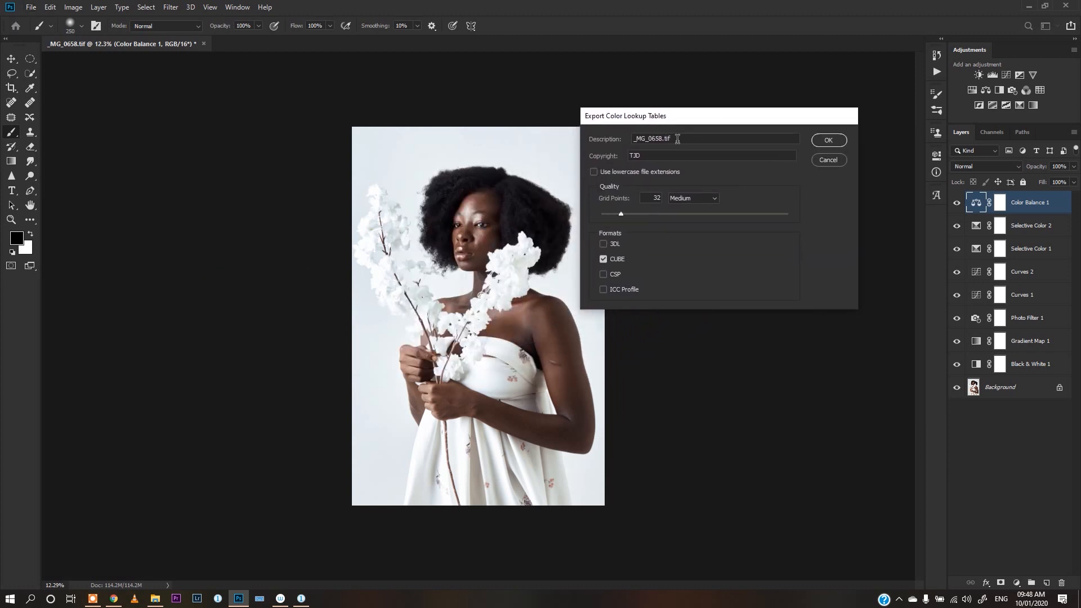
Step: Name the LUT description 'Melanin', keep CUBE format, and confirm the export settings
triple_click(715, 139)
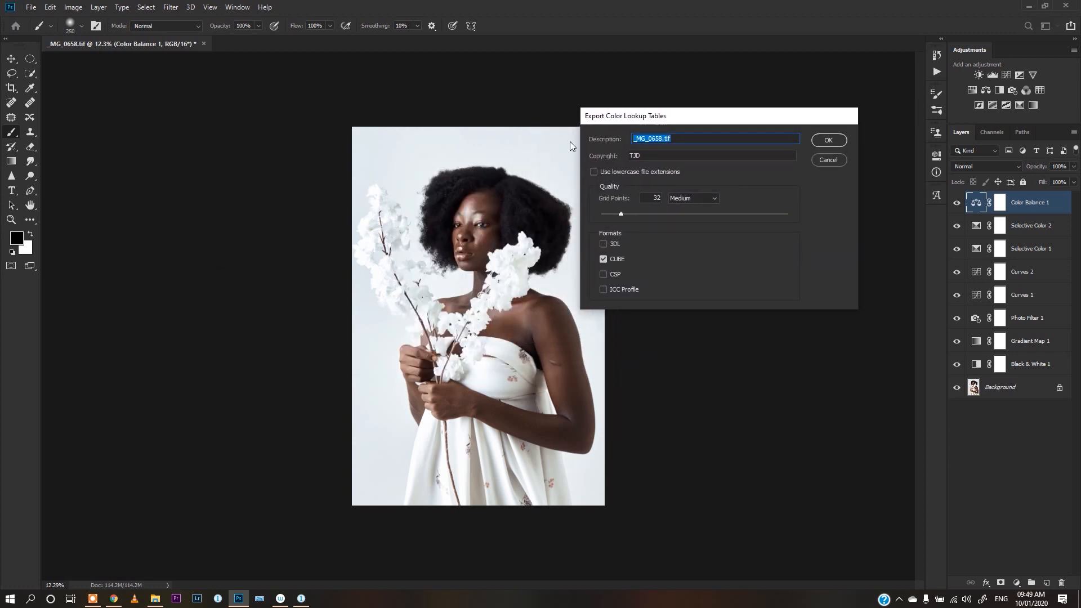
text(Mela)
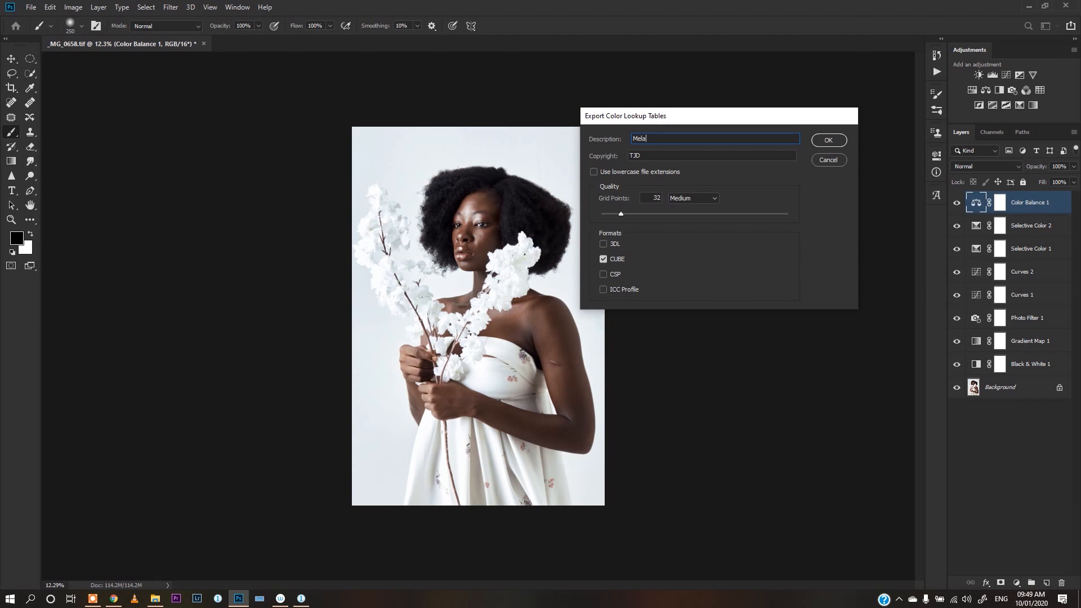
text(nin)
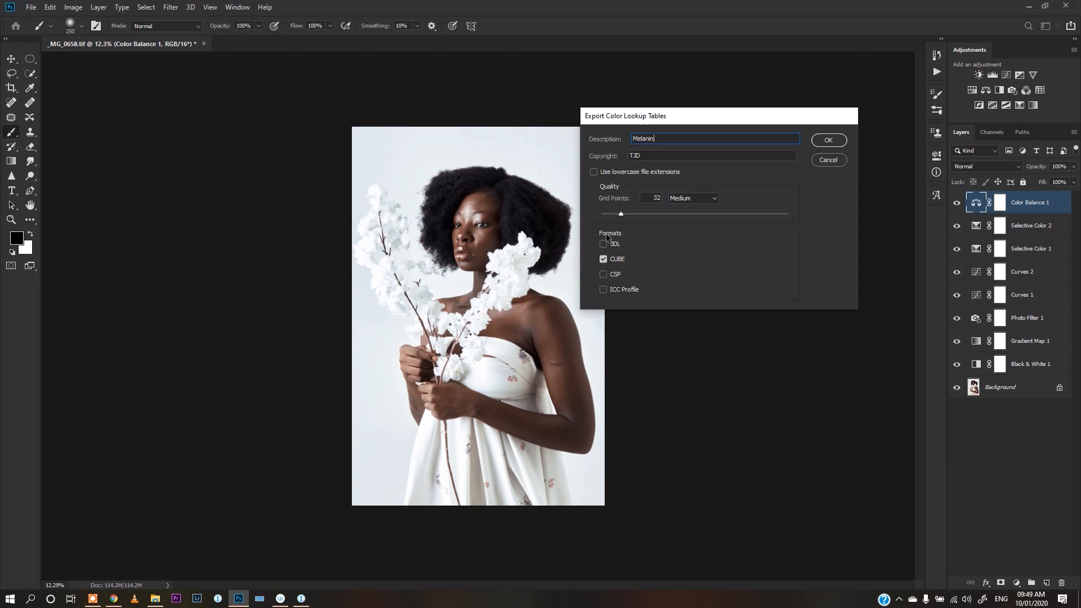
mouse_move(655, 233)
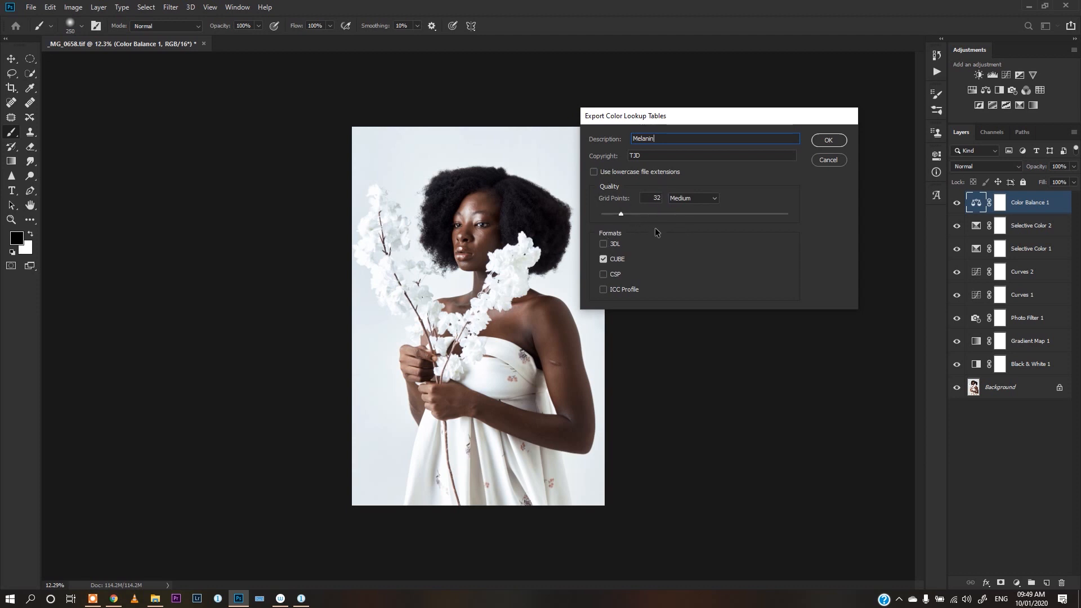
mouse_move(617, 176)
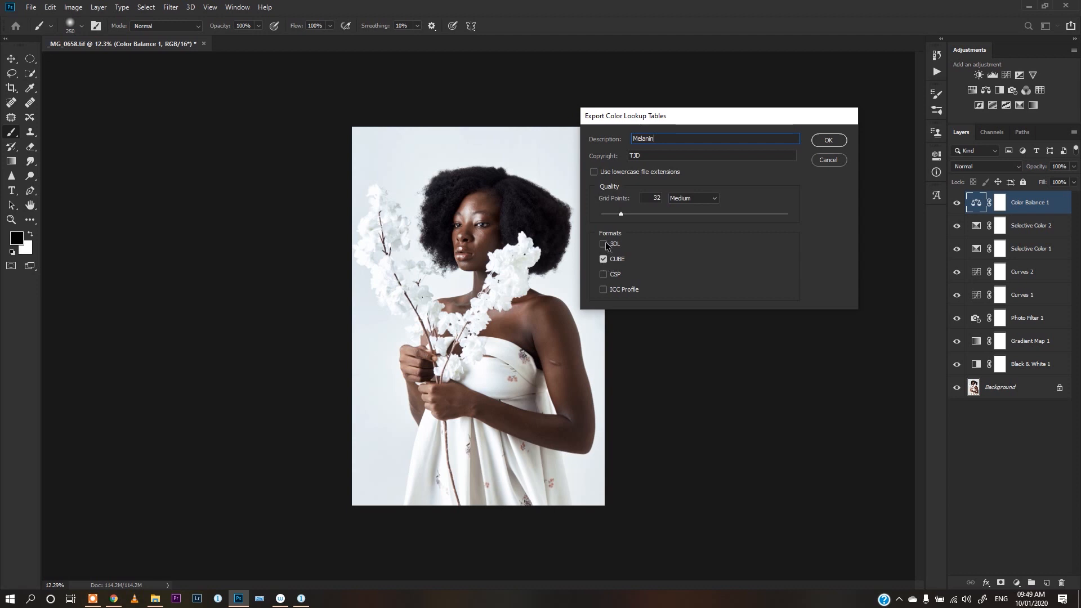
mouse_move(604, 294)
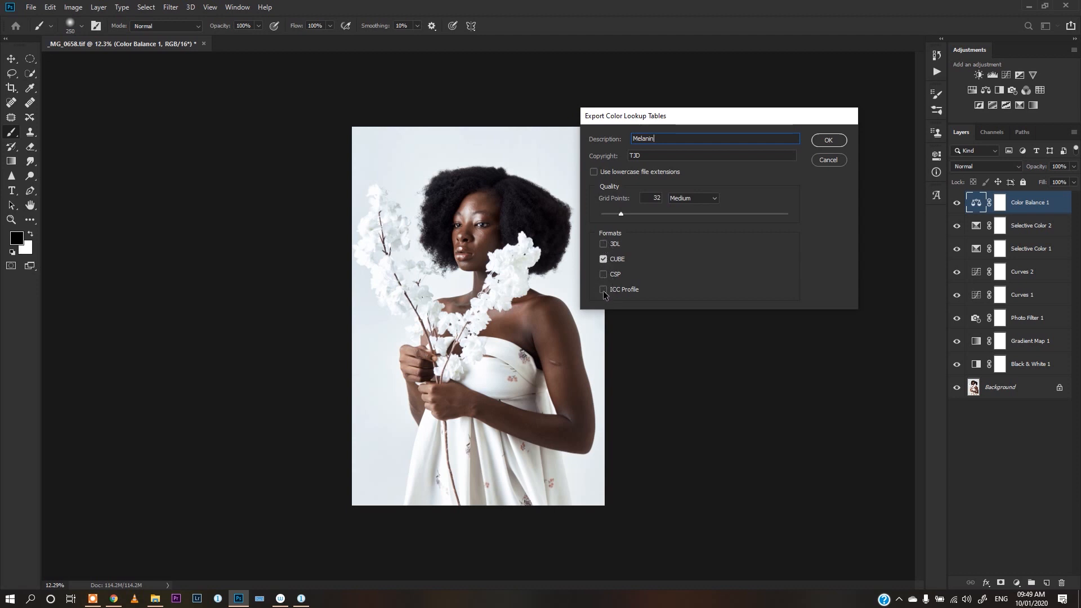
mouse_move(832, 154)
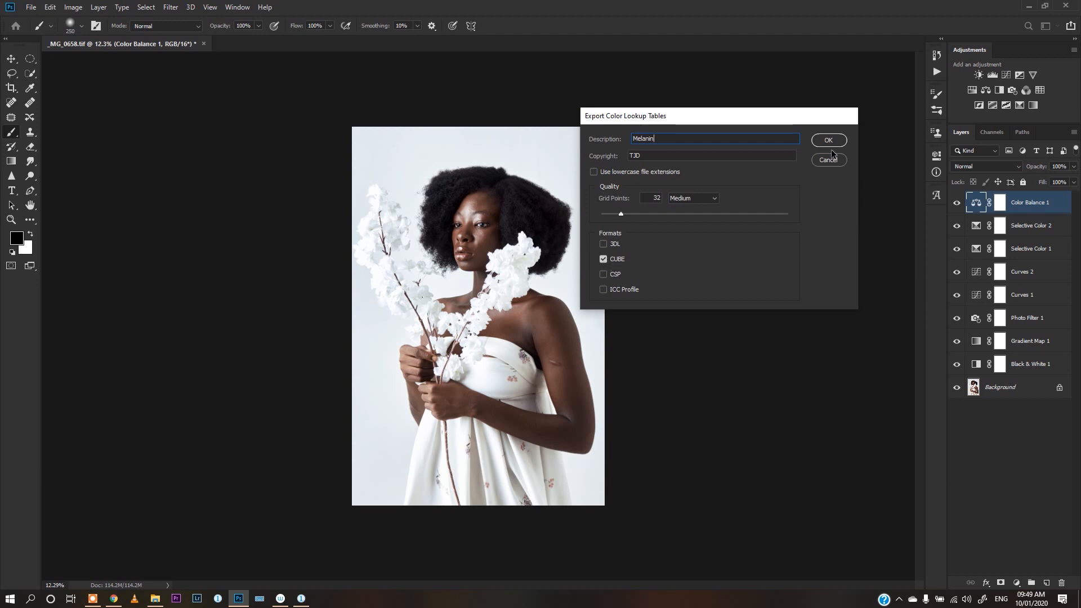
click(828, 140)
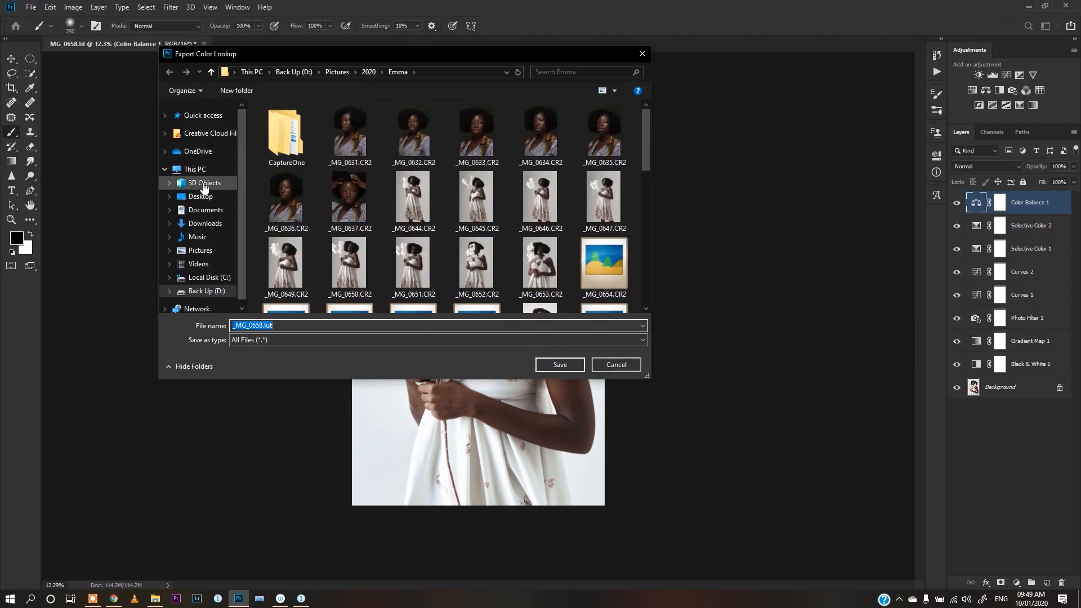
Step: Save the LUT to the Desktop as 'Melanin De'
click(200, 196)
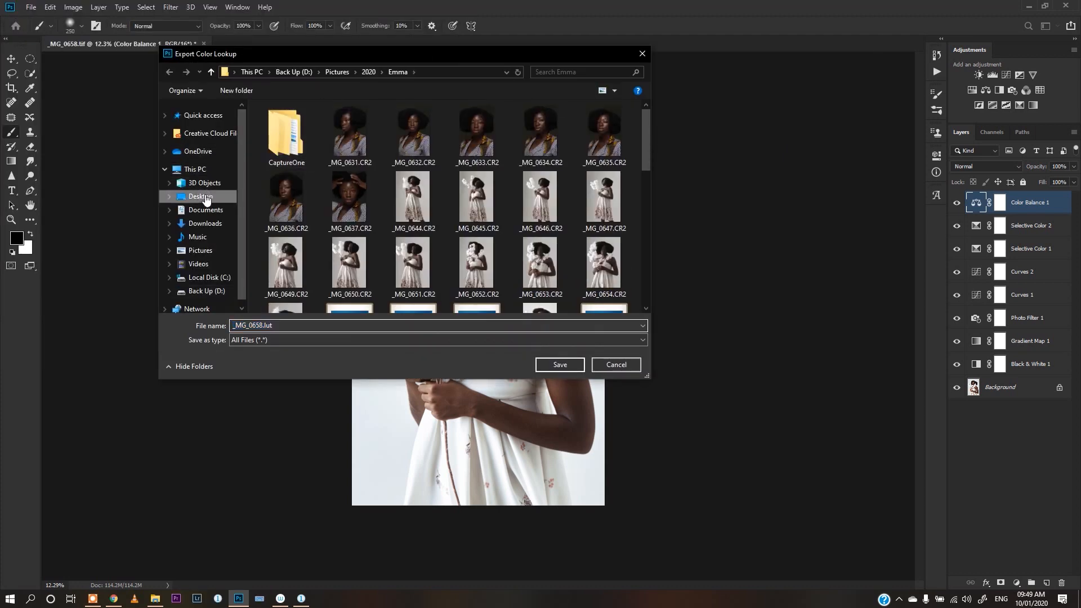
click(200, 196)
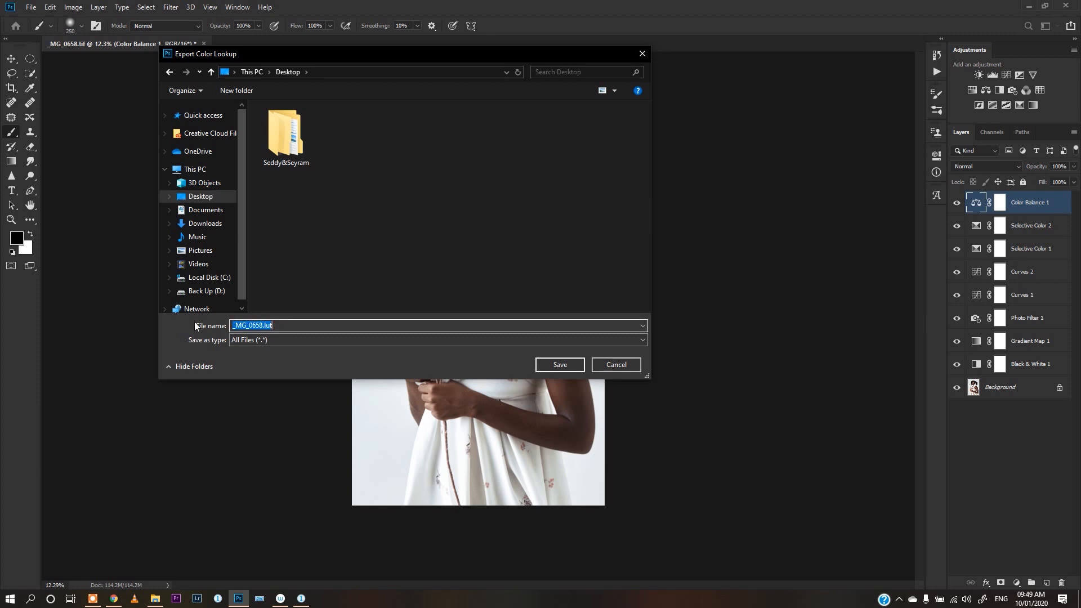
text(Mel)
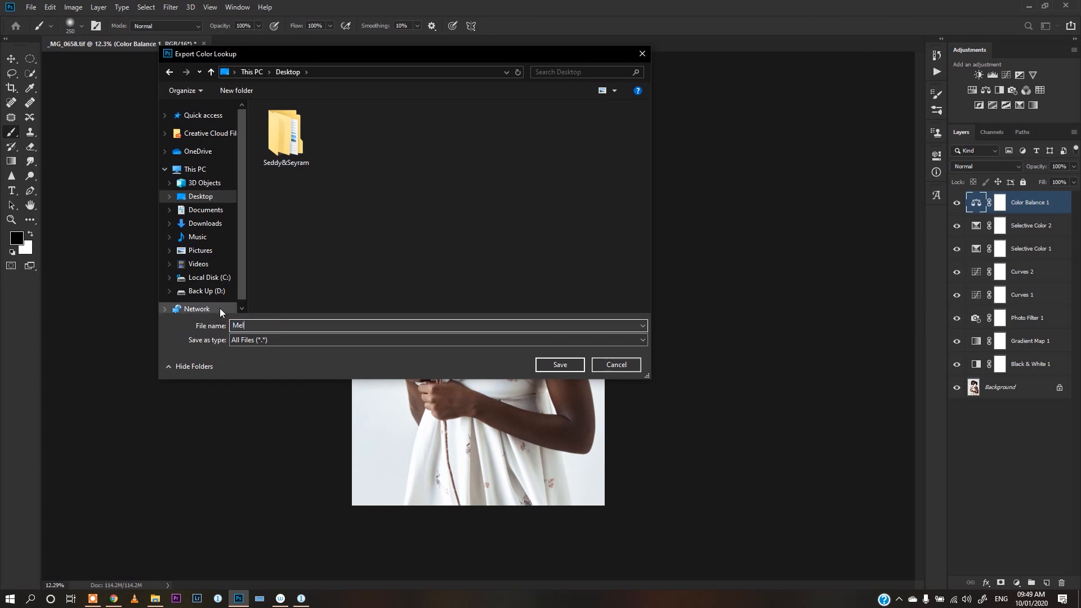
text(anin)
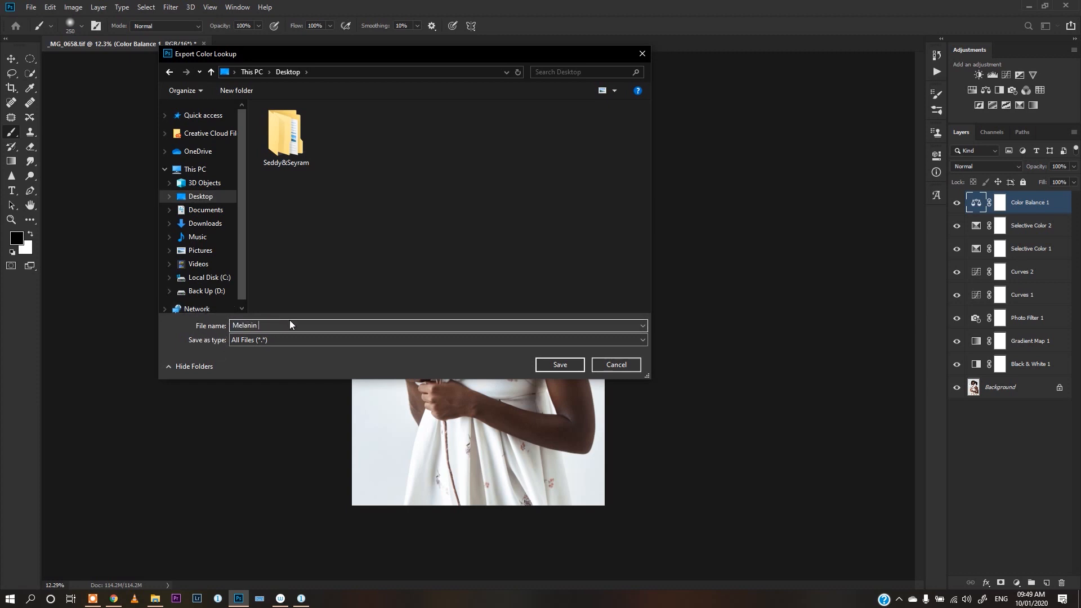
text(De)
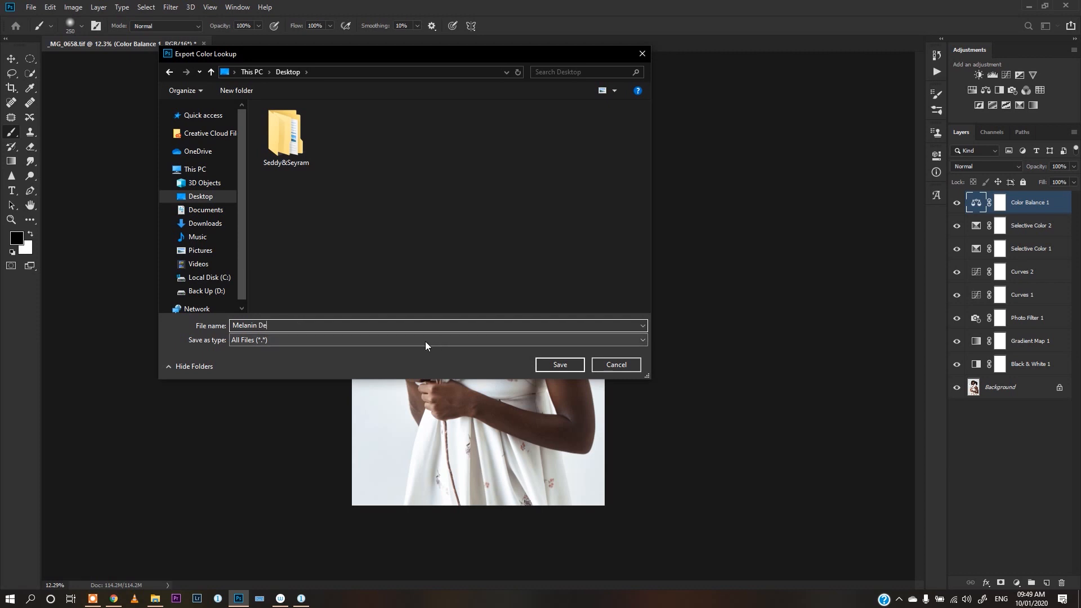
mouse_move(559, 365)
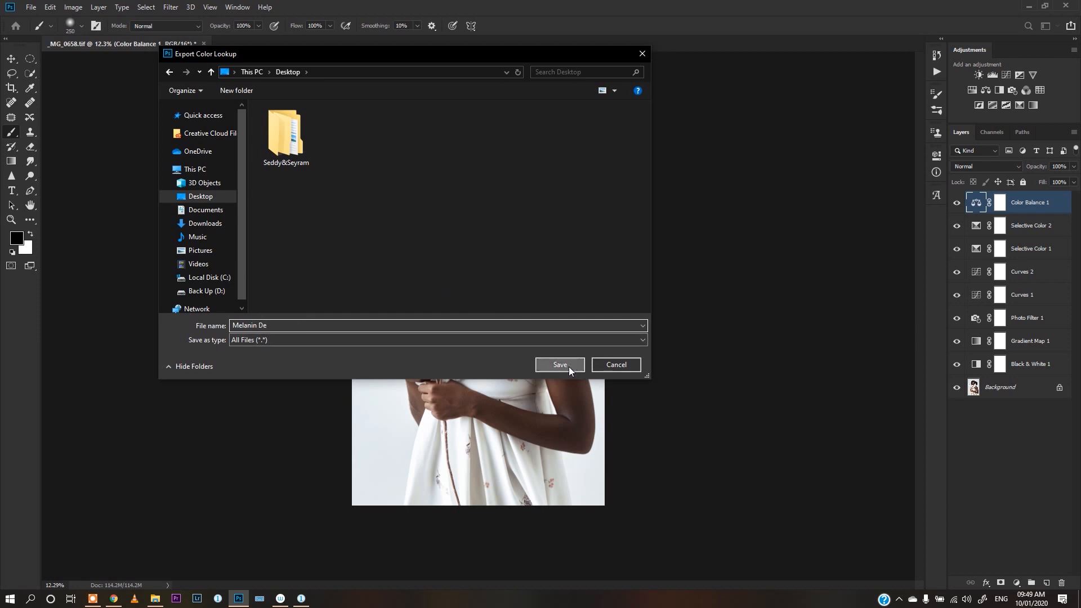
click(559, 365)
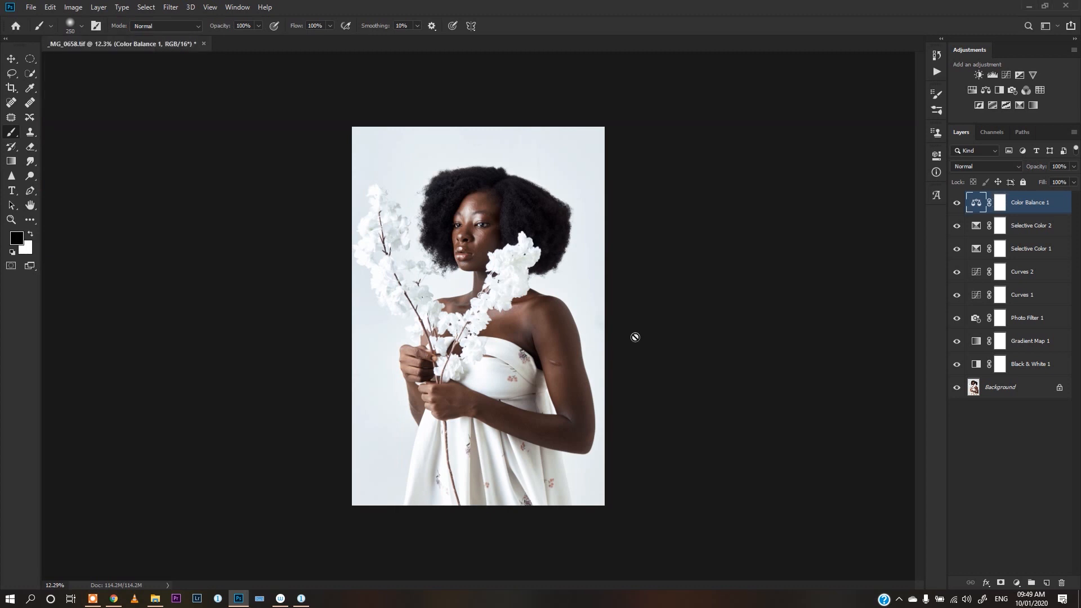
Step: Group the adjustment layers down to Black & White 1, then add a Color Lookup layer above
click(1030, 363)
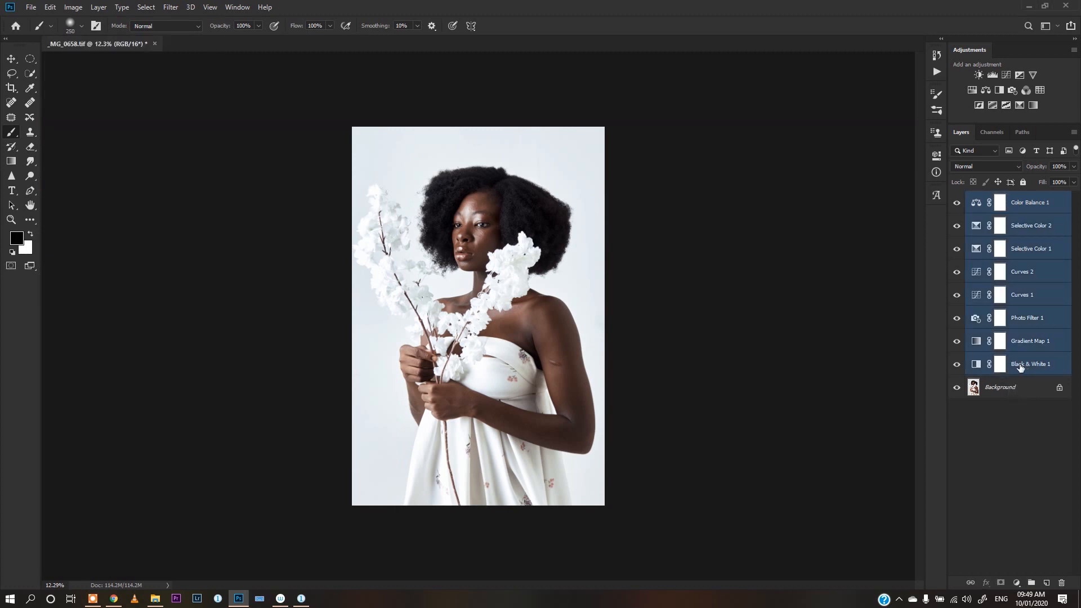
key(ctrl+g)
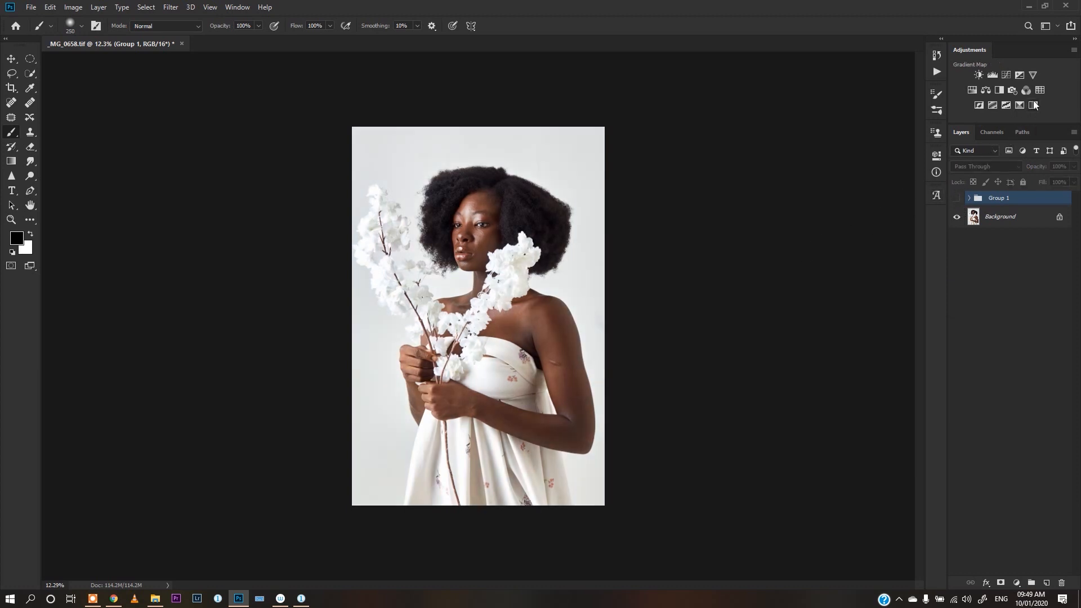
mouse_move(1034, 89)
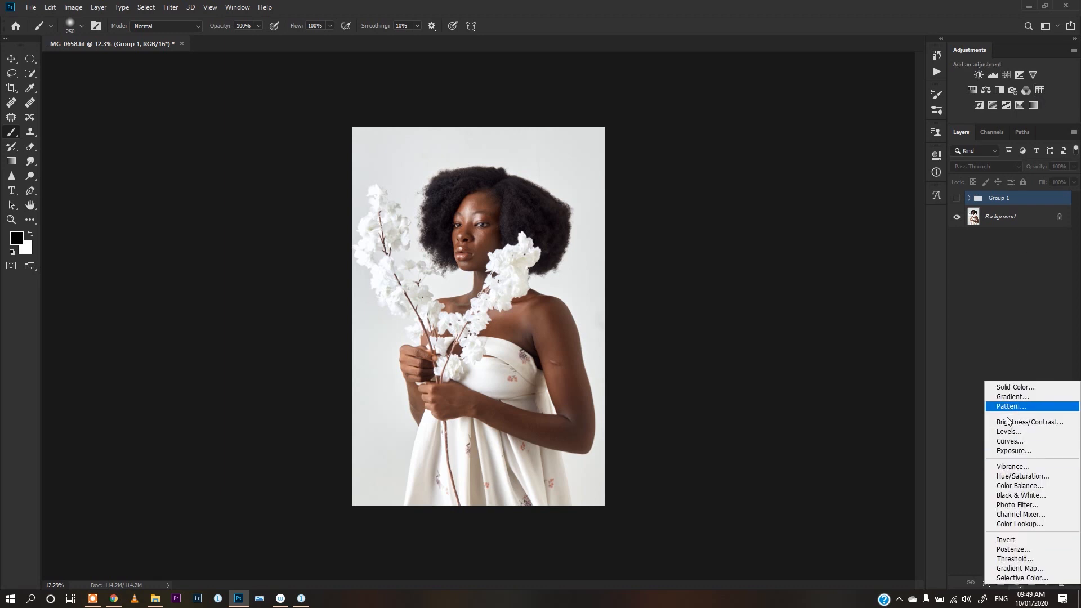
mouse_move(1023, 514)
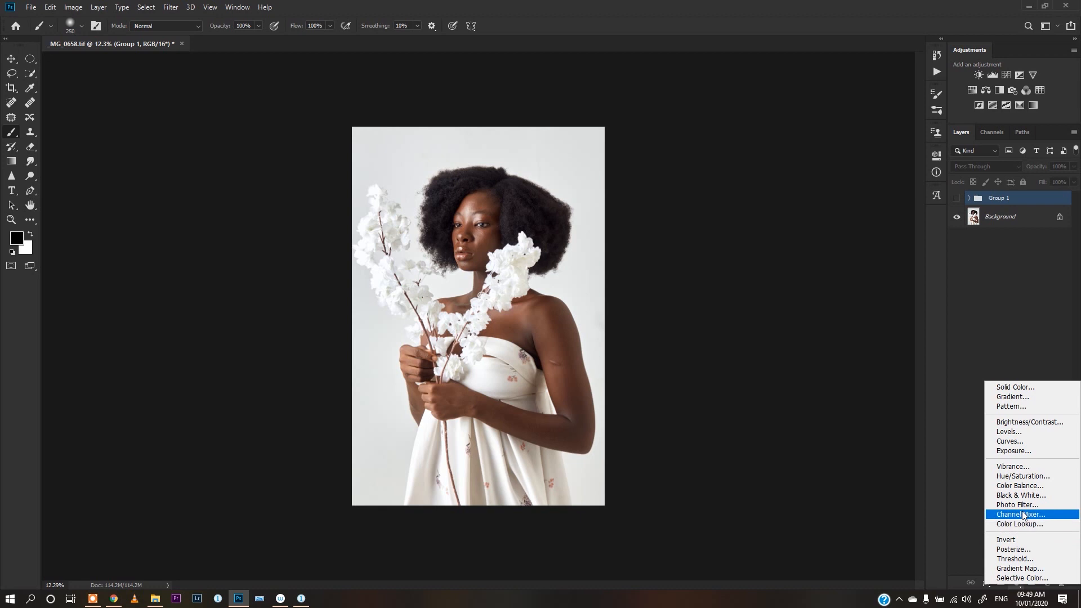
click(1019, 525)
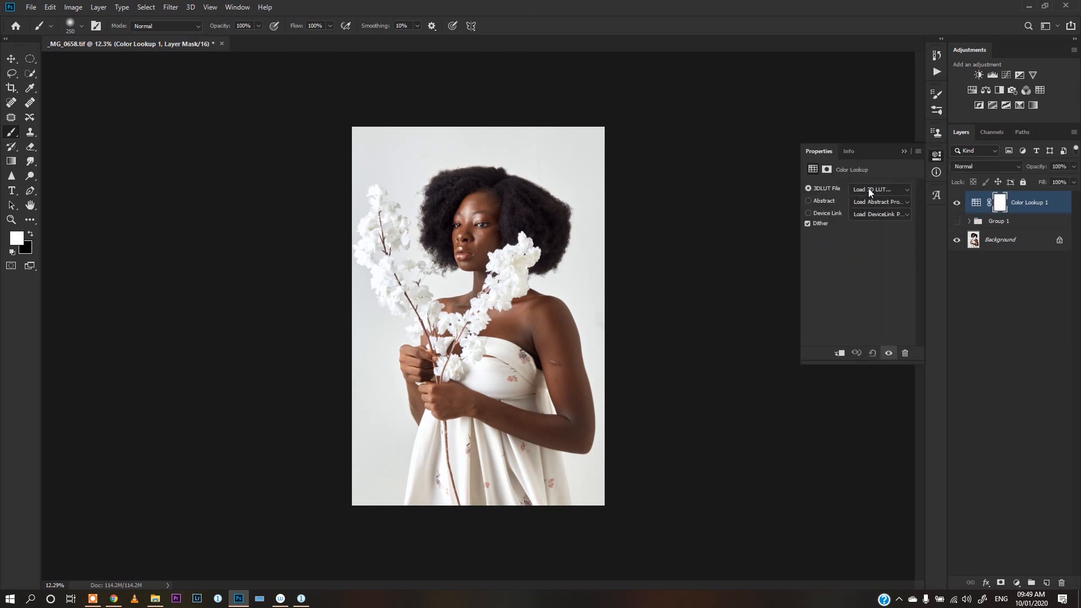
Step: Load Melanin De.CUBE from the Desktop into the Color Lookup layer's 3DLUT File
click(879, 189)
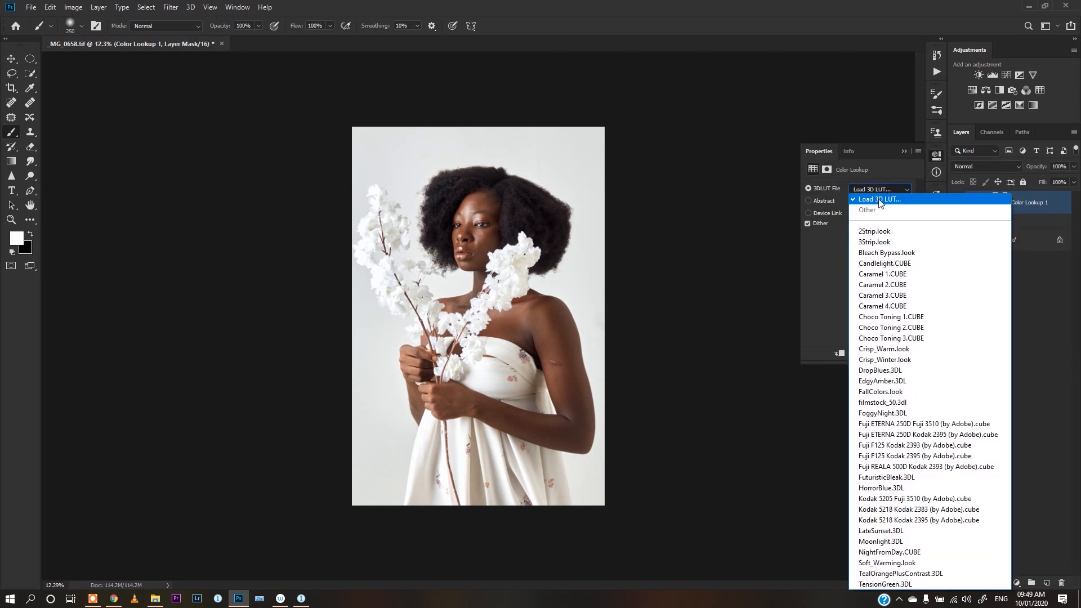
click(878, 199)
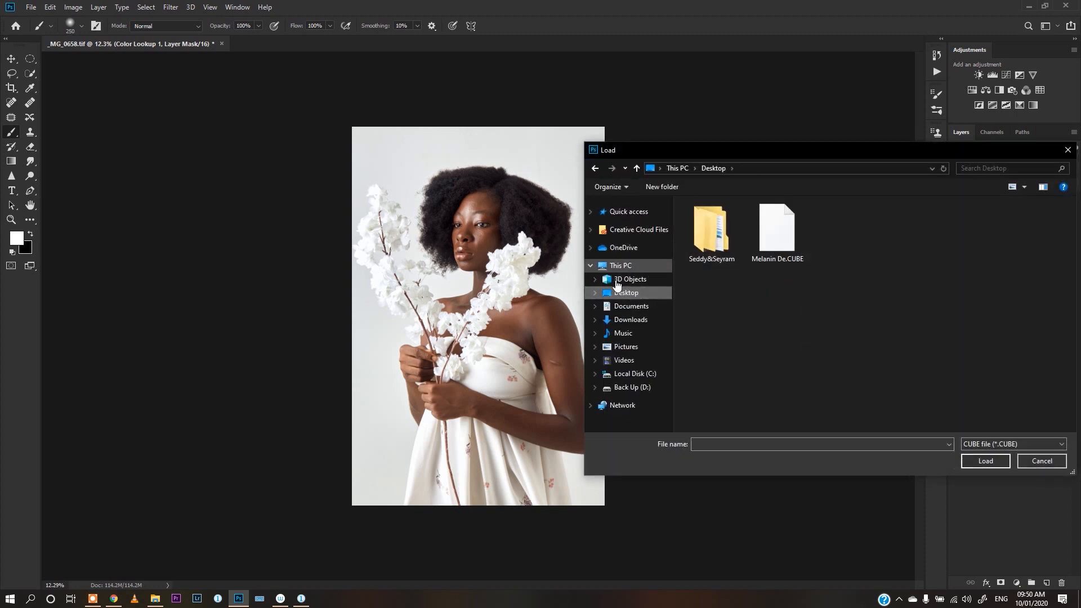
click(776, 228)
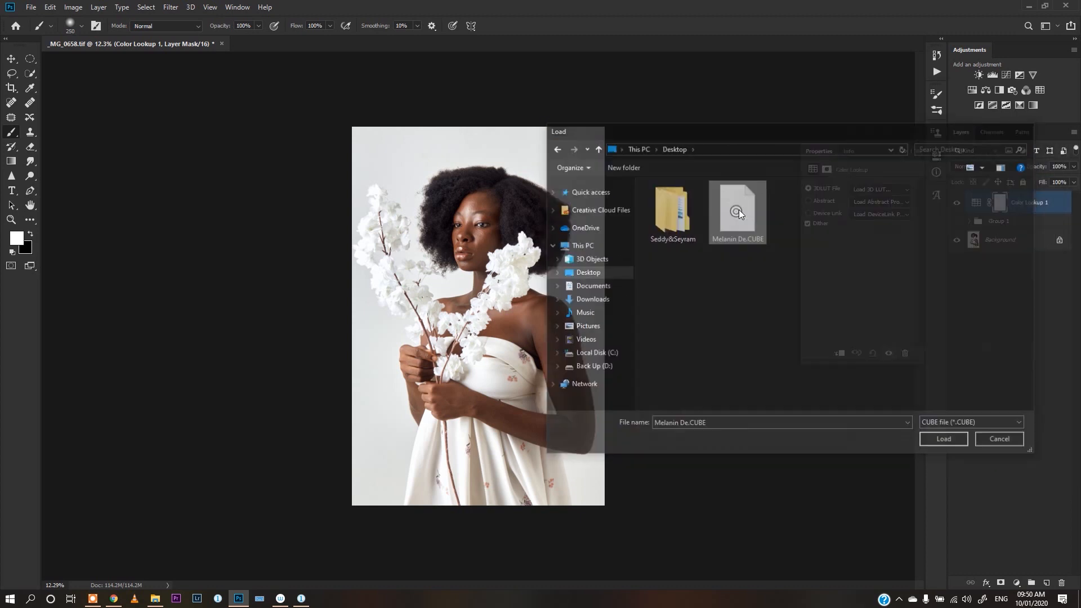
click(942, 439)
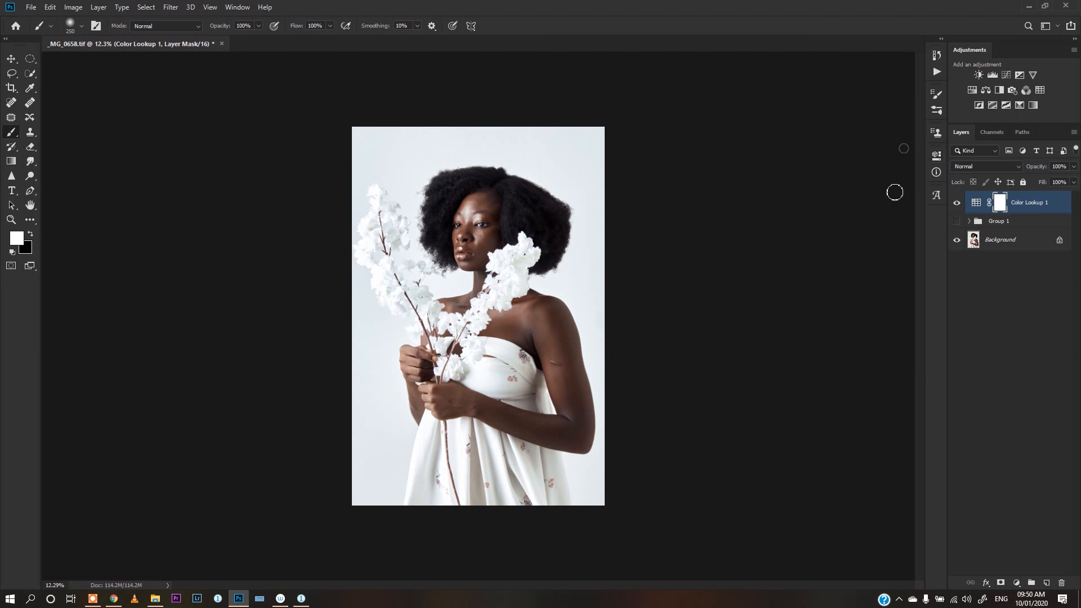
mouse_move(1026, 178)
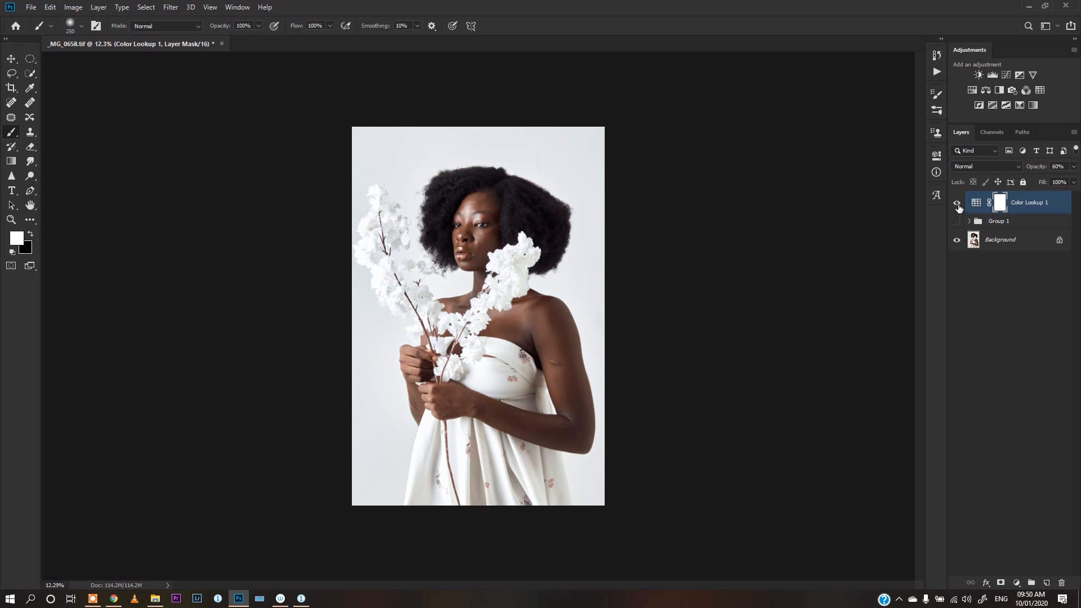
Step: Select Color Lookup 1 and its copy and group them into Group 2
click(1058, 166)
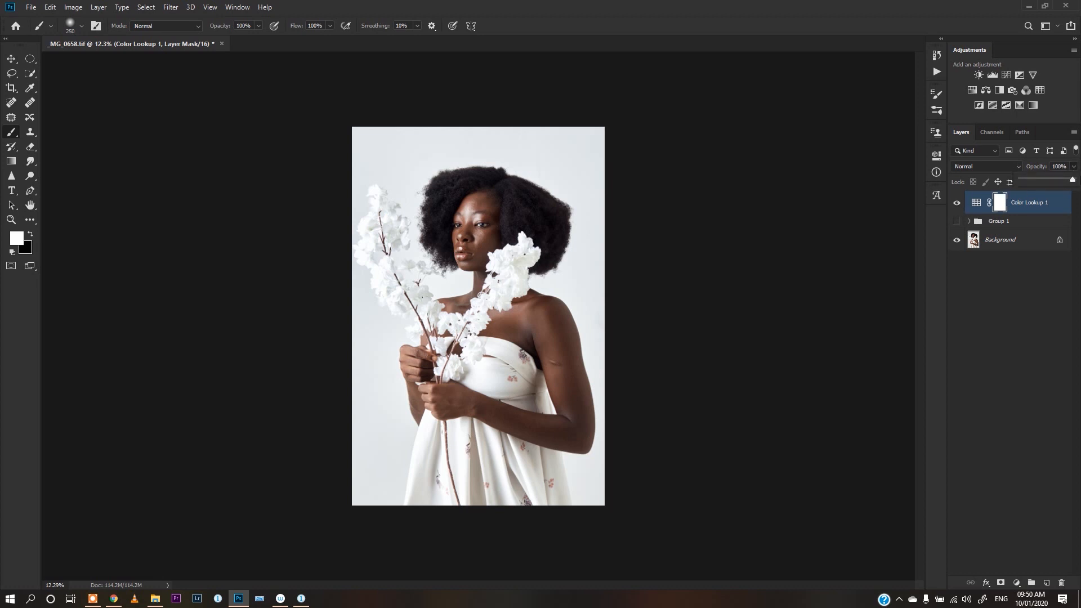
mouse_move(1042, 246)
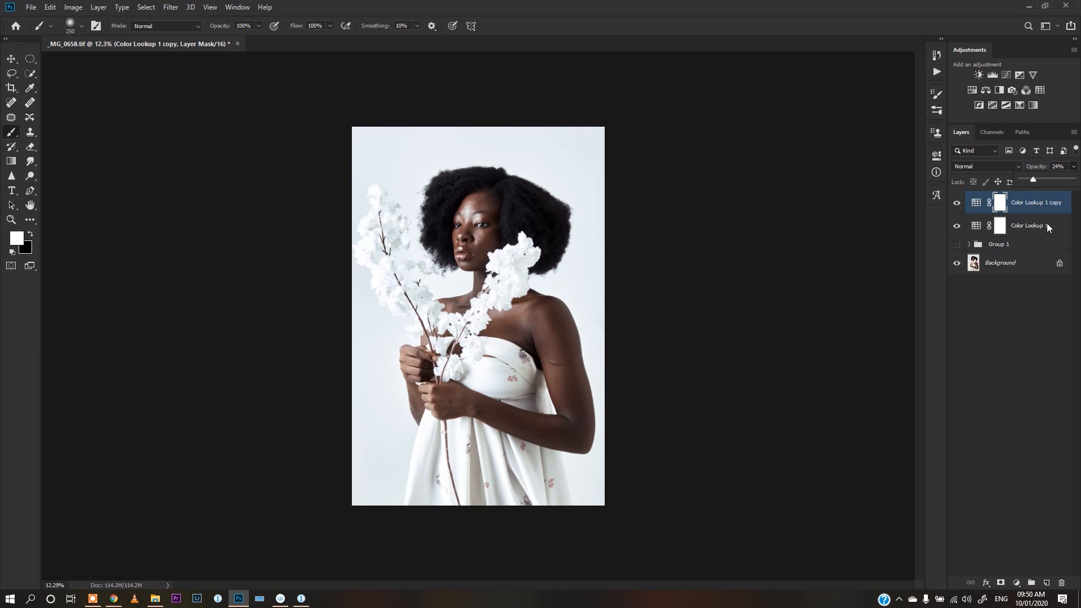
click(1027, 225)
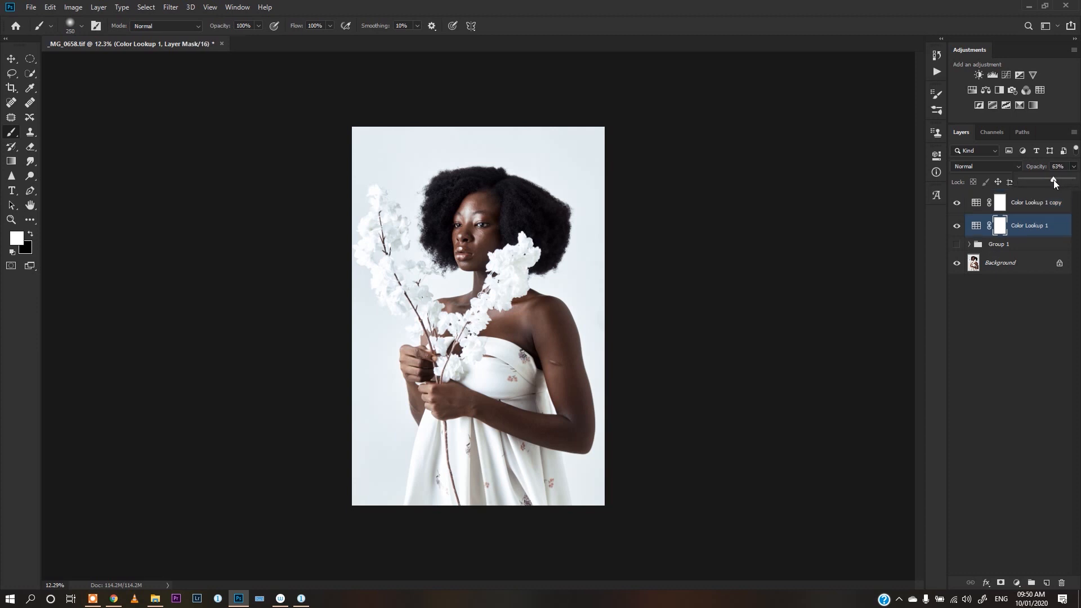
click(1035, 202)
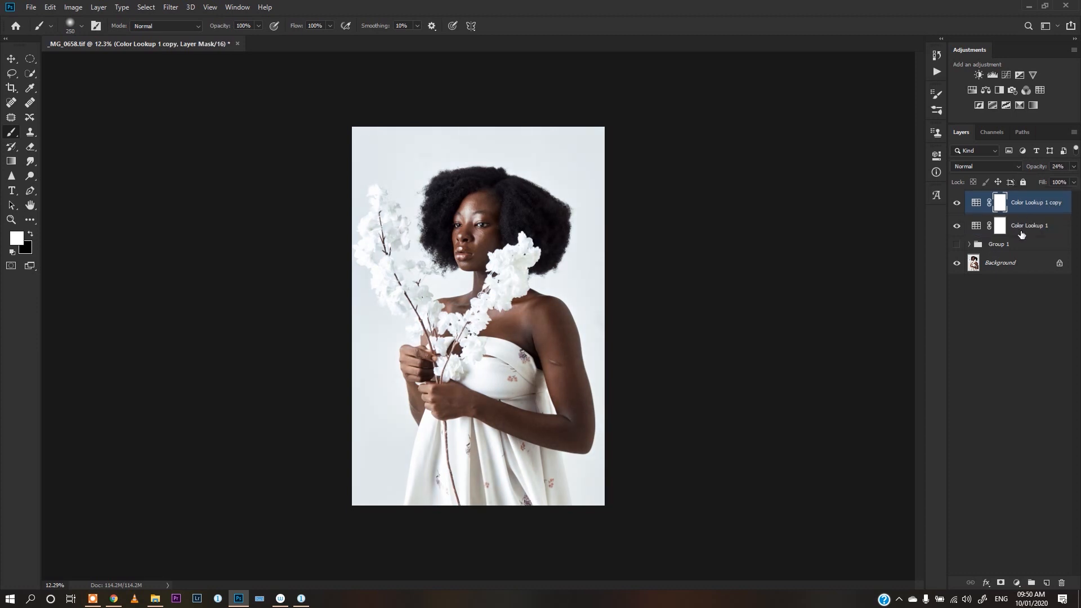
key(ctrl+g)
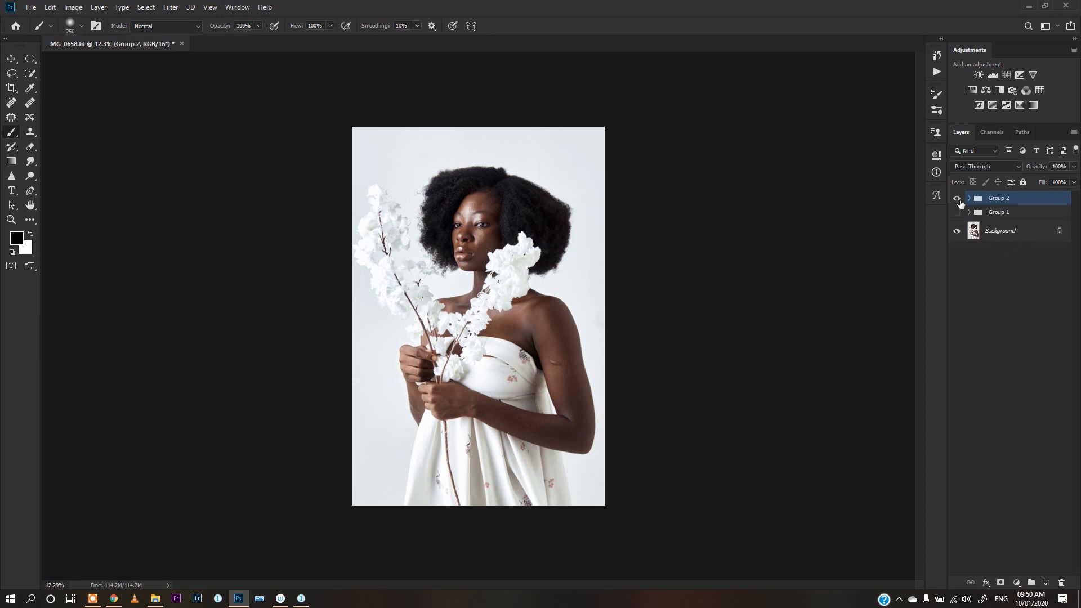
Step: Add Color Lookup 2 above Group 2 and browse its 3DLUT File list without loading one
click(957, 197)
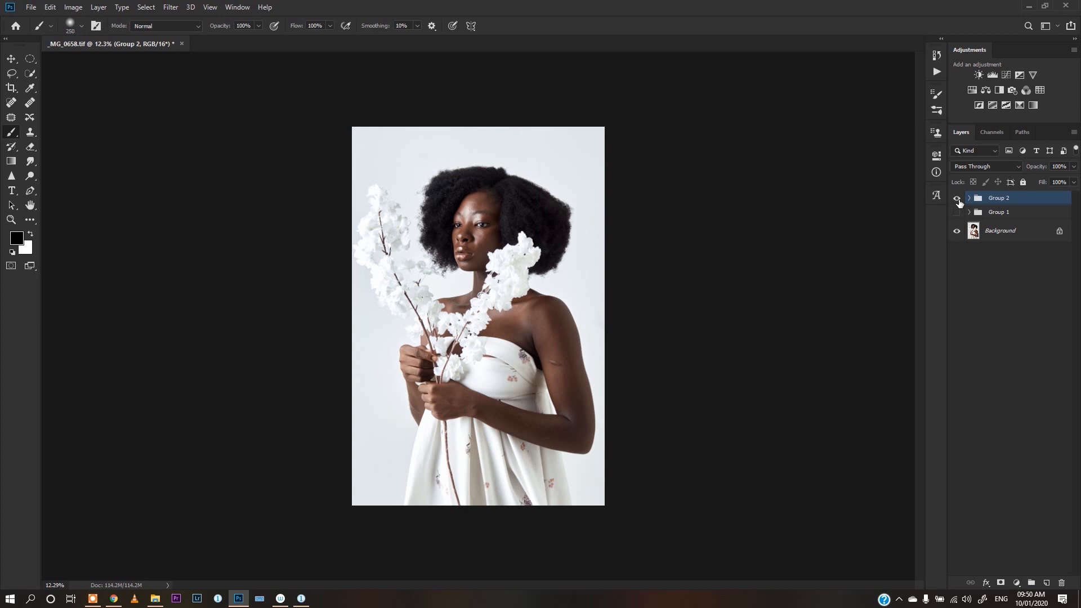
click(957, 198)
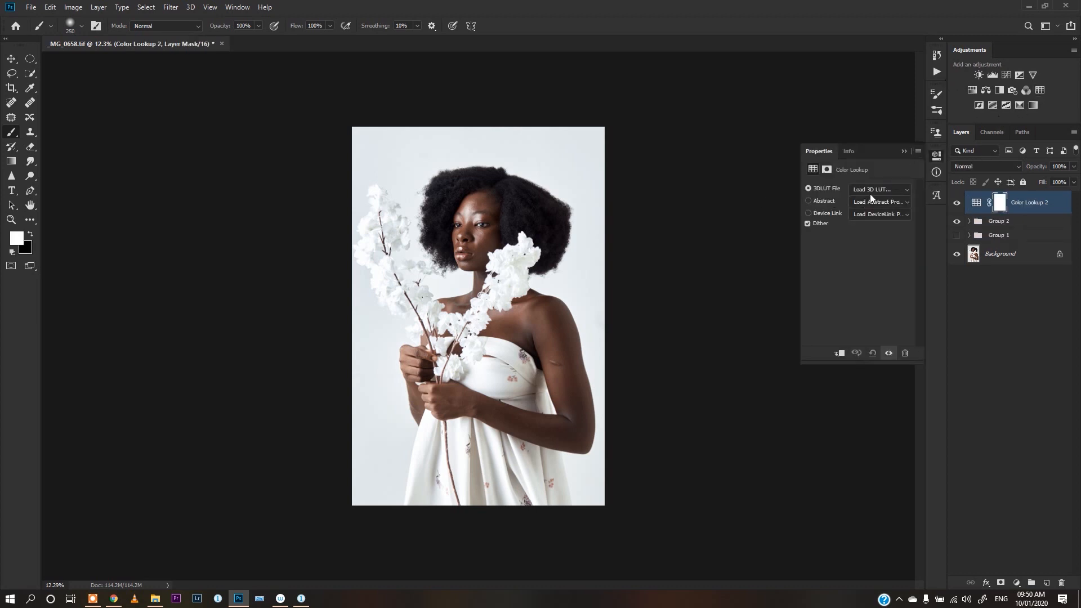
click(879, 189)
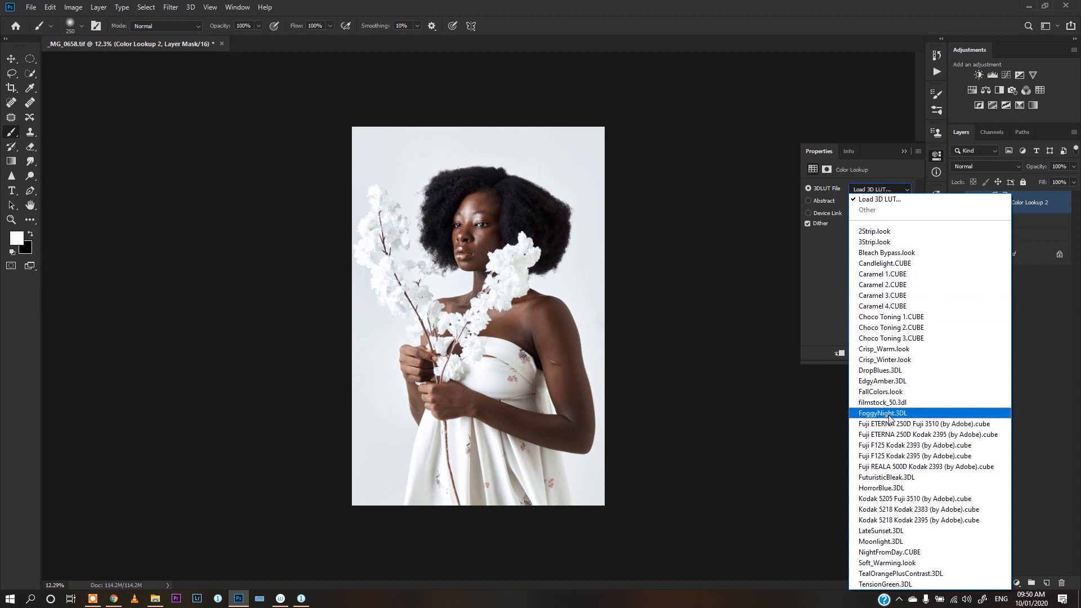
mouse_move(891, 328)
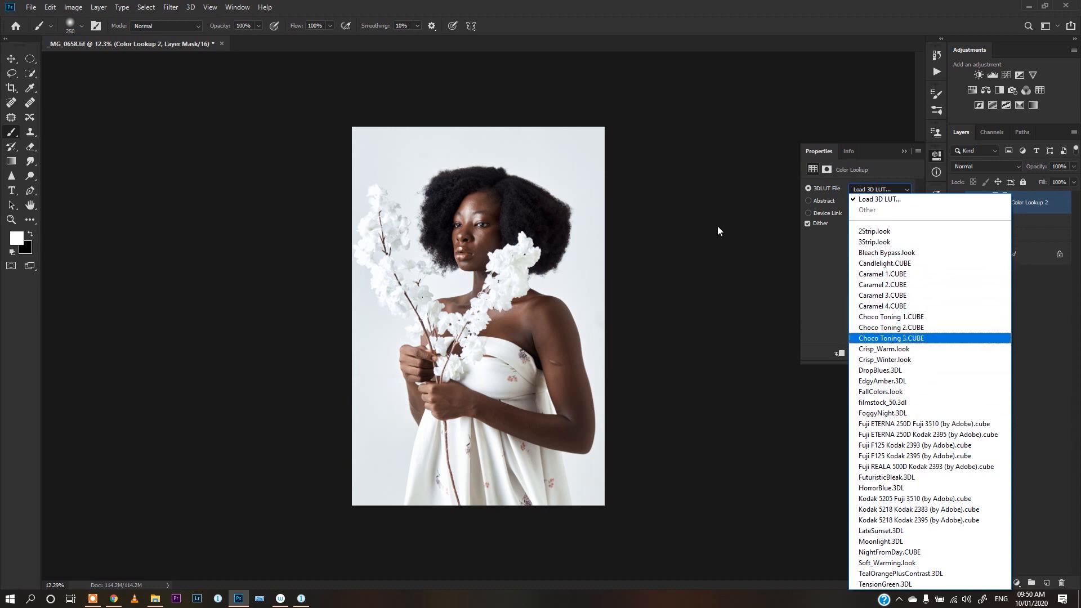
mouse_move(737, 255)
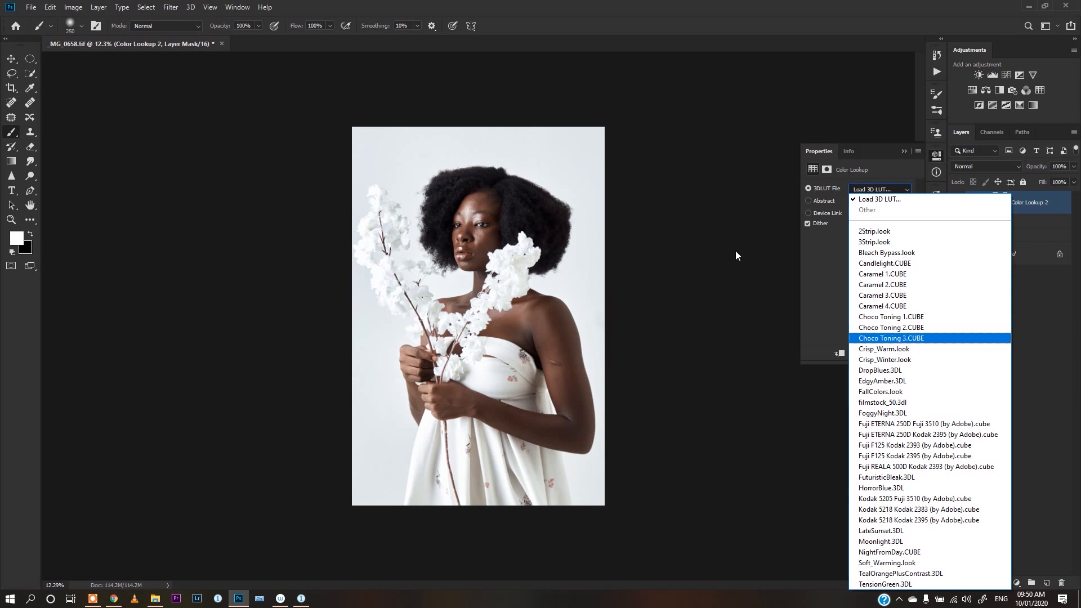
mouse_move(504, 408)
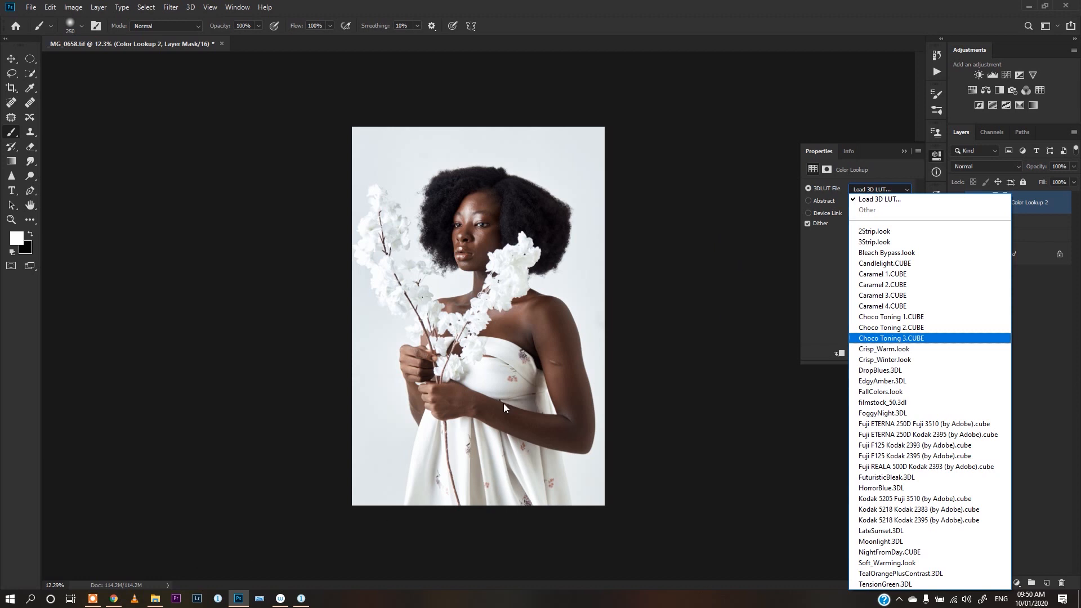
click(879, 199)
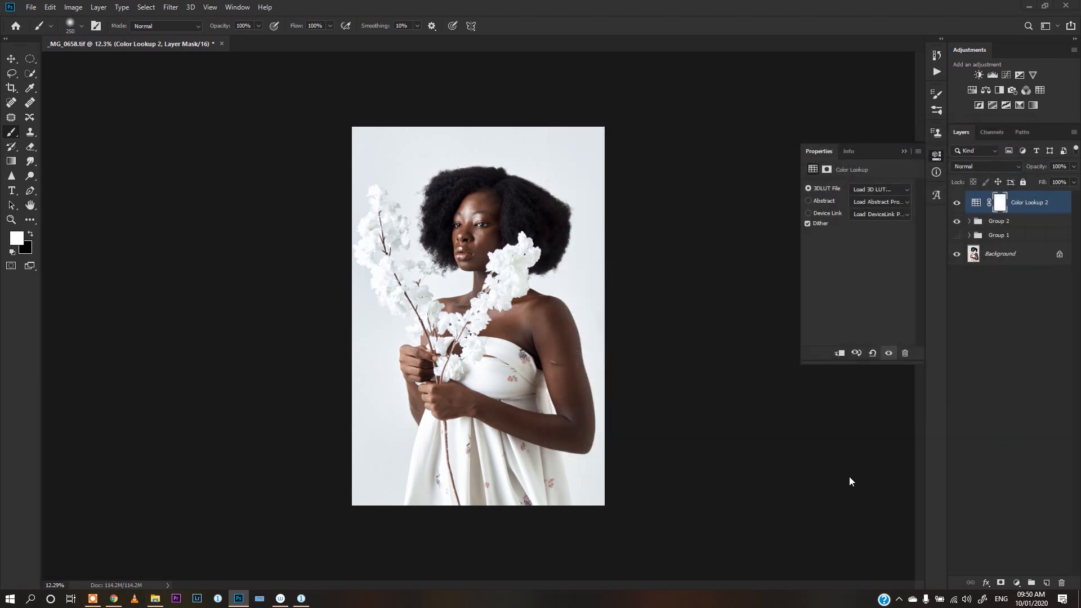
Step: Copy Melanin De.CUBE from the Desktop in File Explorer
click(155, 599)
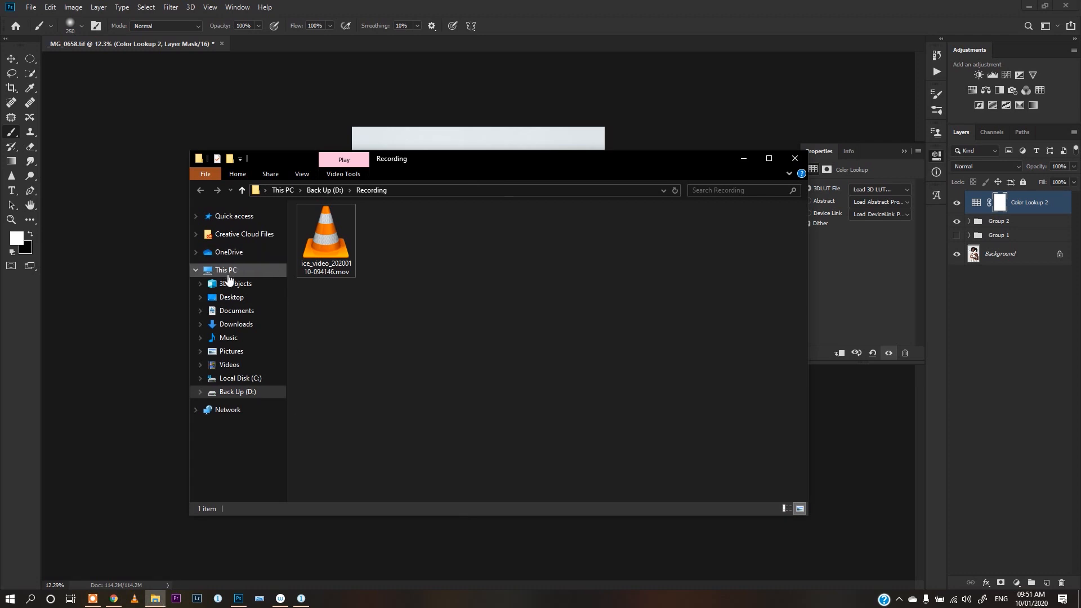
click(231, 297)
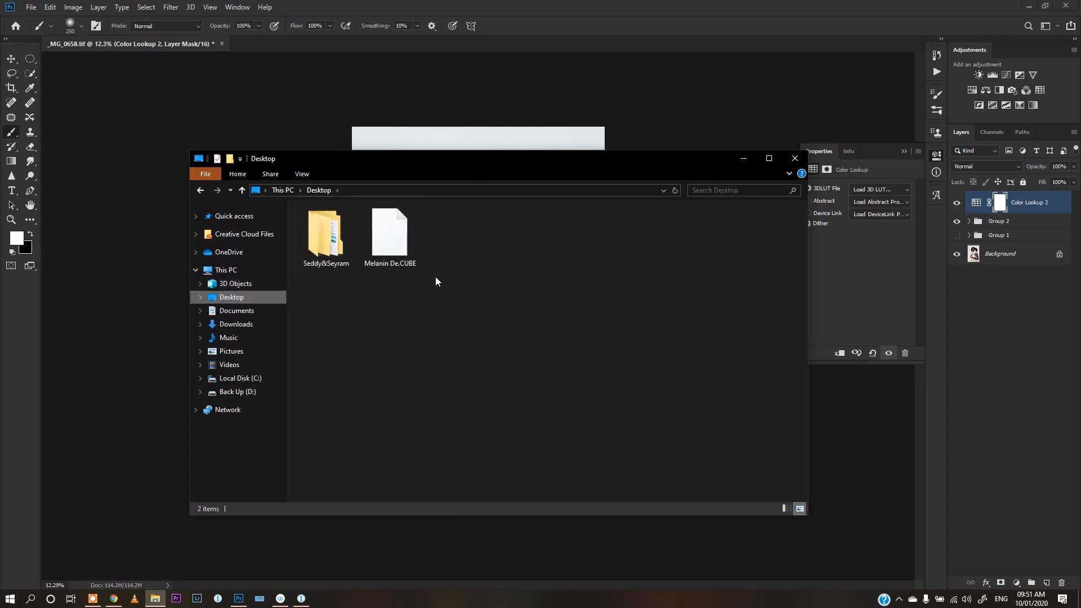
mouse_move(434, 279)
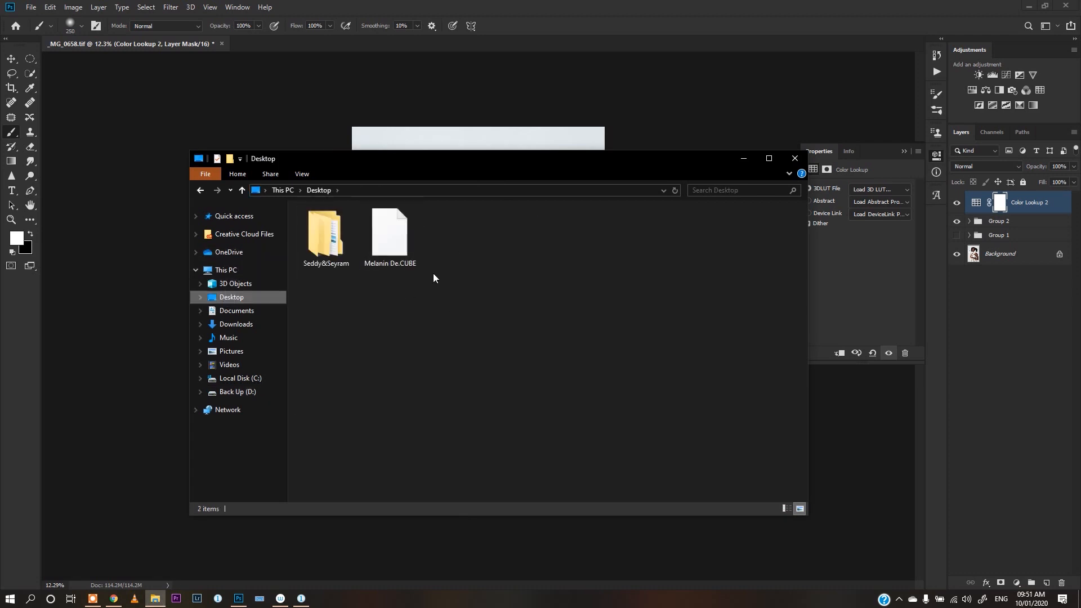
right_click(390, 234)
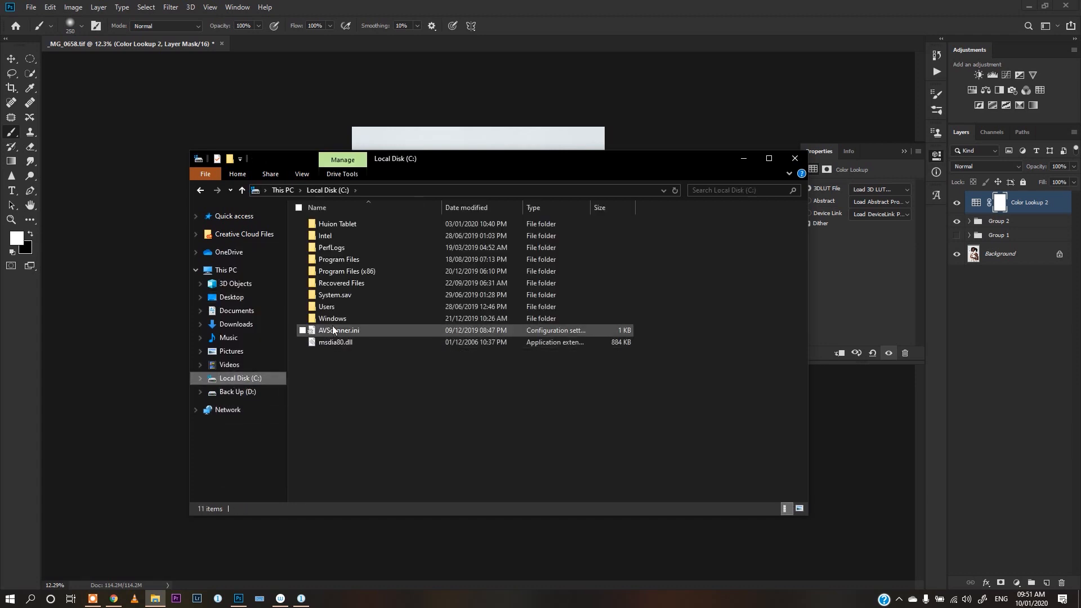
Step: Paste it into Program Files\Adobe\Adobe Photoshop CC 2019\Presets\3DLUTs with admin permission and close Explorer
double_click(338, 259)
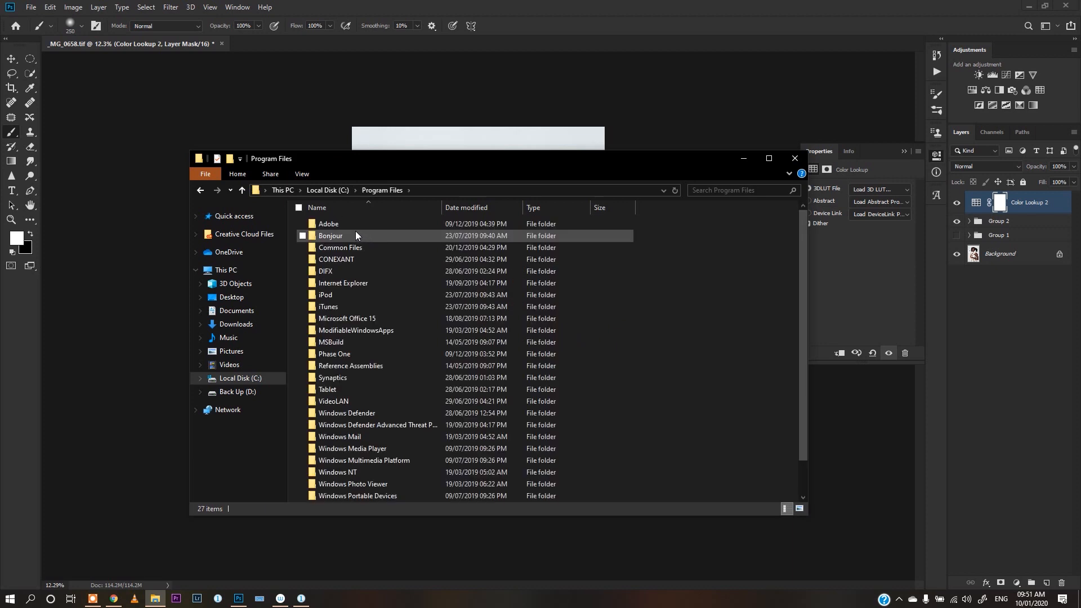
double_click(328, 224)
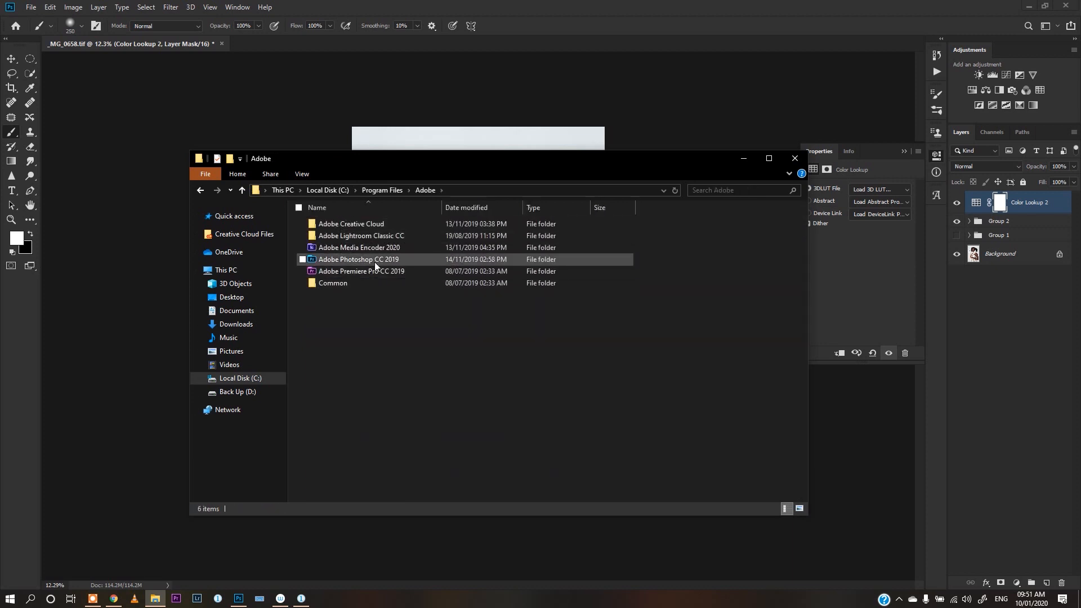
double_click(357, 259)
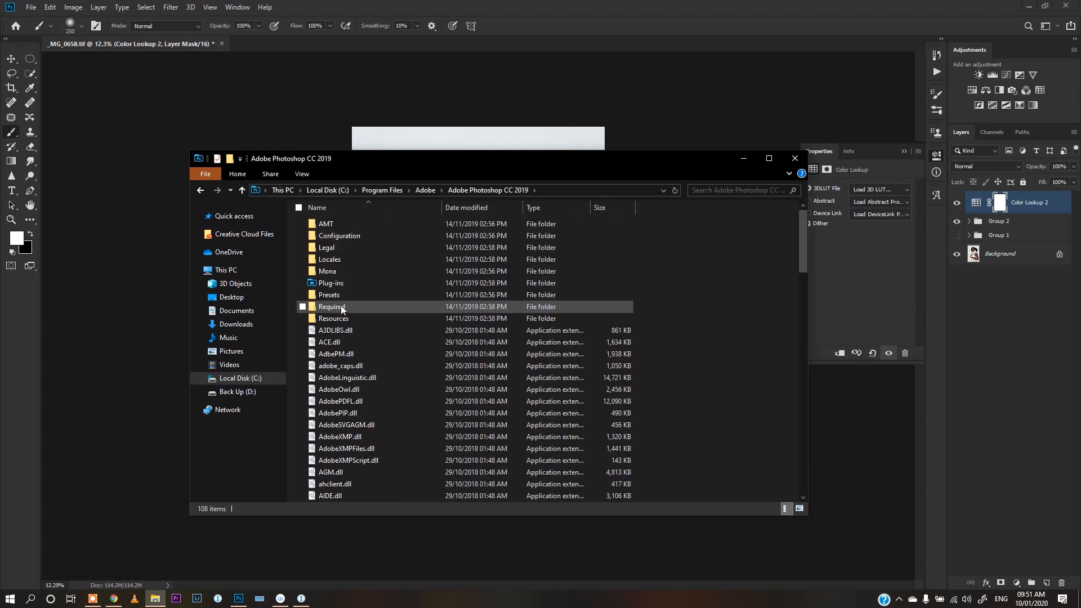
double_click(330, 294)
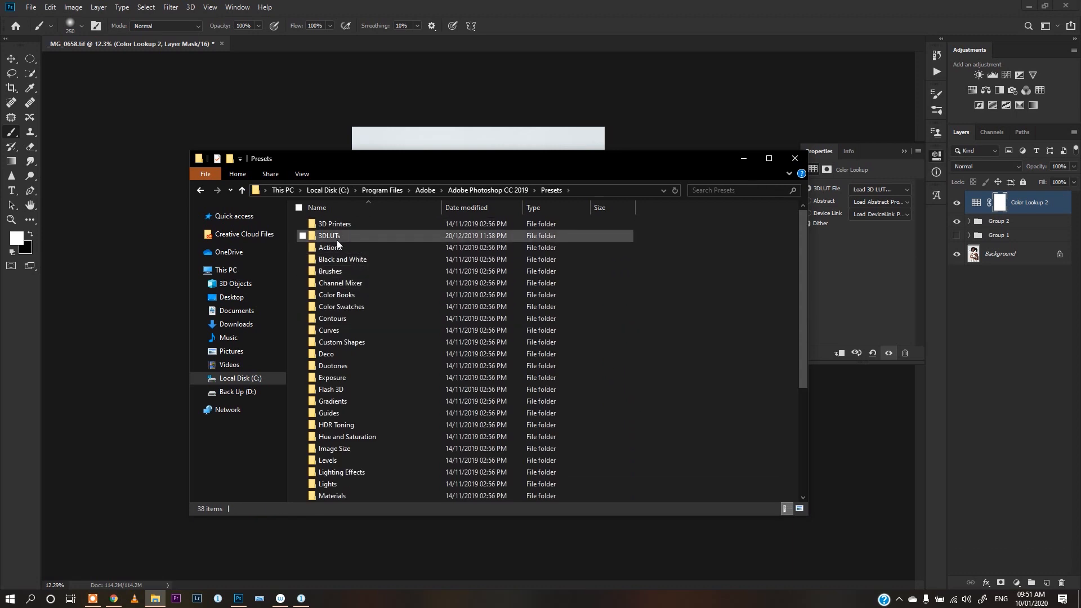
double_click(329, 236)
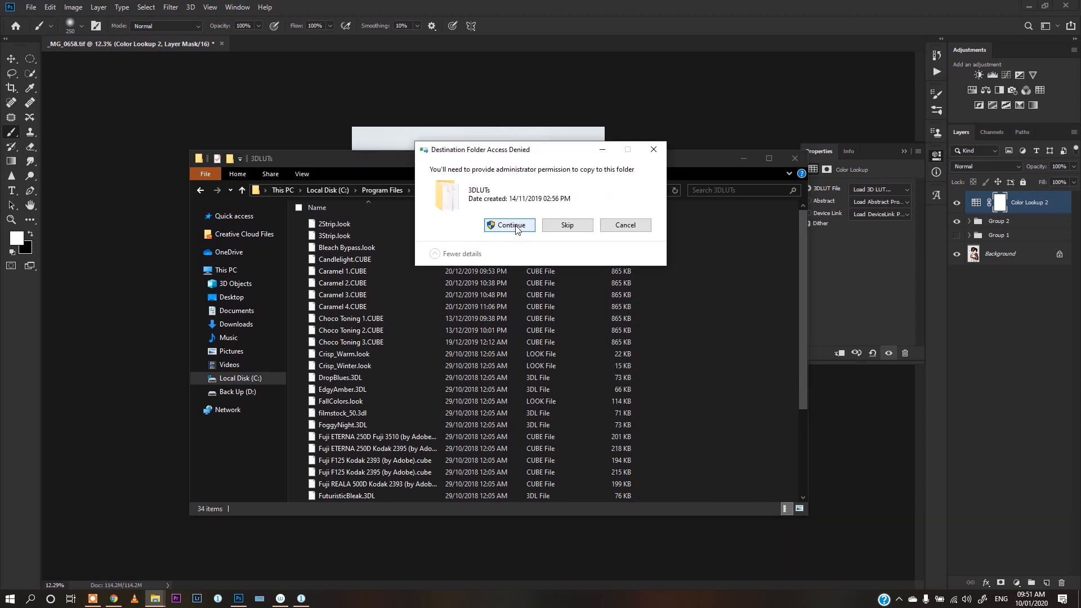
click(509, 225)
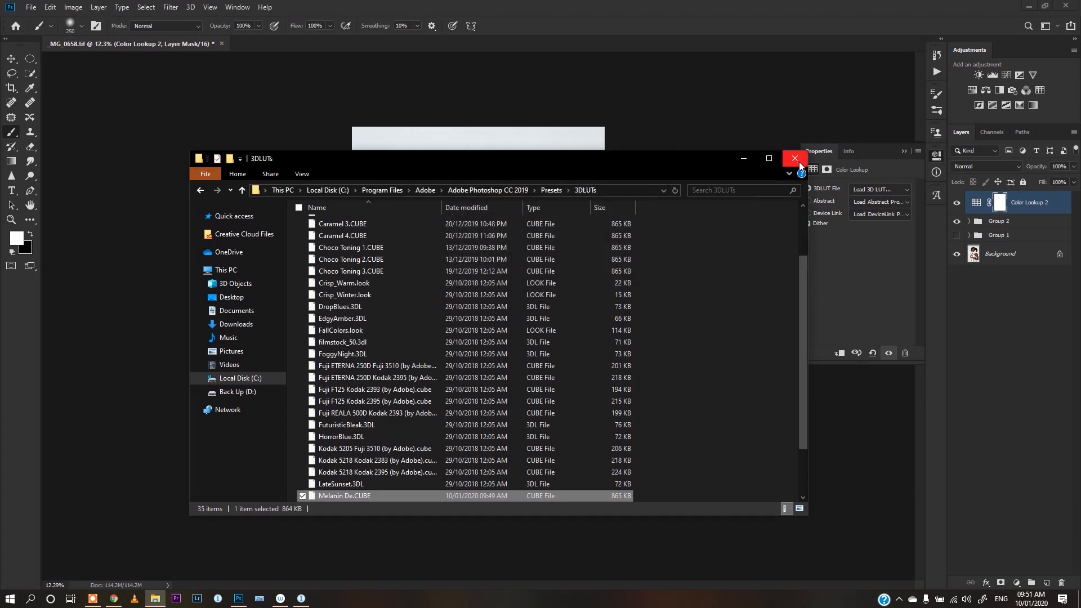
click(795, 158)
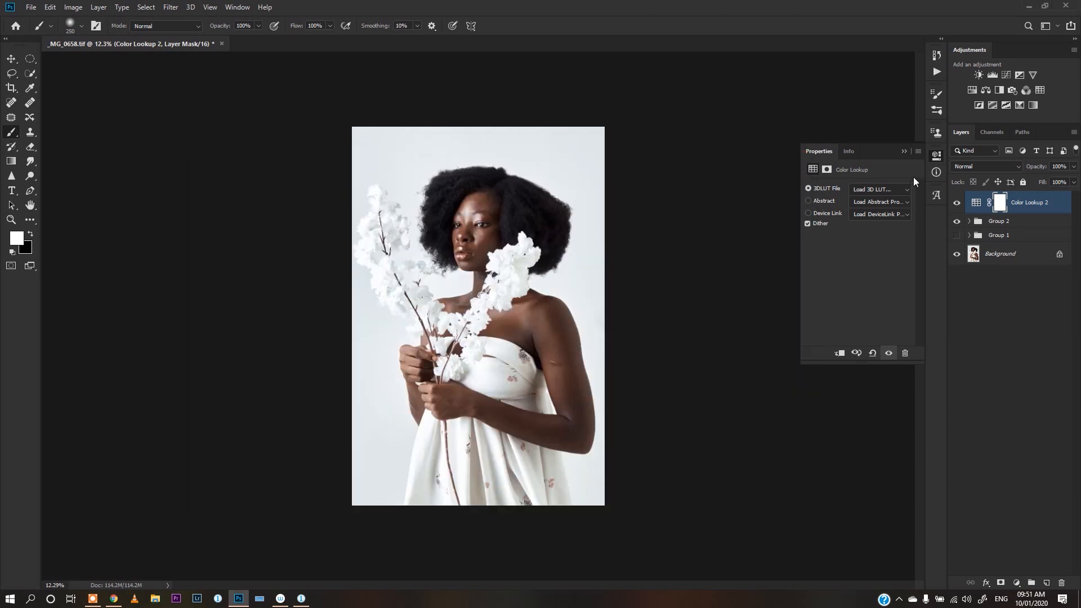
click(879, 190)
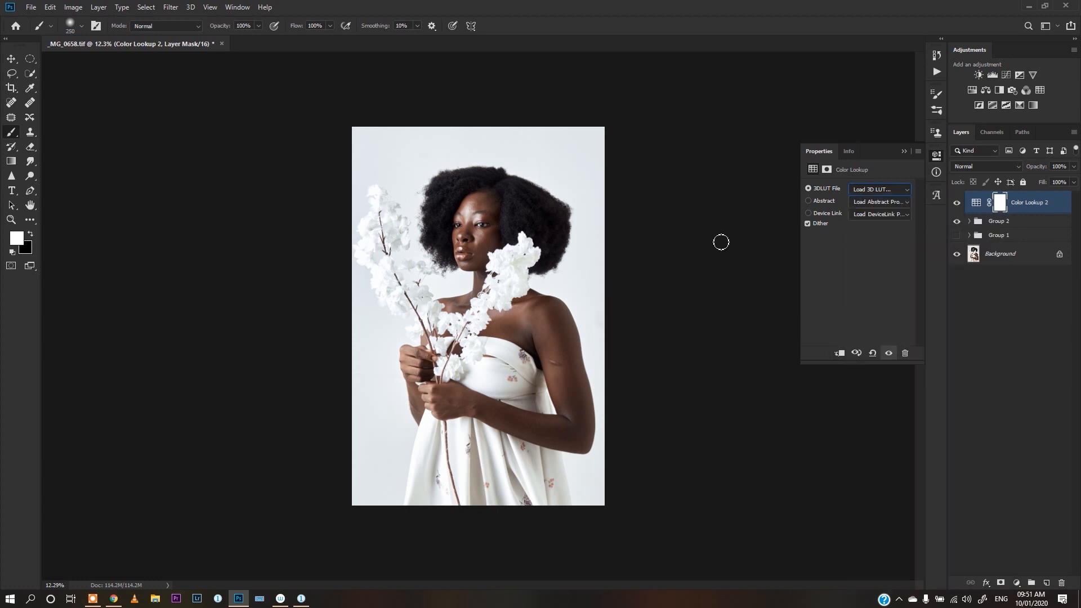
mouse_move(721, 262)
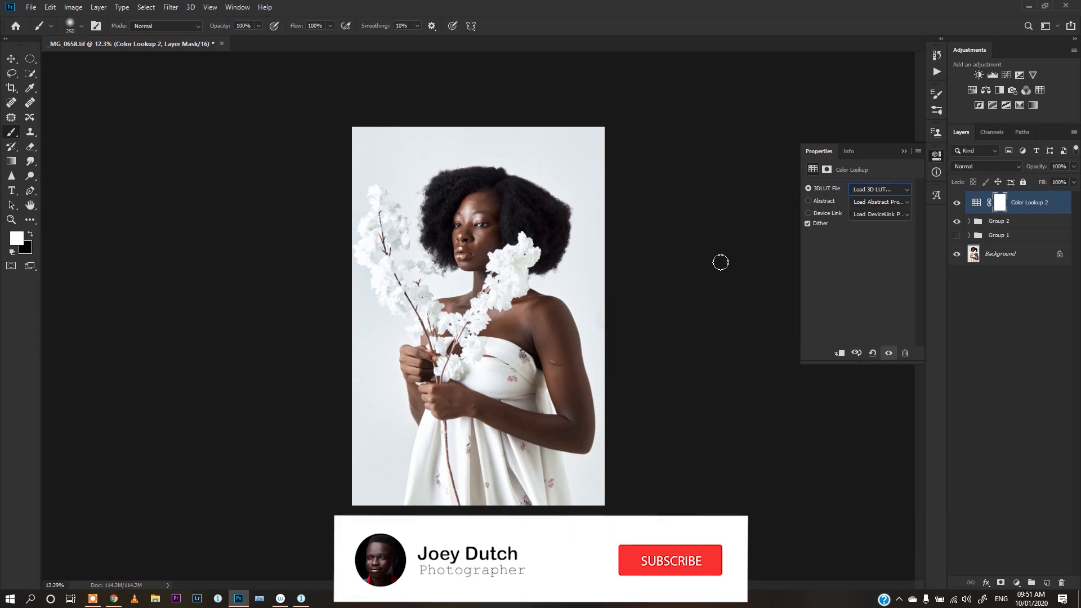
click(670, 560)
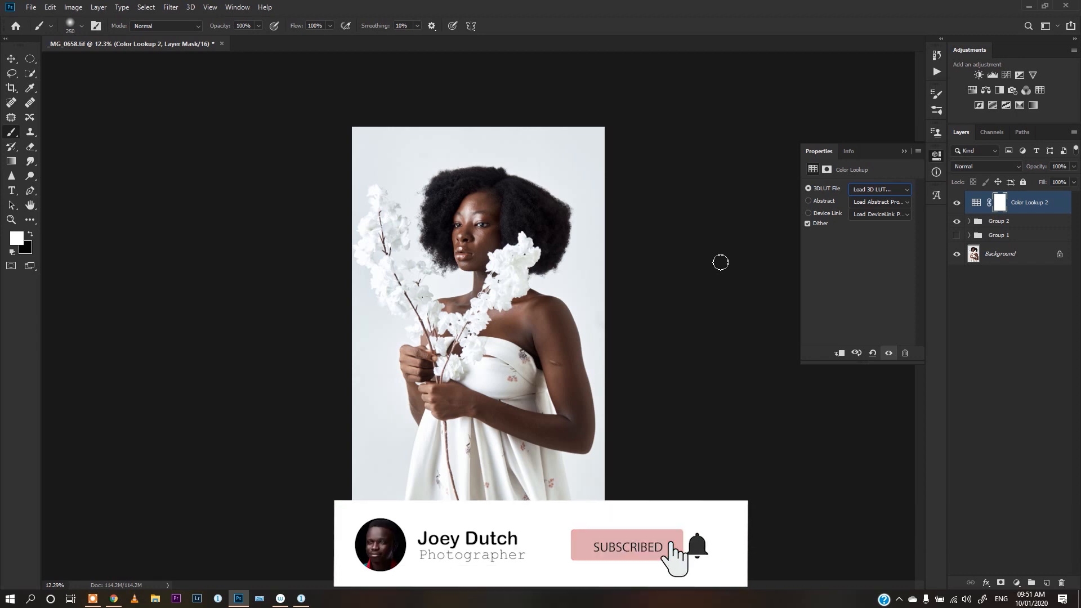